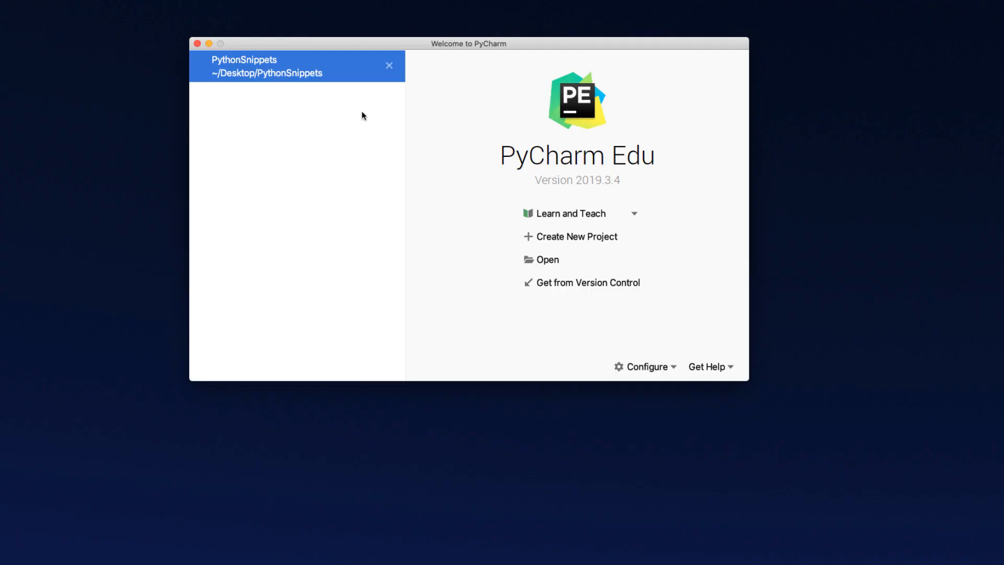
Step: Open the PythonSnippets project and add a new Python file named variables
{"action": "double_click", "coordinate": [269, 66]}
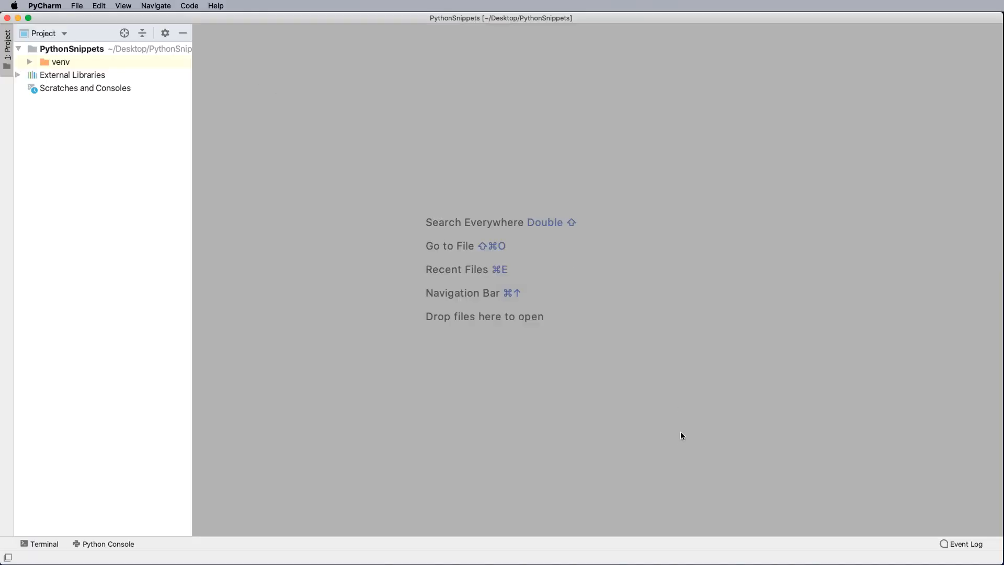
{"action": "right_click", "coordinate": [72, 49]}
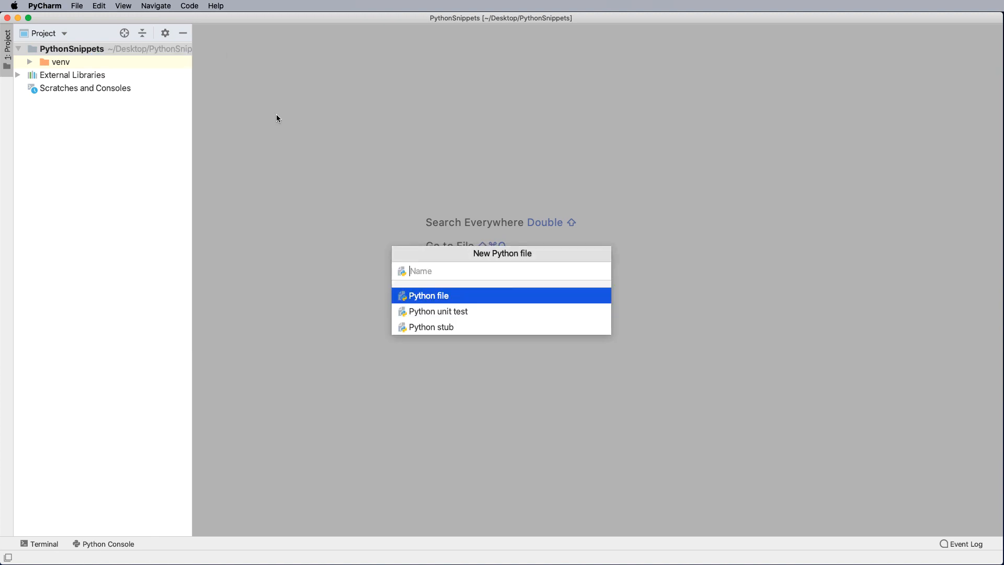
{"action": "mouse_move", "coordinate": [415, 223]}
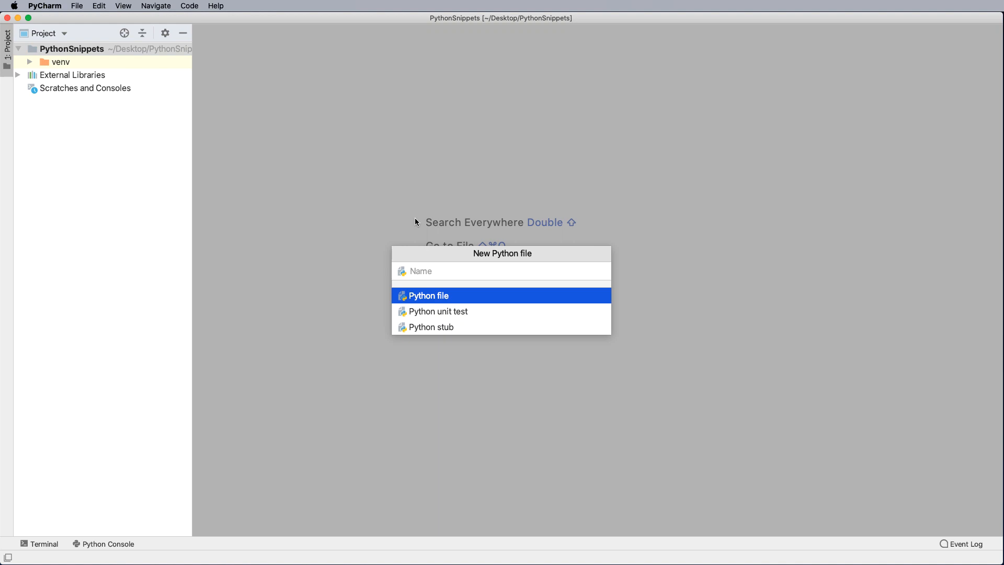
{"action": "type", "text": "variables"}
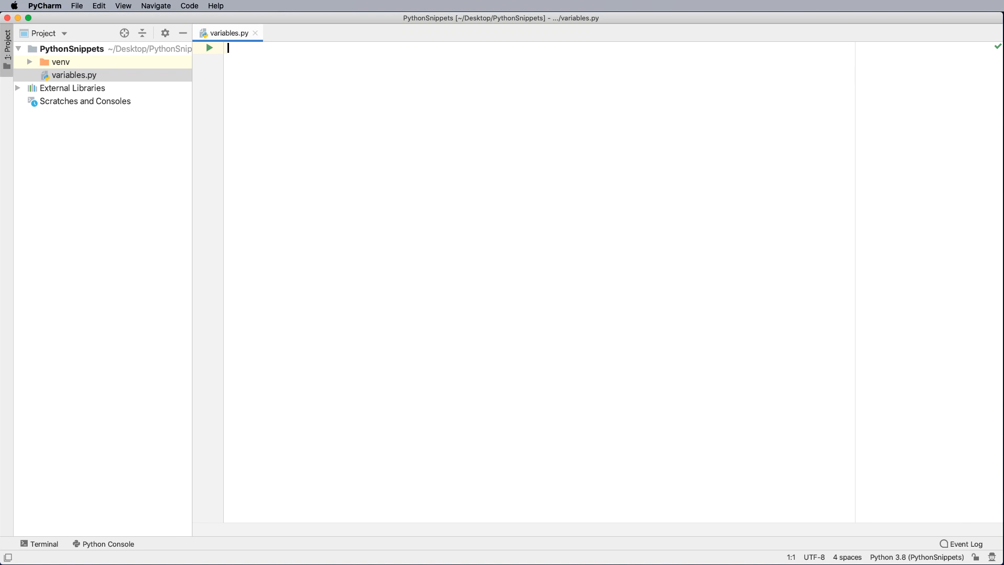
Step: Write the header comments '#-- Developer: Leon Marsden' and '#-- Date:'
{"action": "type", "text": "#--"}
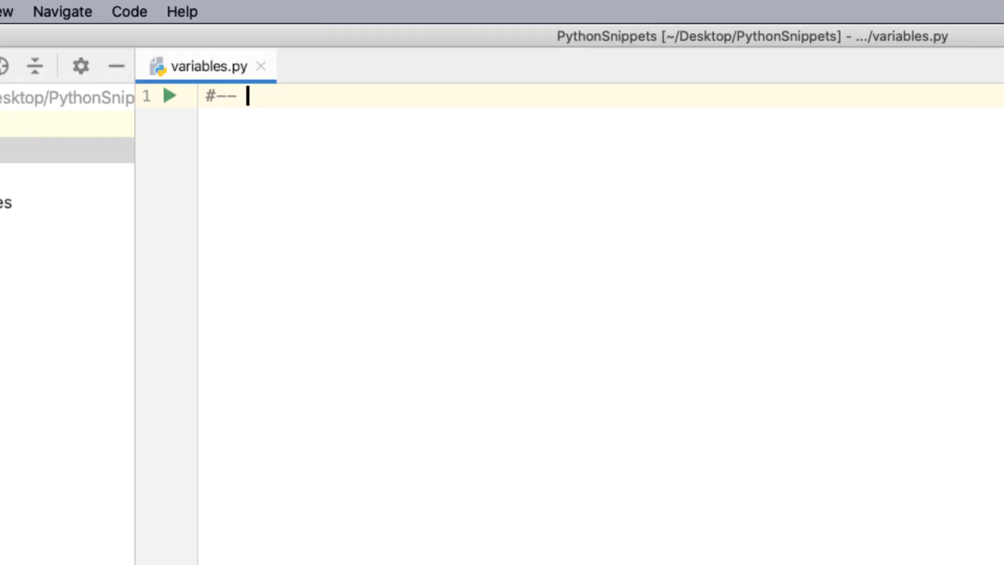
{"action": "type", "text": "Developer:"}
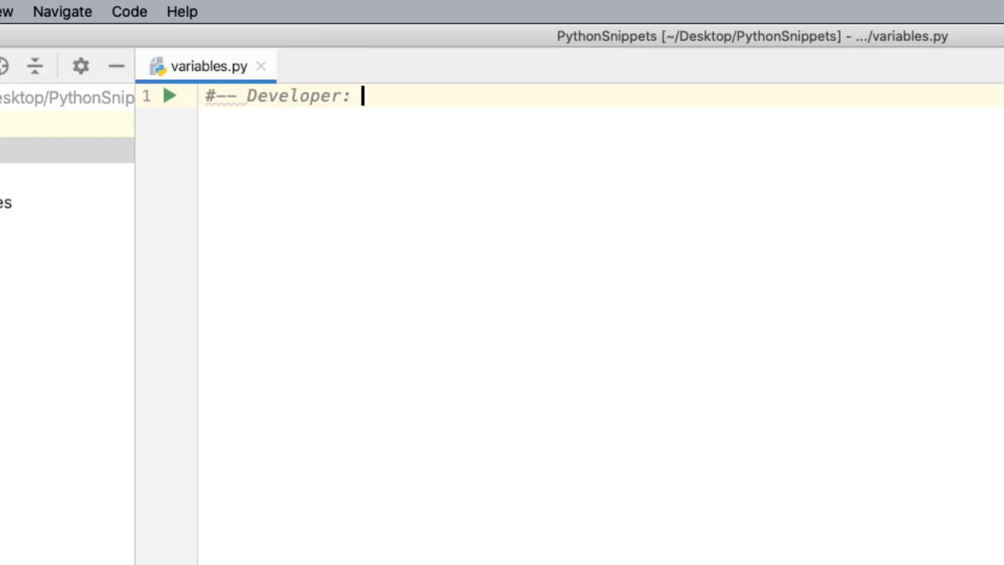
{"action": "type", "text": "Leon Mar"}
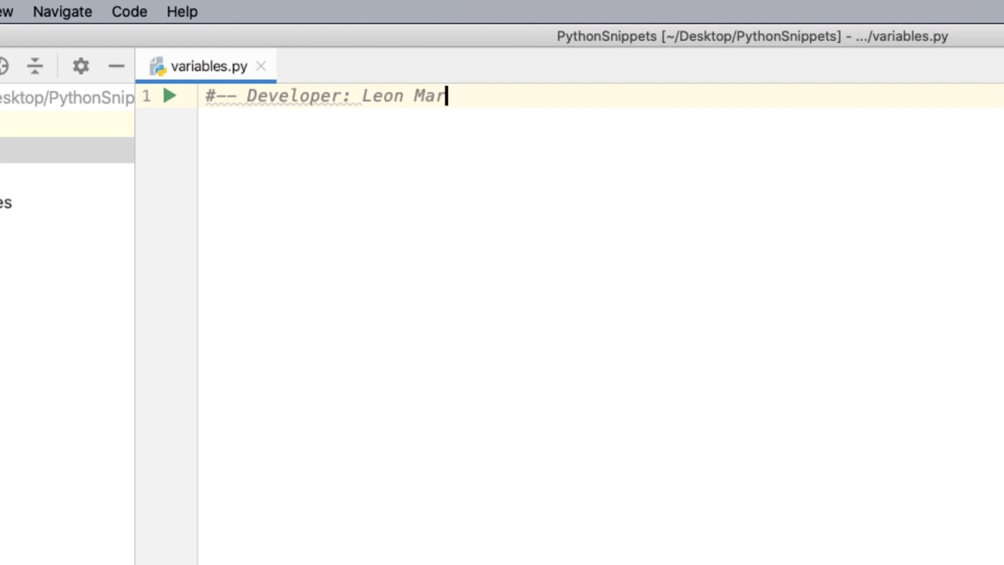
{"action": "type", "text": "sden"}
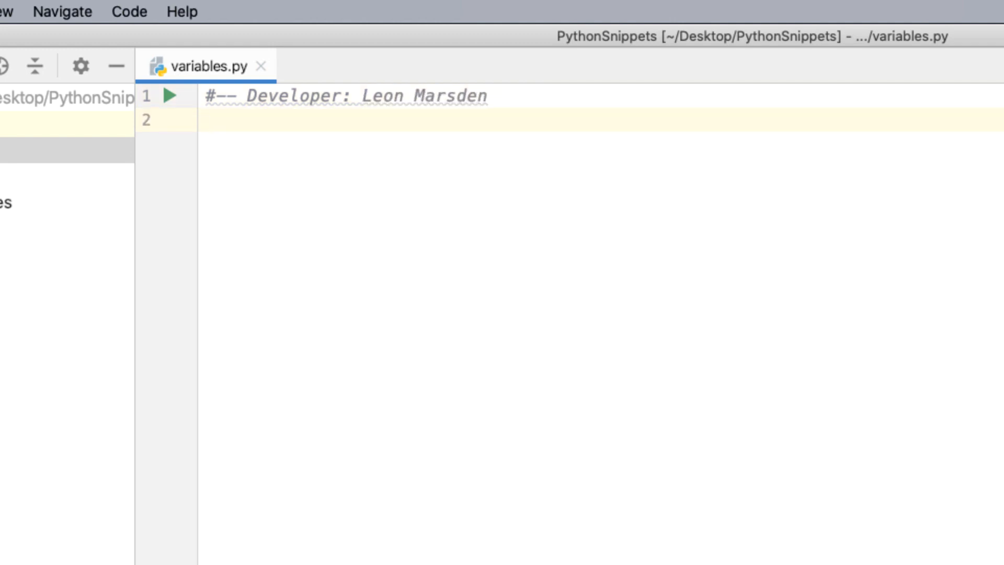
{"action": "type", "text": "#-- Date:"}
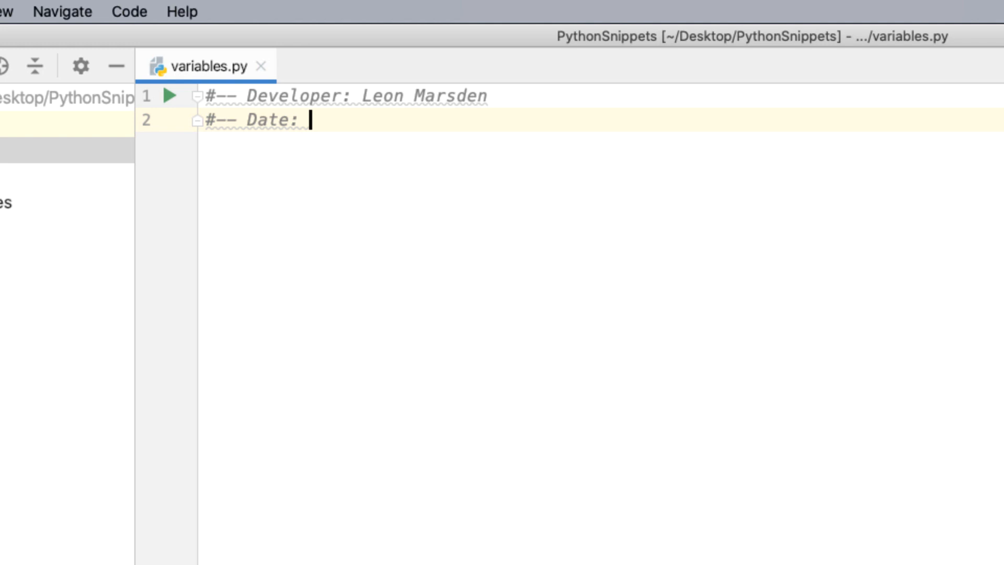
{"action": "key", "text": "enter"}
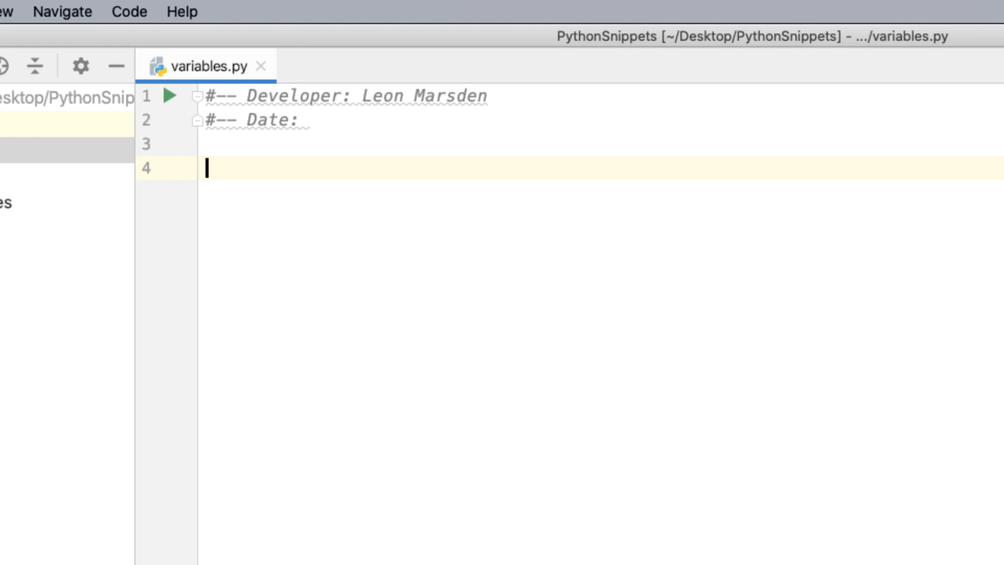
Step: Add the '#-- Data types in python' heading and '#String – list of characters' comment
{"action": "type", "text": "#-- Data"}
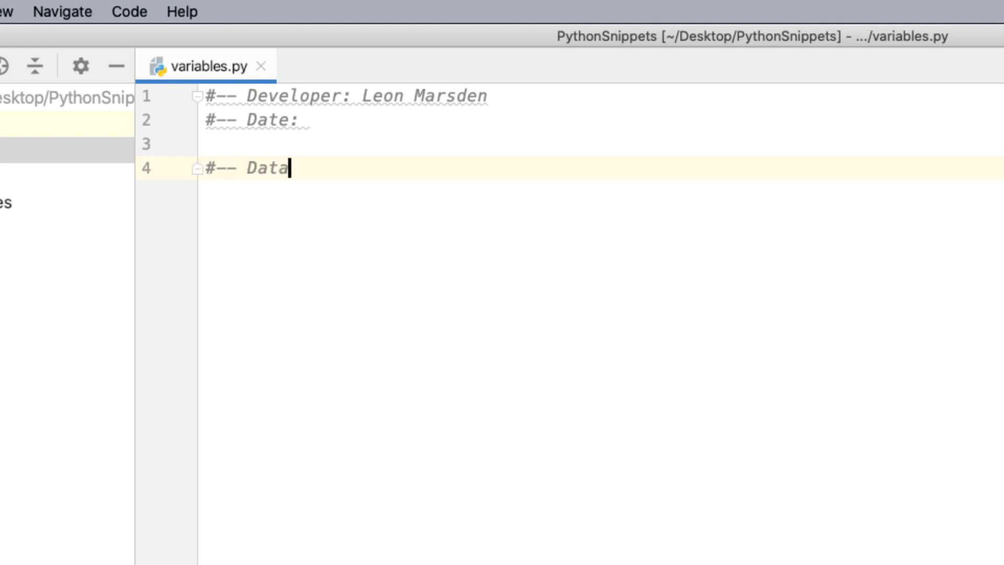
{"action": "type", "text": "types in python"}
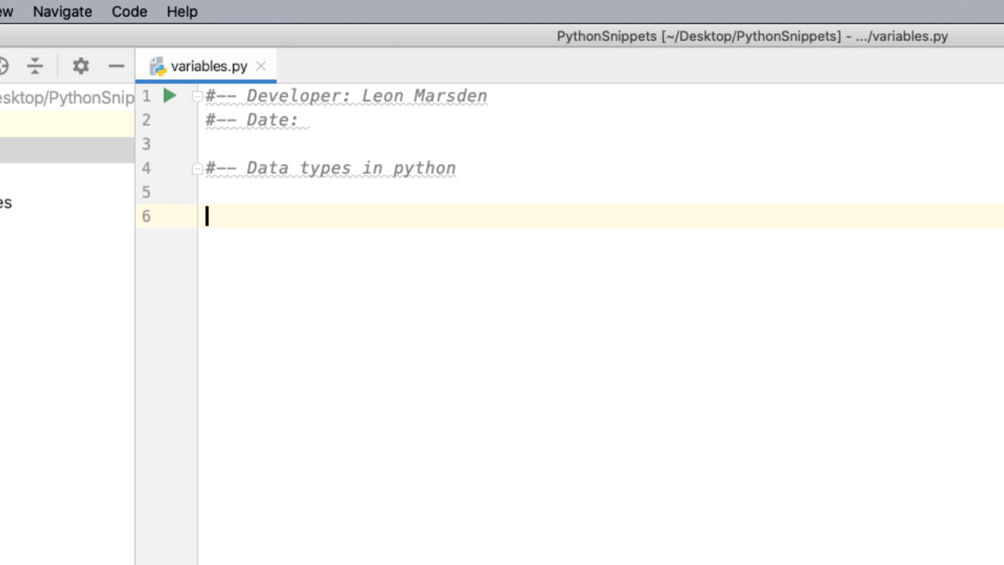
{"action": "type", "text": "#Strin"}
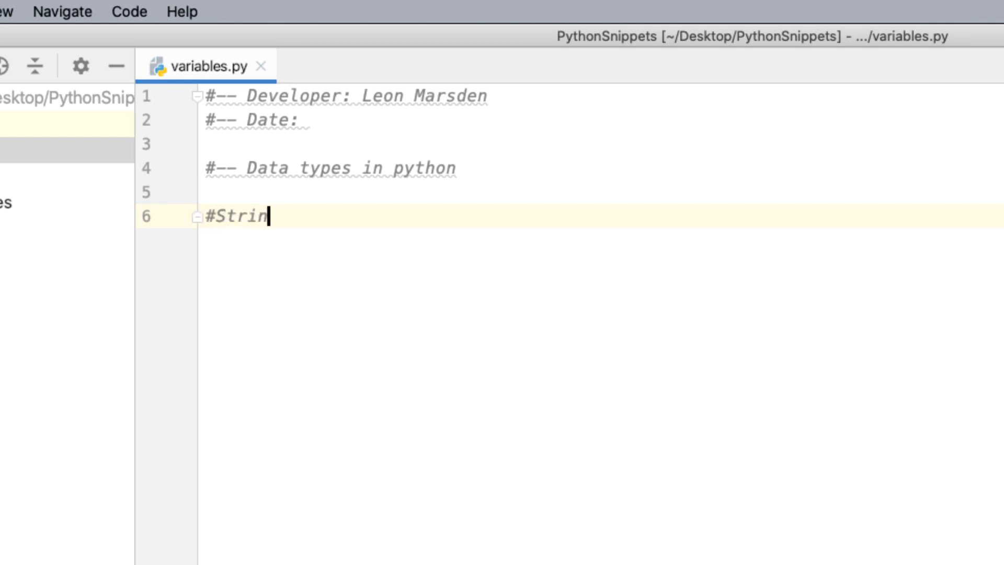
{"action": "type", "text": "g –"}
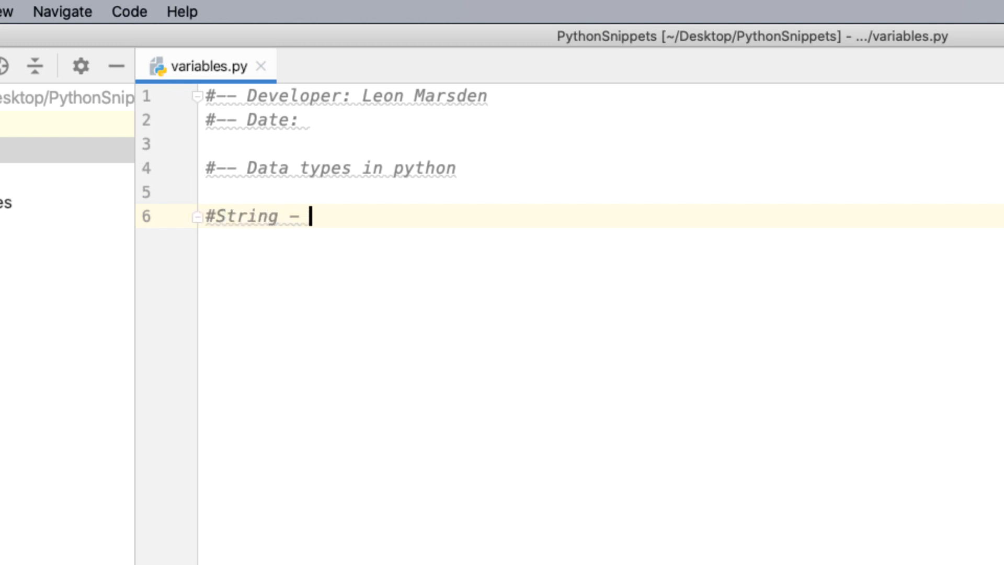
{"action": "type", "text": "list of"}
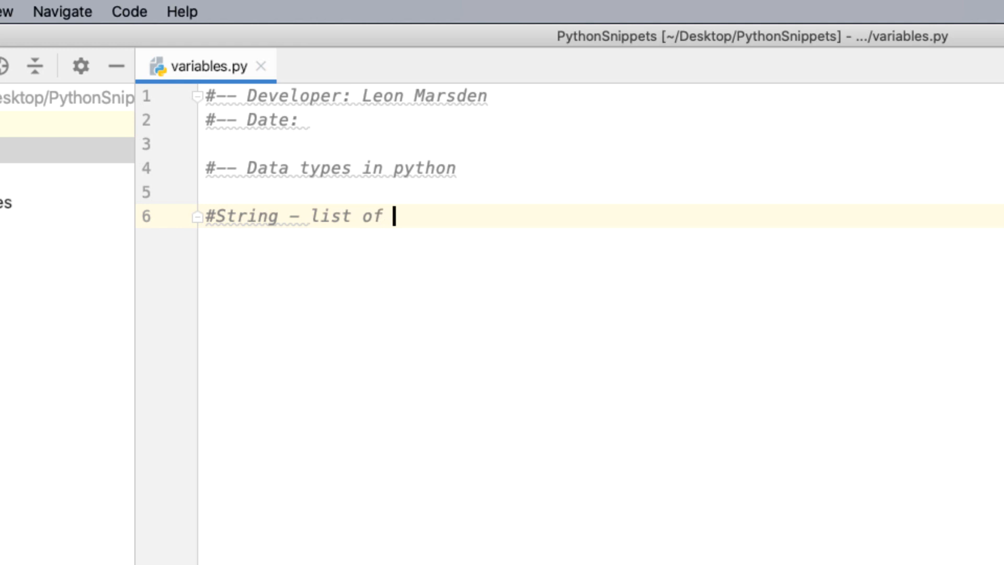
{"action": "type", "text": "characters"}
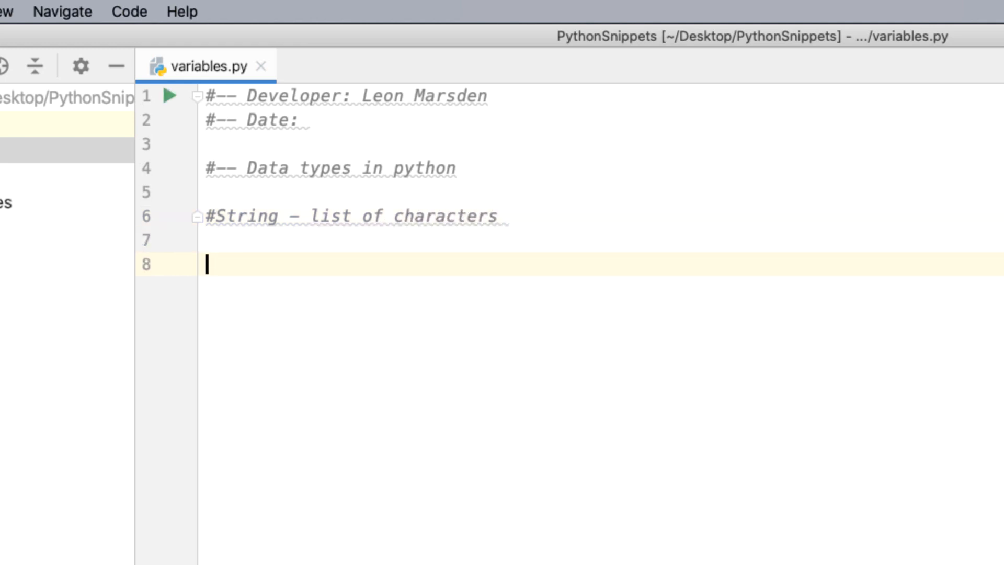
Step: Assign the string "Leon Marsden" to a user_name variable
{"action": "type", "text": "user_name"}
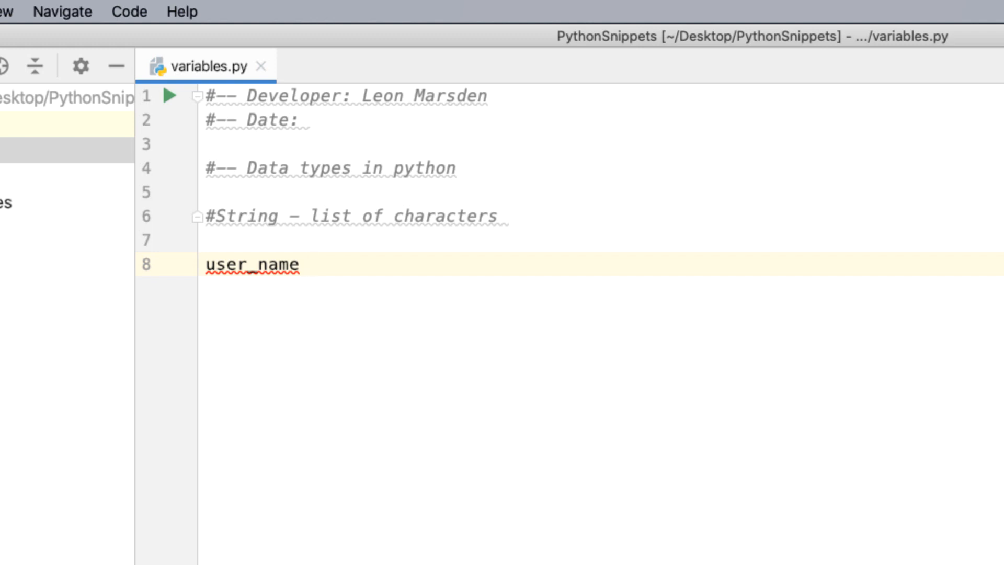
{"action": "type", "text": "="}
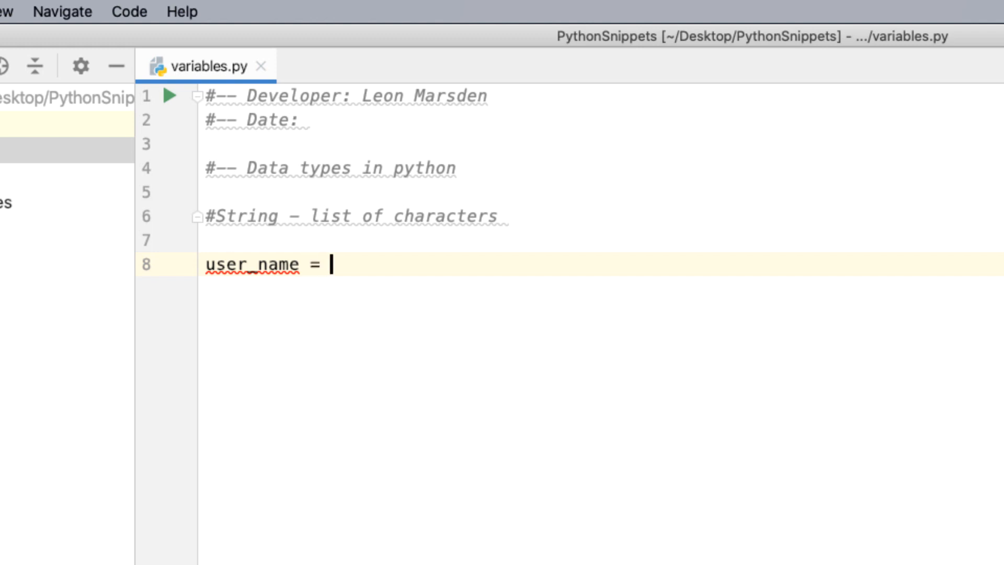
{"action": "type", "text": "\""}
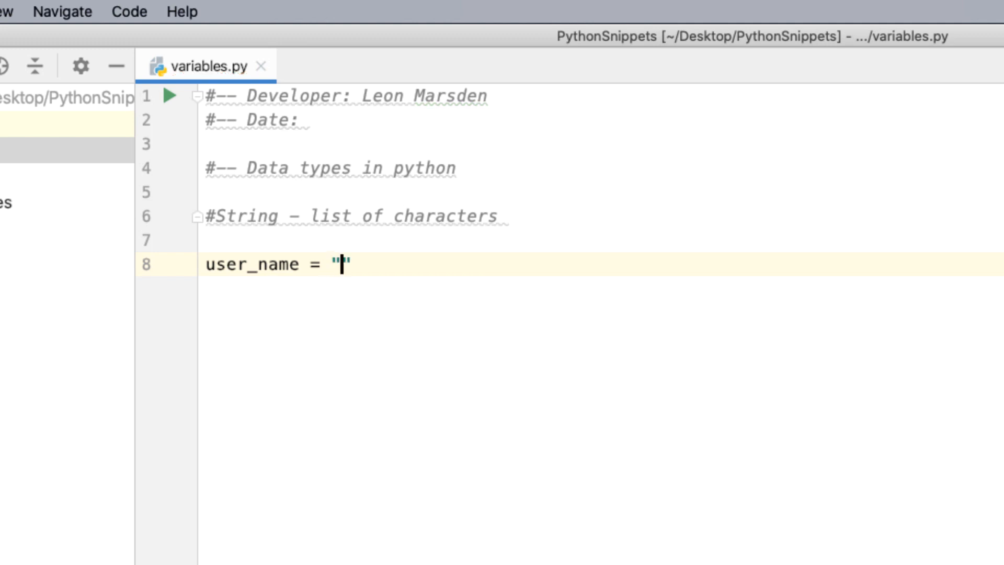
{"action": "type", "text": "Leon Marsden"}
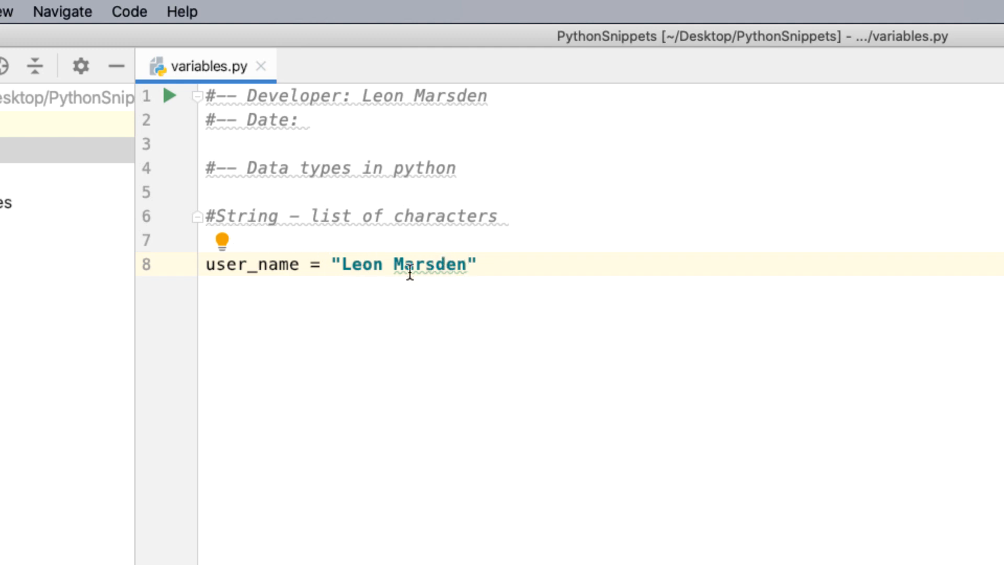
{"action": "mouse_move", "coordinate": [357, 274]}
{"action": "type", "text": "#--"}
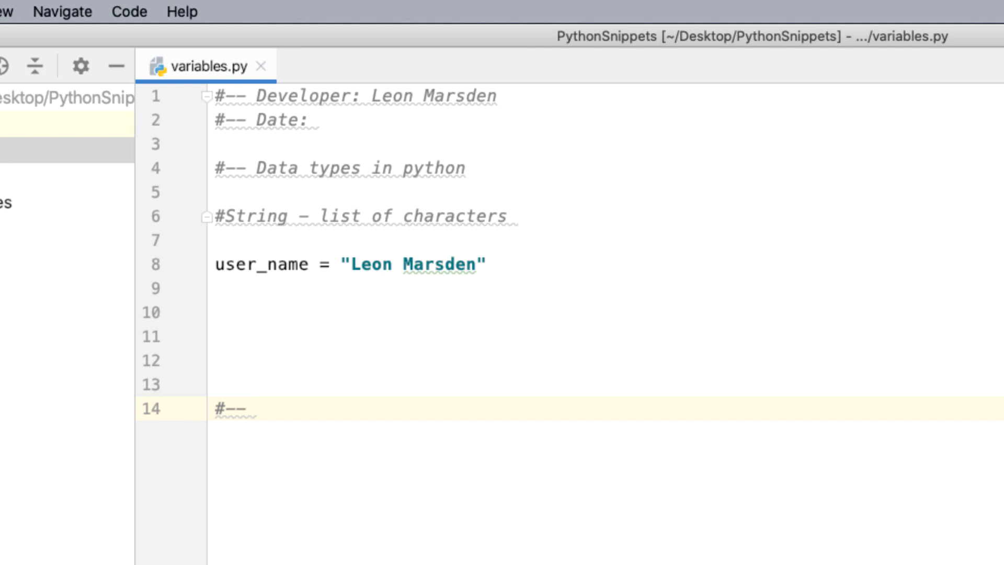
Step: Add an Output comment with print(user_name) and switch the name to single quotes
{"action": "type", "text": "Output"}
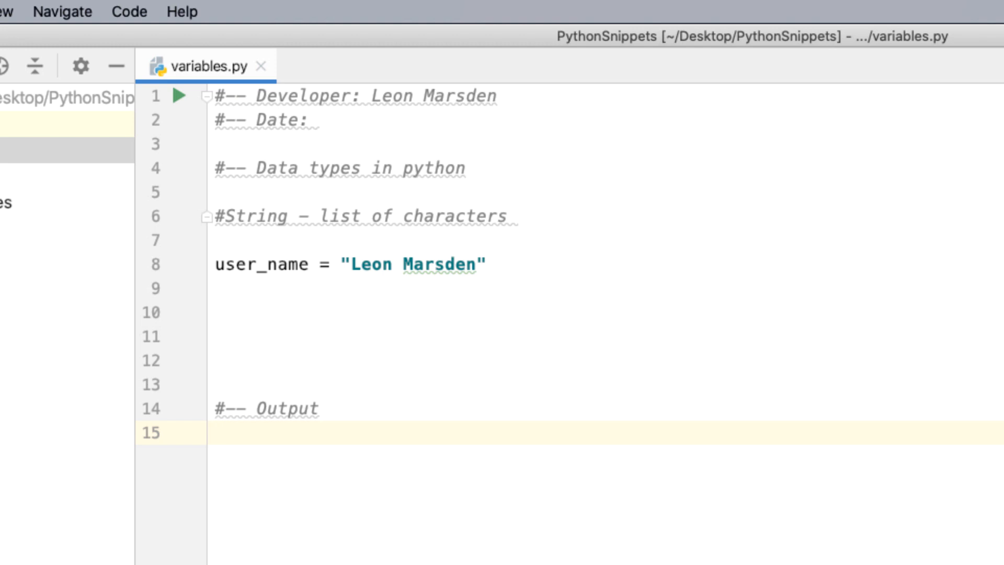
{"action": "type", "text": "print"}
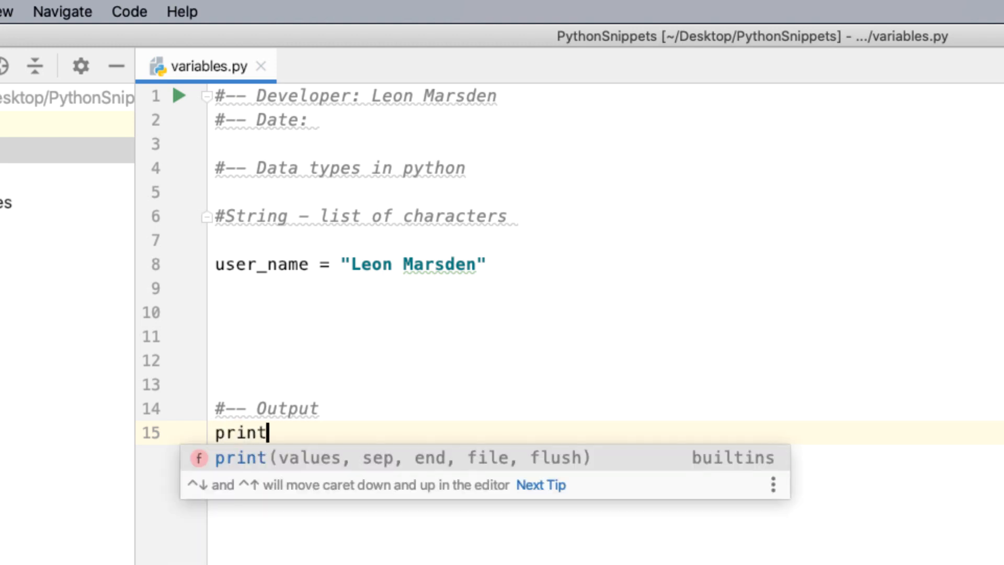
{"action": "type", "text": "("}
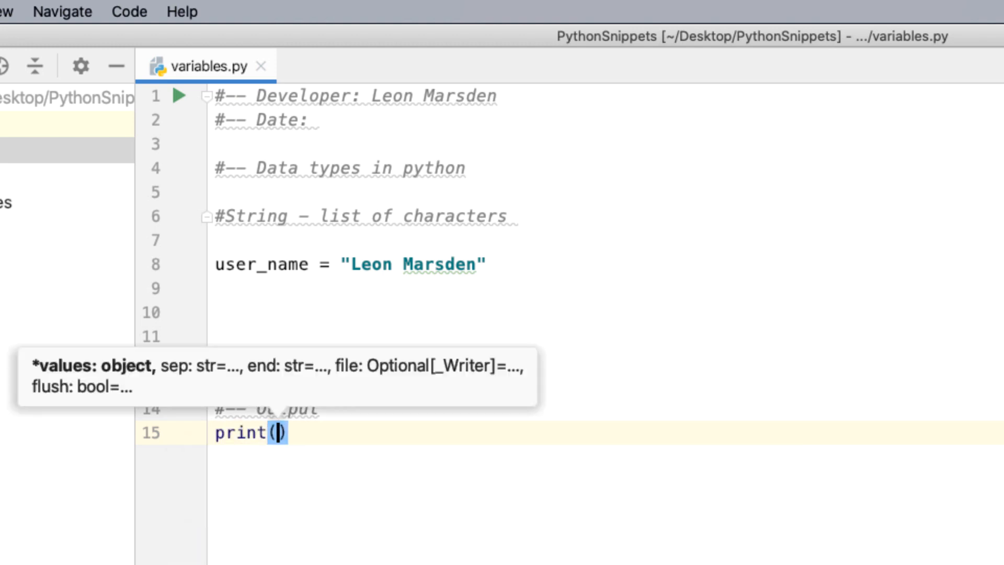
{"action": "type", "text": "user"}
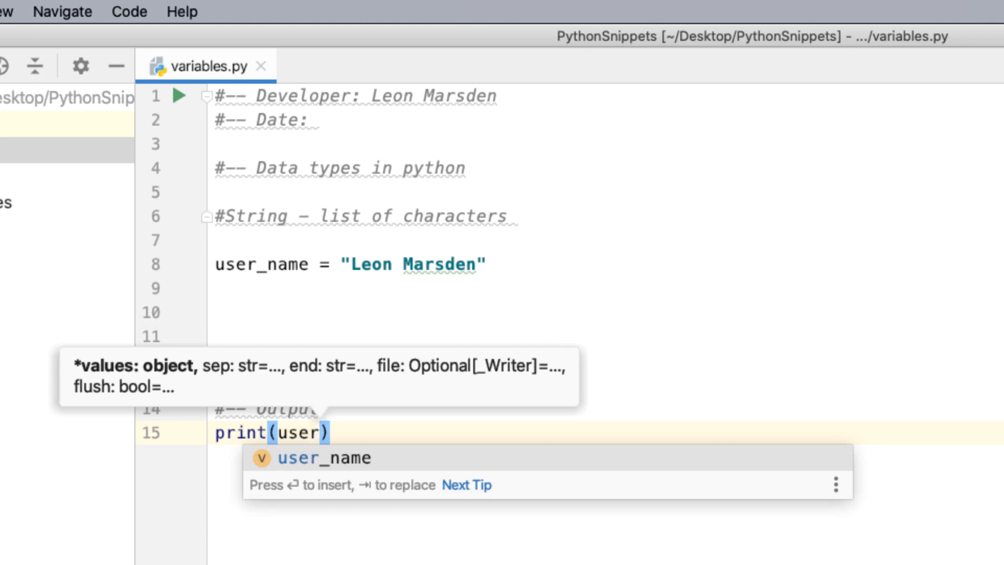
{"action": "key", "text": "tab"}
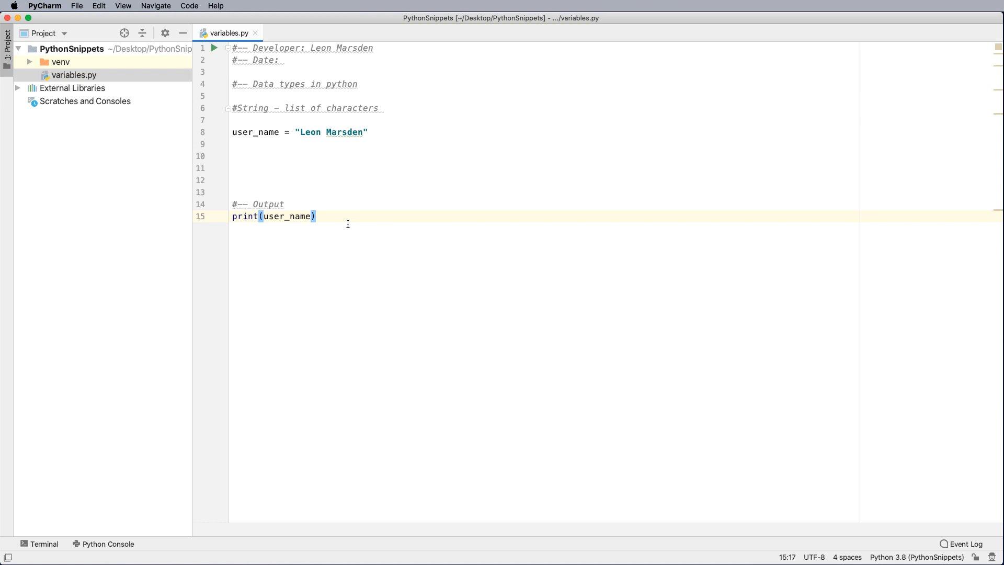
{"action": "right_click", "coordinate": [288, 216]}
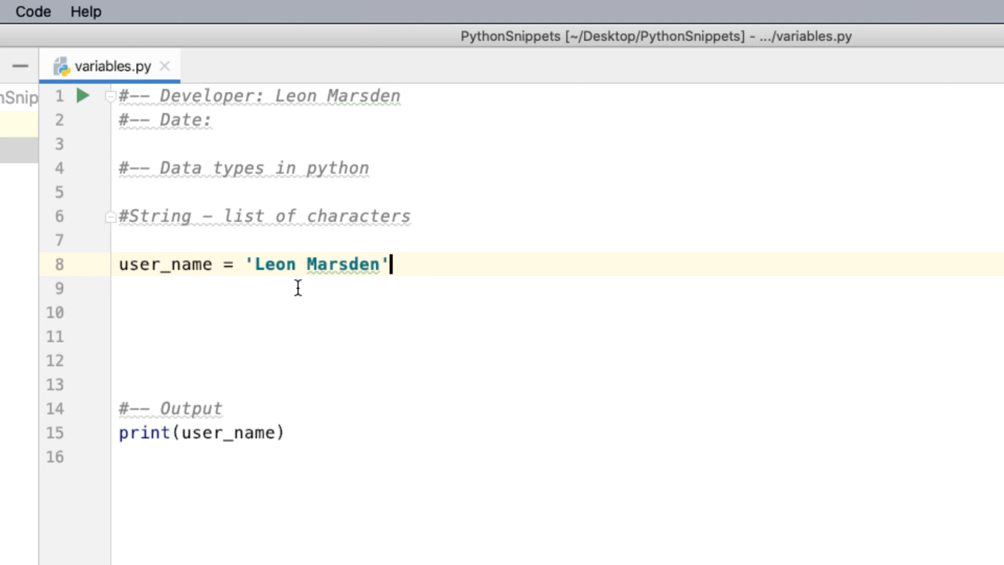
Step: Restore double quotes around the user_name value on line 8 to clear the SyntaxError
{"action": "left_click", "coordinate": [249, 265]}
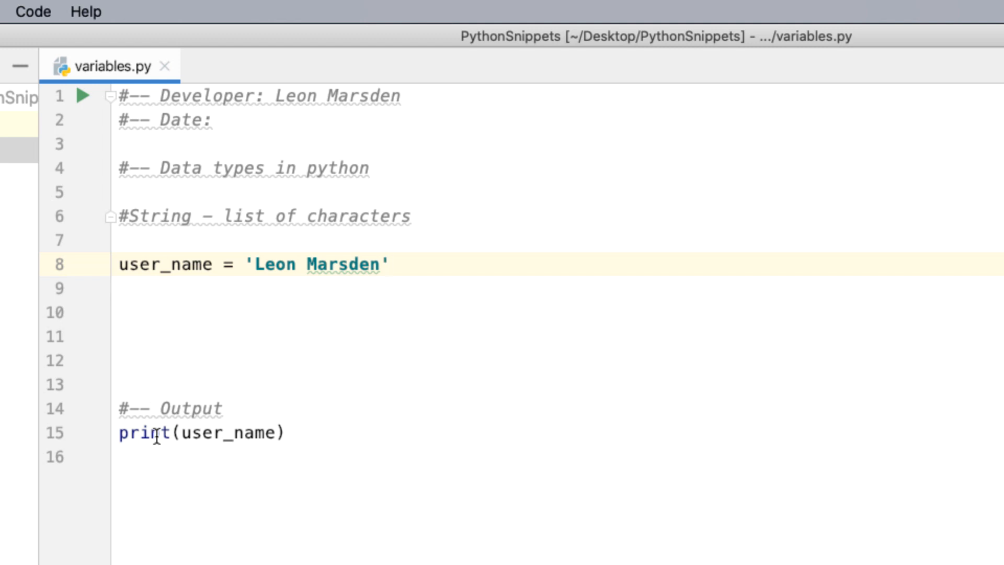
{"action": "mouse_move", "coordinate": [220, 432]}
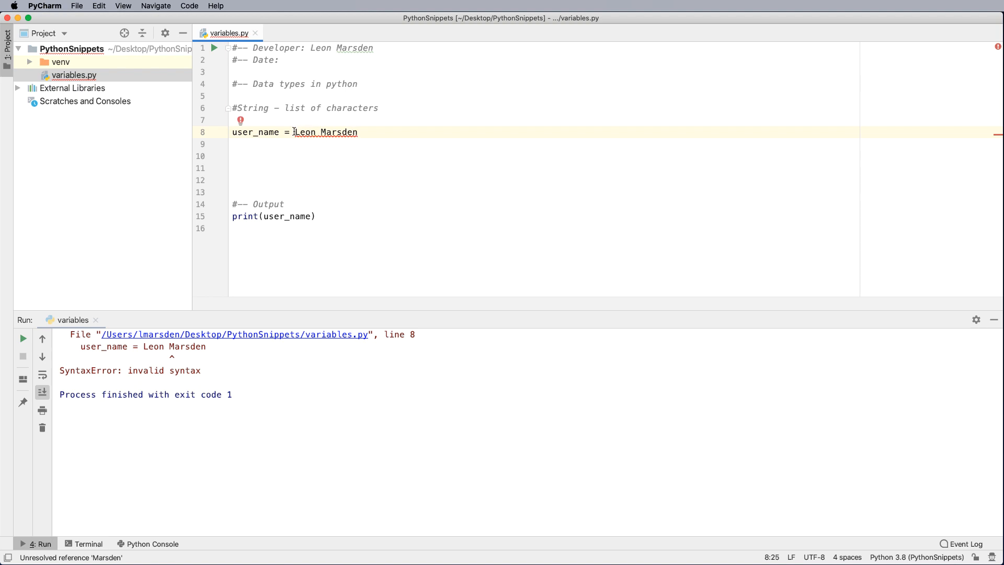
{"action": "type", "text": "\""}
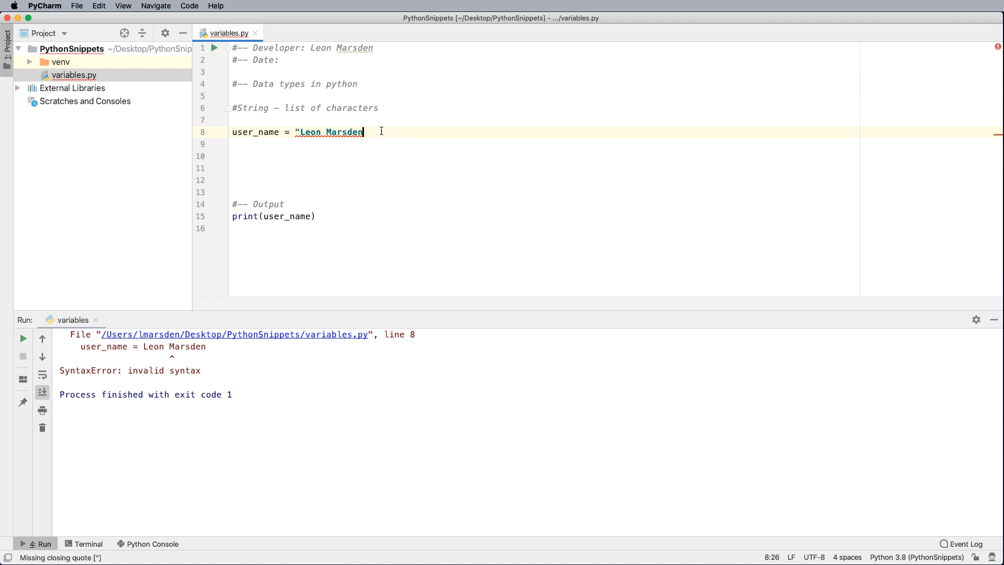
{"action": "type", "text": "\""}
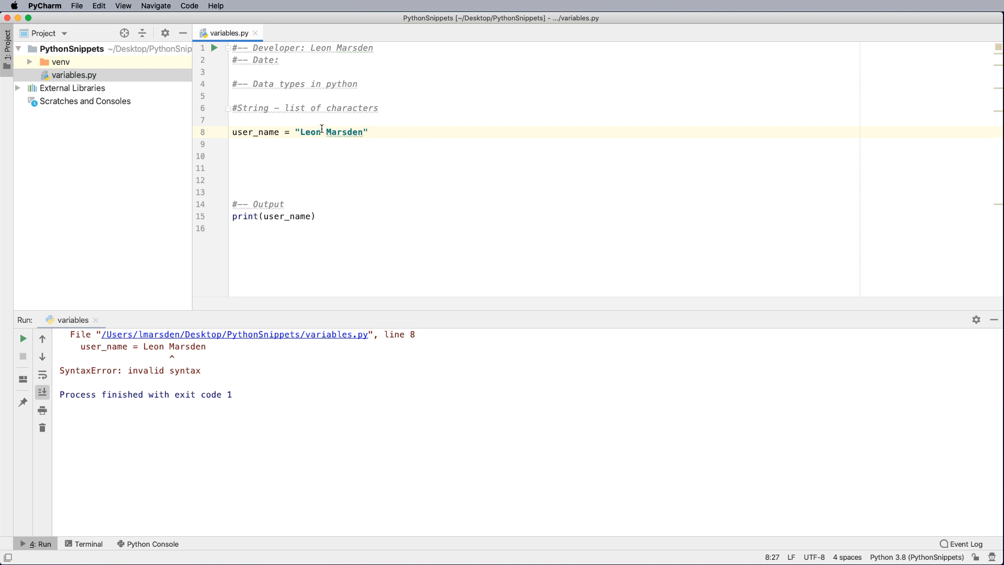
{"action": "left_click", "coordinate": [233, 156]}
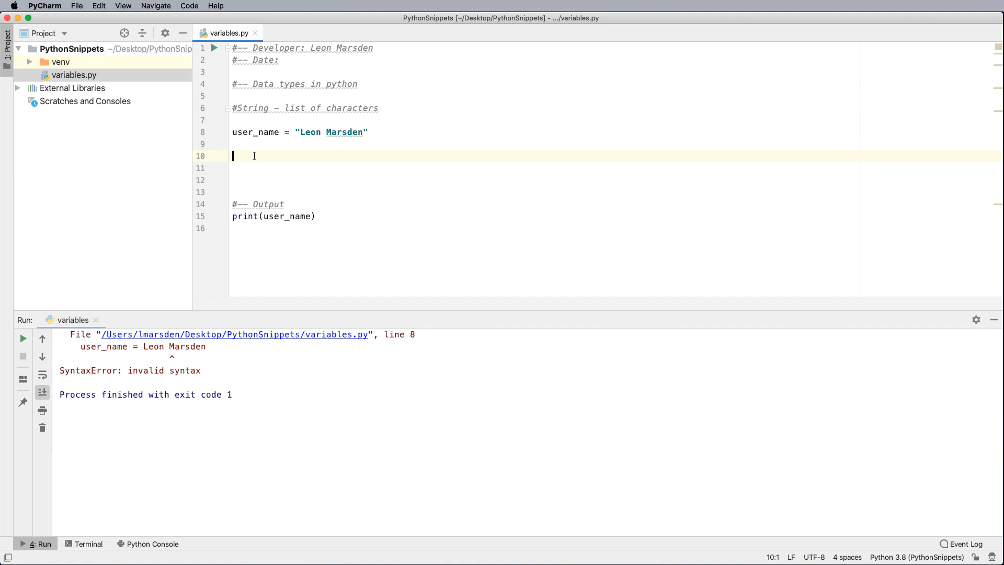
Step: Add an '#Integers - whole numbers' comment and number_of_studnets = 24, unquoted
{"action": "type", "text": "#Integers"}
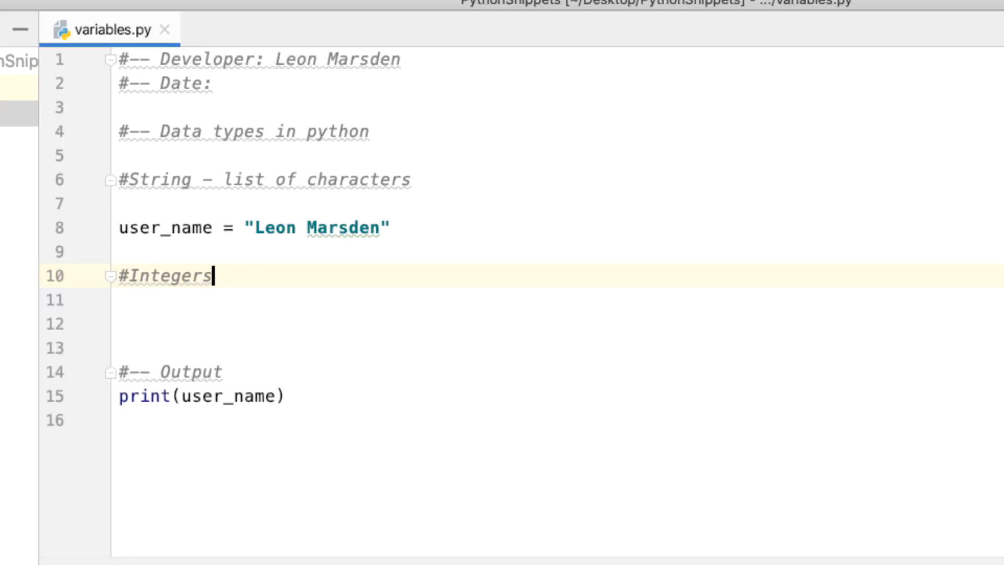
{"action": "key", "text": "enter"}
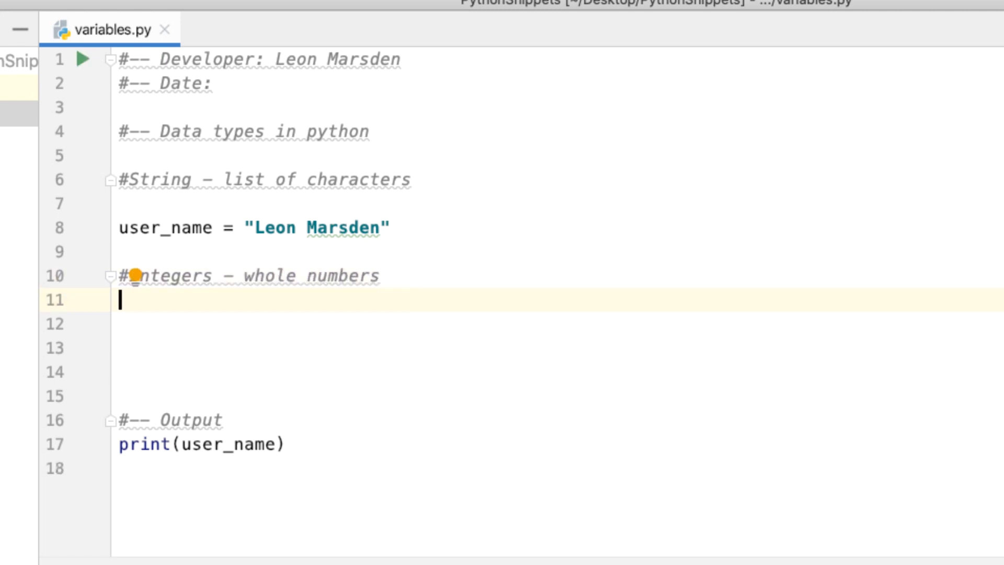
{"action": "type", "text": "number_of"}
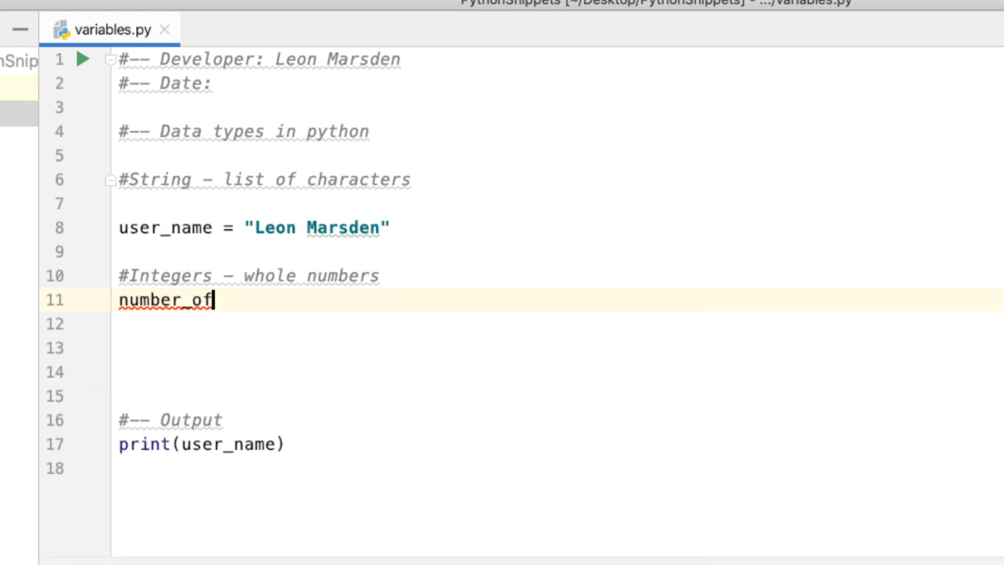
{"action": "type", "text": "_studnet"}
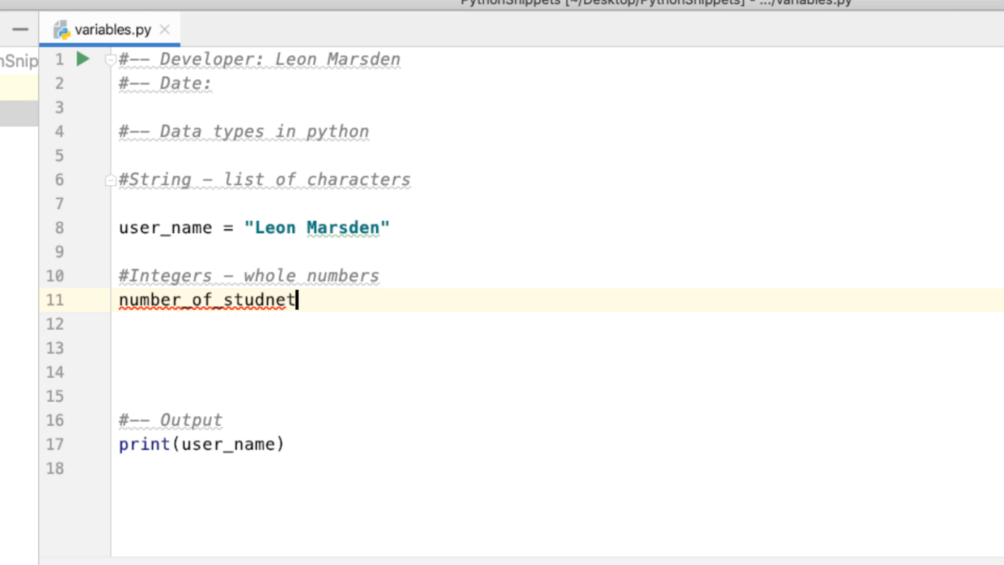
{"action": "type", "text": "s ="}
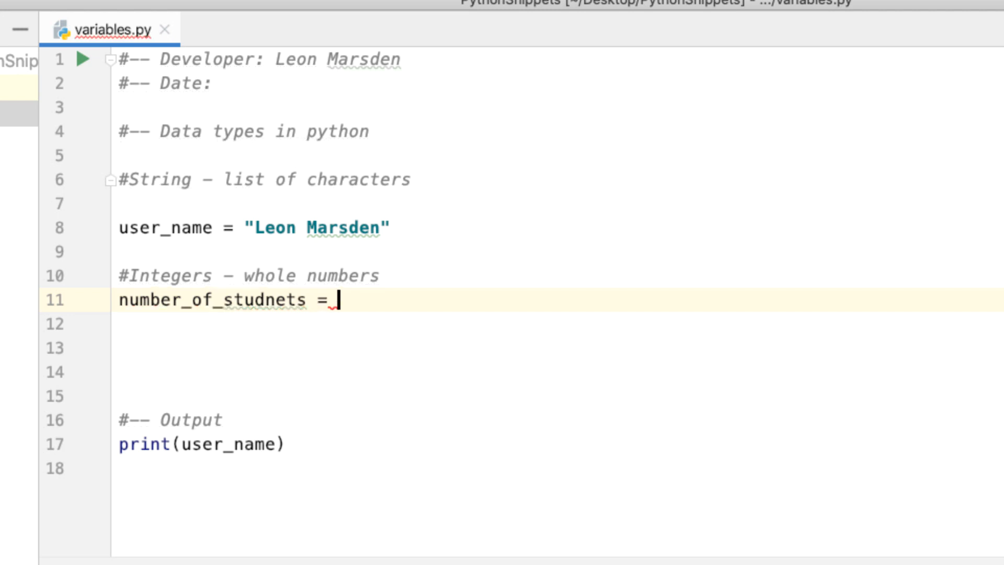
{"action": "type", "text": "24"}
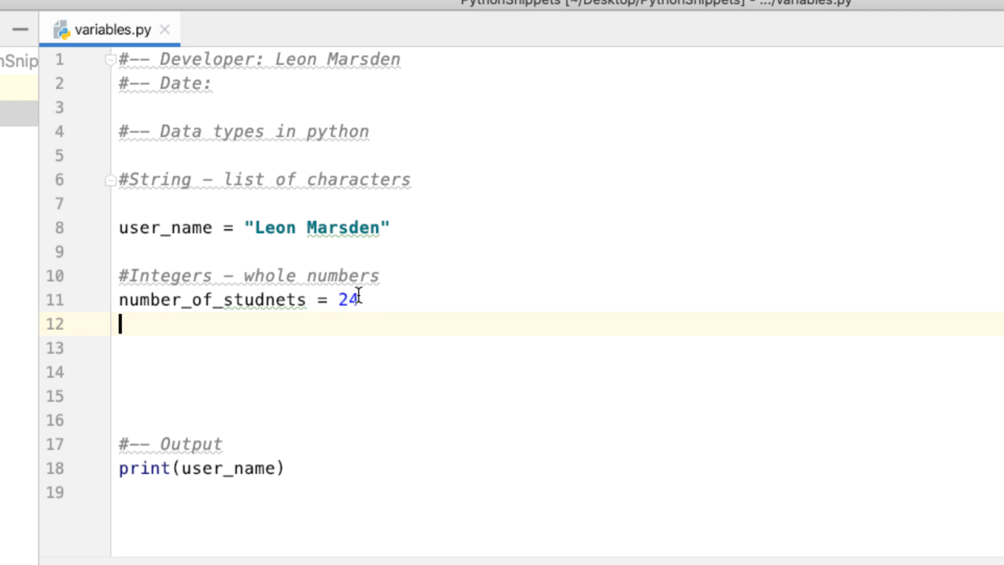
{"action": "type", "text": "\"24"}
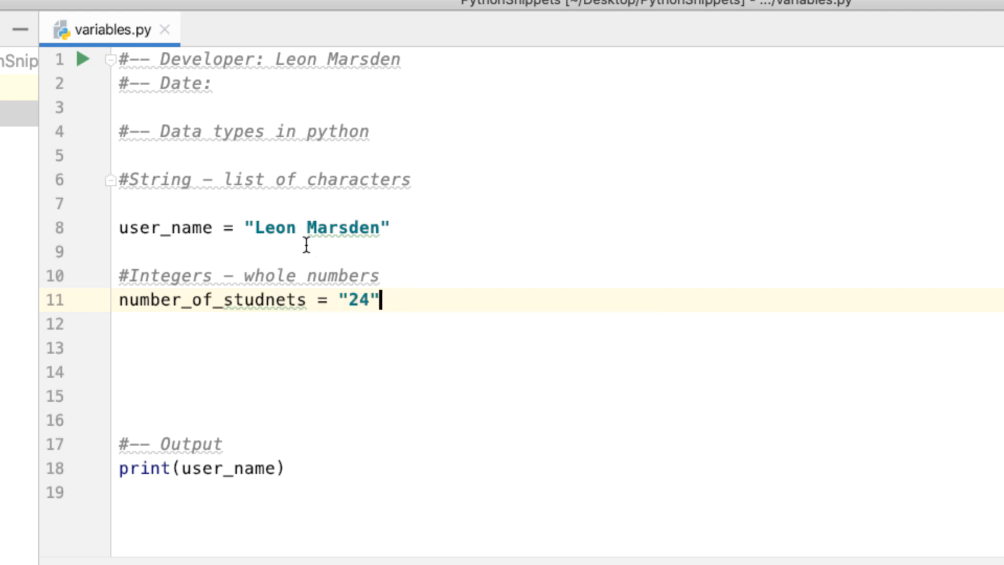
{"action": "mouse_move", "coordinate": [368, 305]}
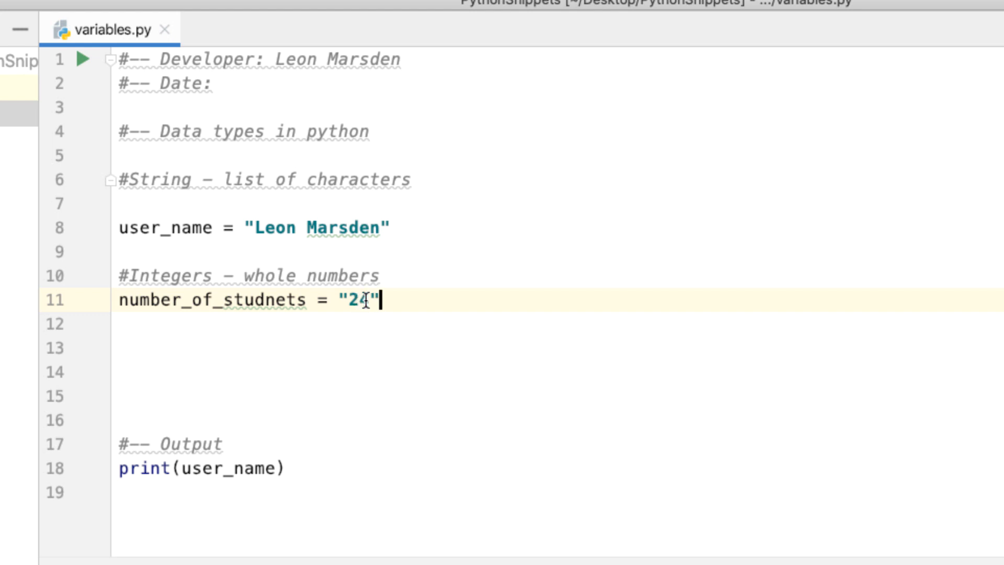
{"action": "type", "text": "4"}
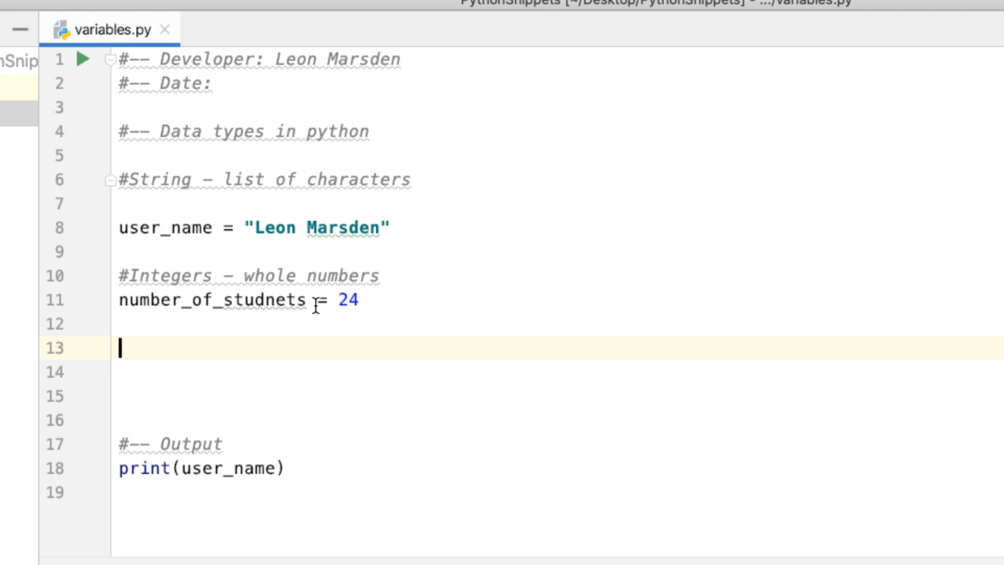
{"action": "mouse_move", "coordinate": [384, 301]}
{"action": "type", "text": "print("}
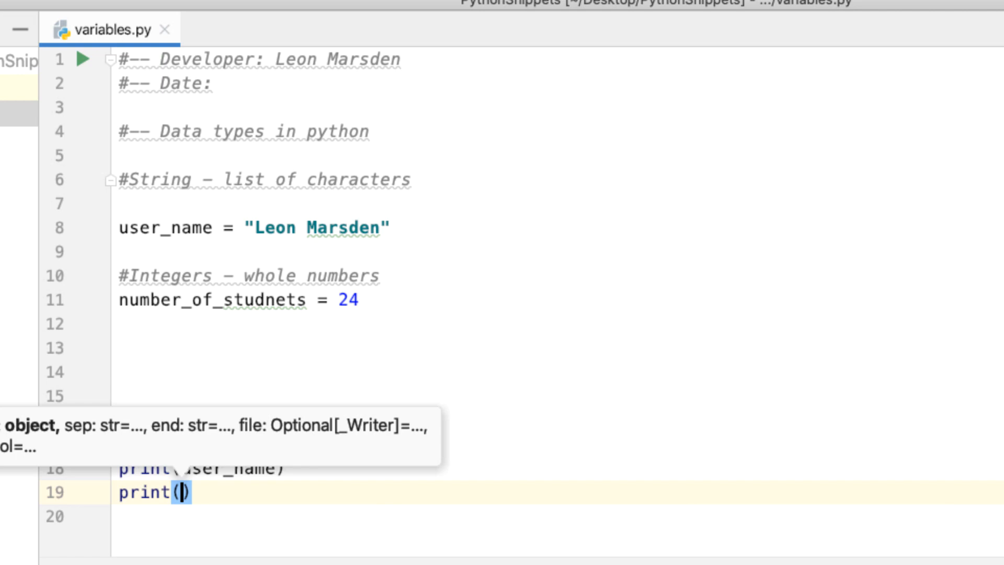
Step: Add print(number_of_studnets) under Output and start a #Float comment on line 13
{"action": "type", "text": "number_of_studnets"}
{"action": "left_click", "coordinate": [558, 348]}
{"action": "type", "text": "#Float"}
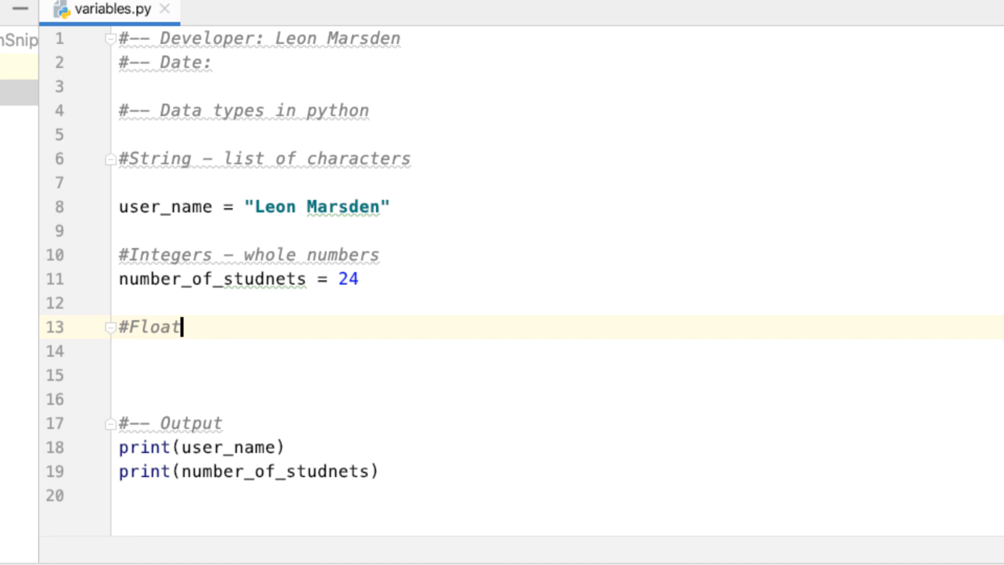
Step: Complete '#Float - Real Numbers with decimals' and assign baby_weight = 2.4 beneath it
{"action": "type", "text": "- R"}
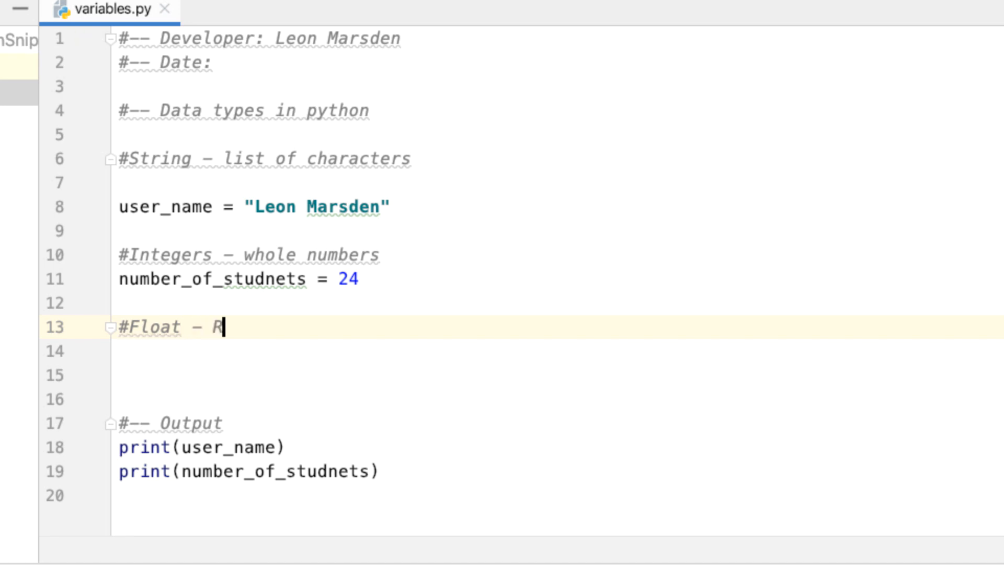
{"action": "type", "text": "eal Numbers with d"}
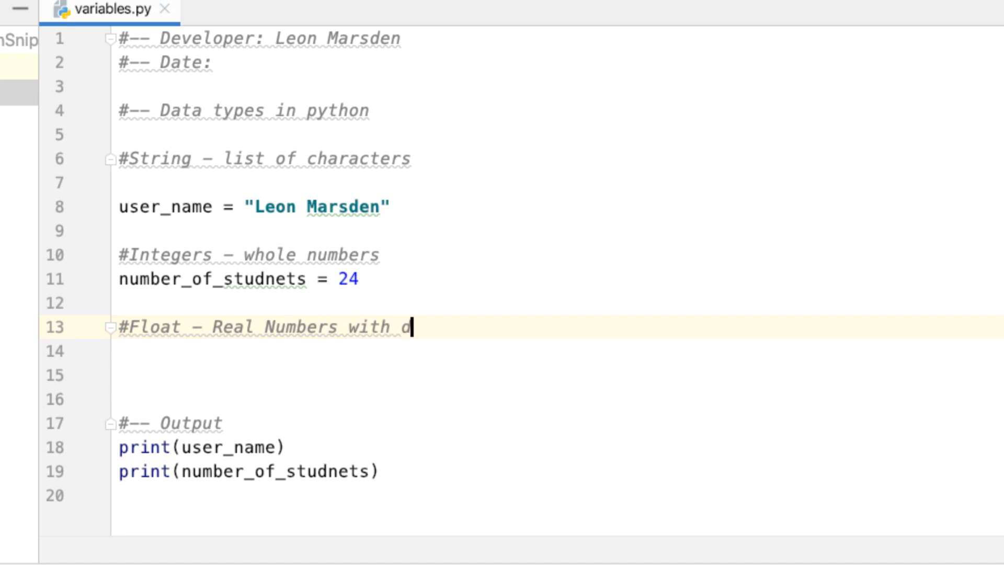
{"action": "type", "text": "ecimals"}
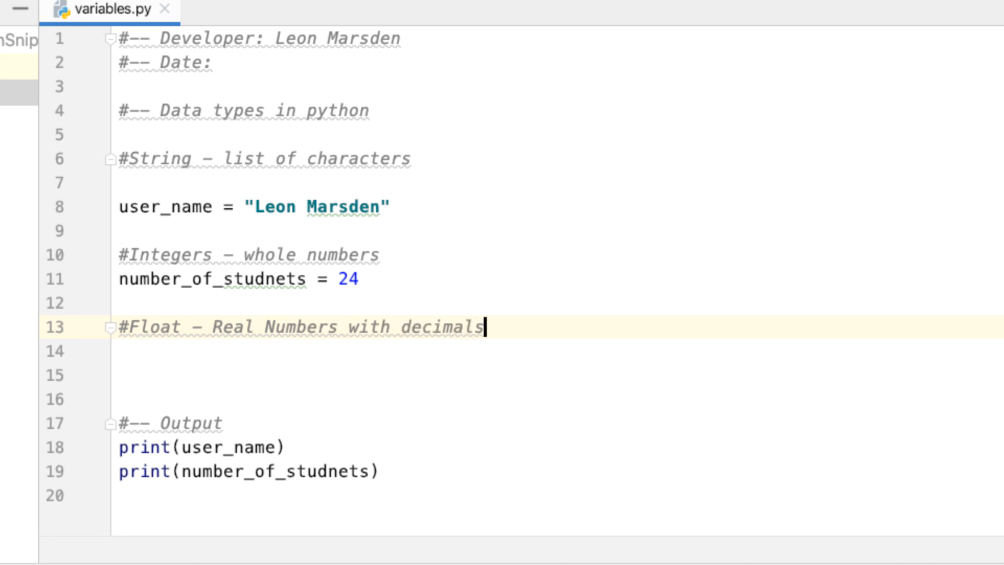
{"action": "key", "text": "enter"}
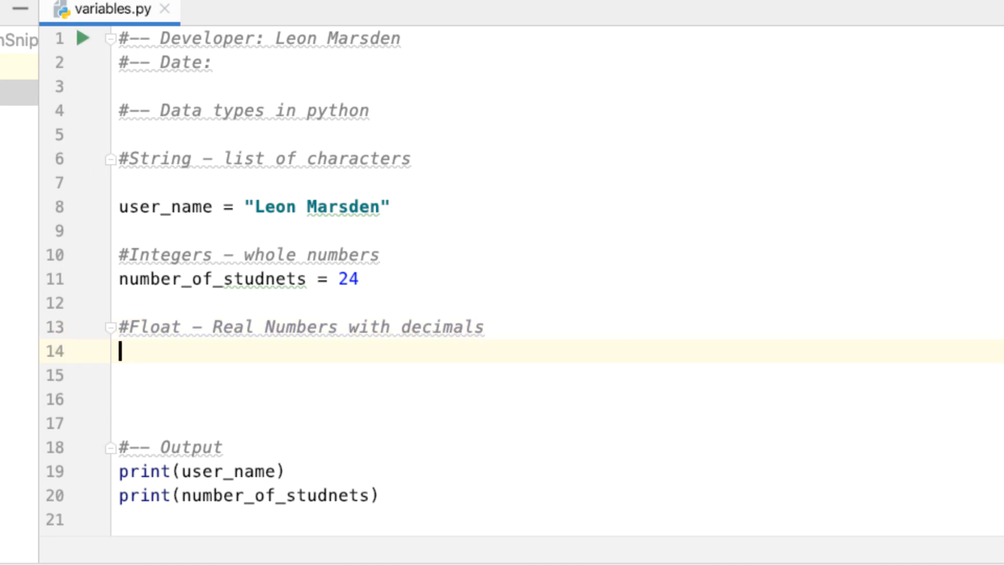
{"action": "type", "text": "bab"}
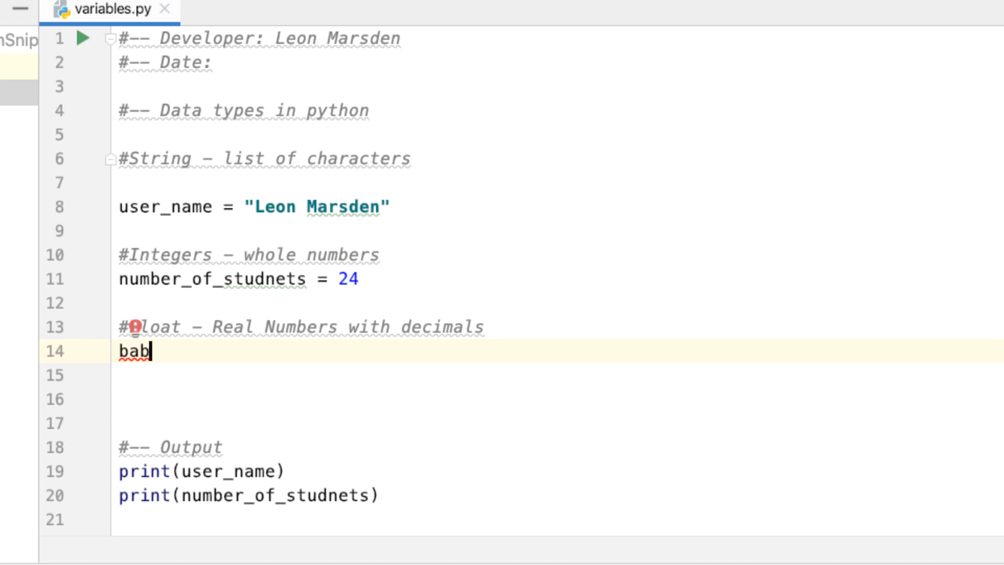
{"action": "type", "text": "y_weight ="}
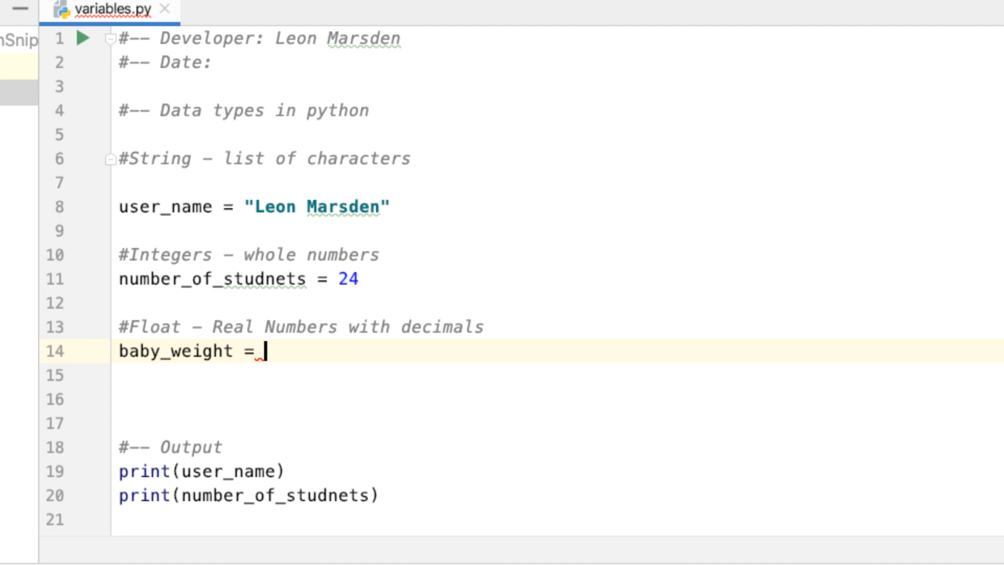
{"action": "type", "text": "2.4"}
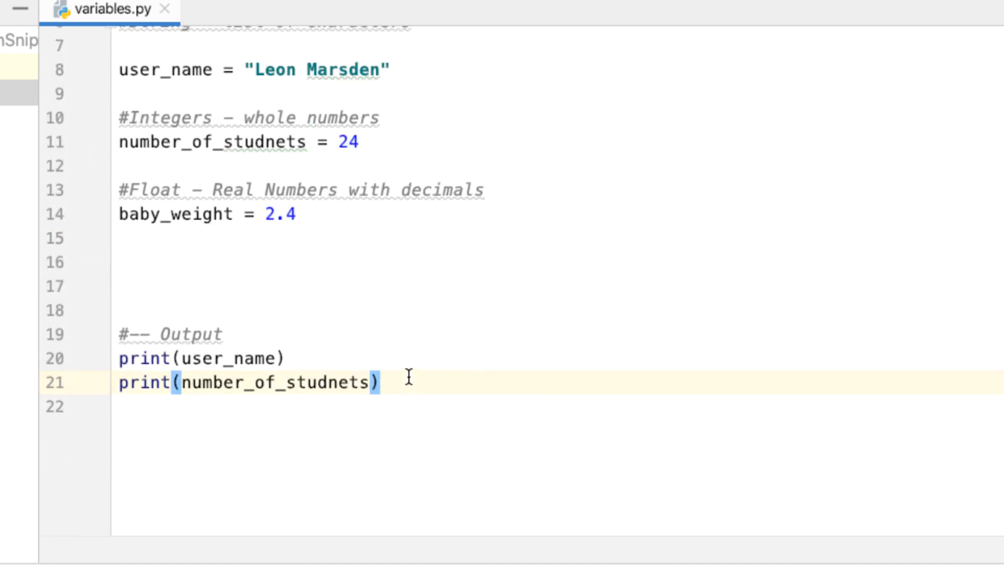
{"action": "type", "text": "print("}
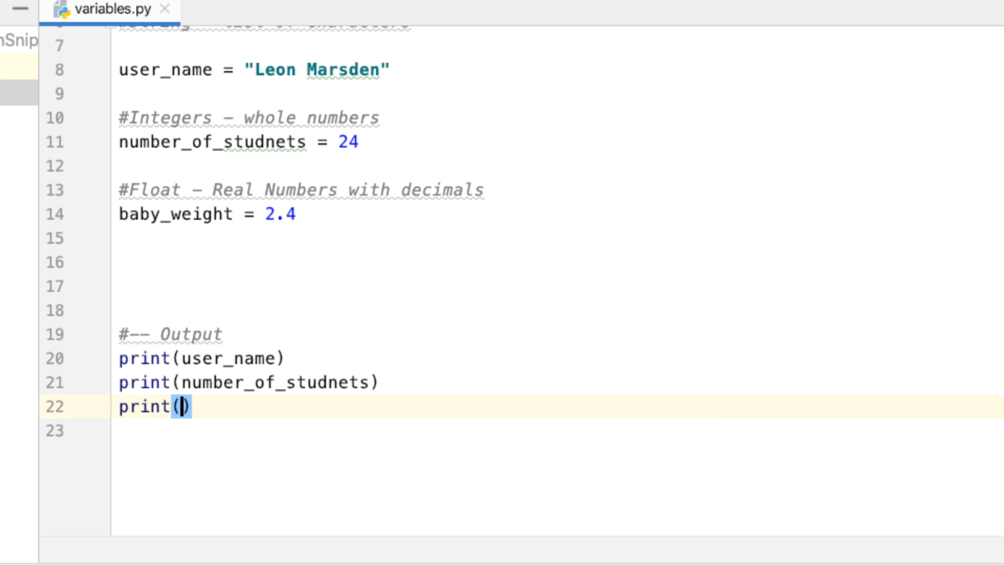
{"action": "type", "text": "bab"}
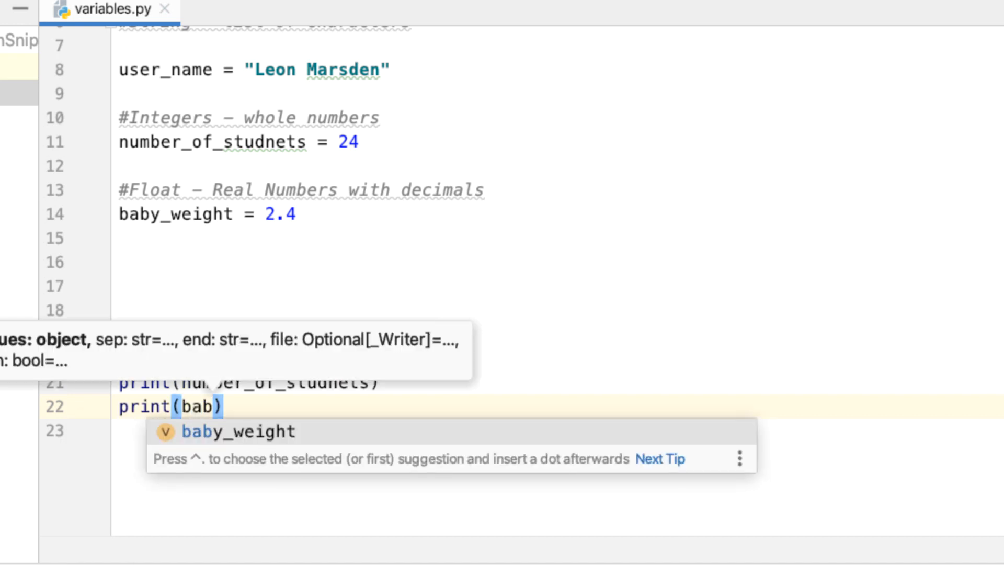
{"action": "right_click", "coordinate": [295, 231]}
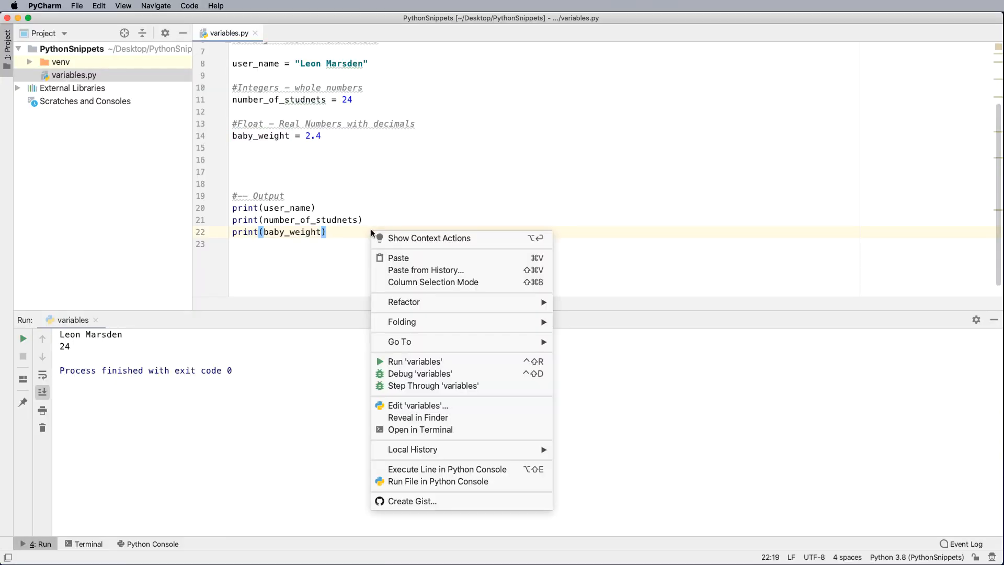
{"action": "left_click", "coordinate": [415, 361]}
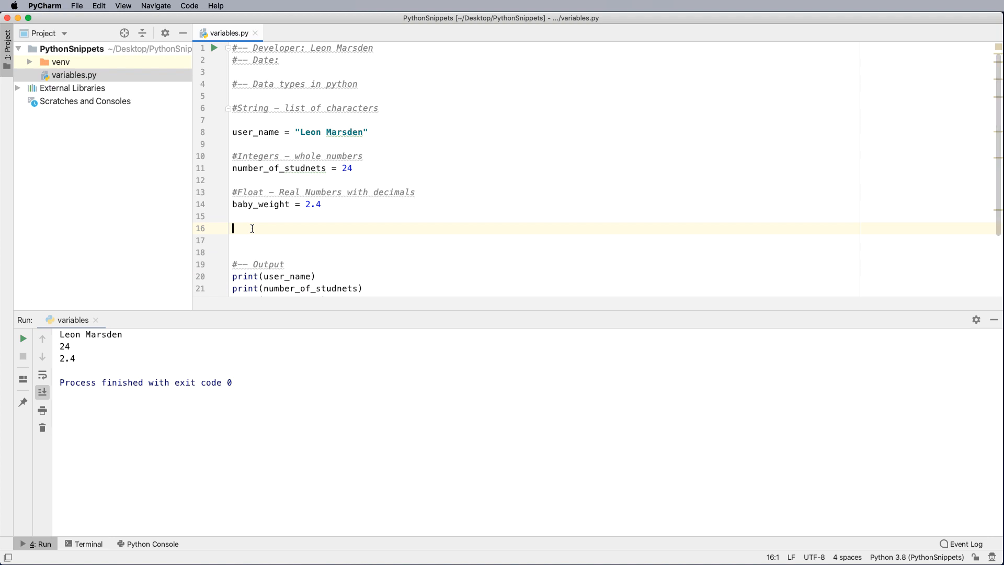
Step: Write the '#Boolean - True or False' section comment
{"action": "type", "text": "#Boolean"}
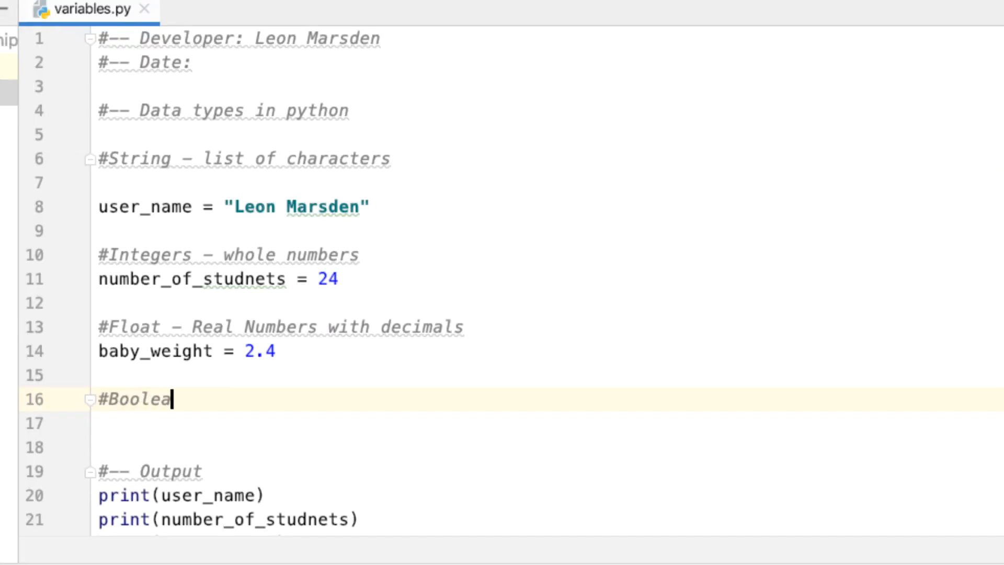
{"action": "type", "text": "n -"}
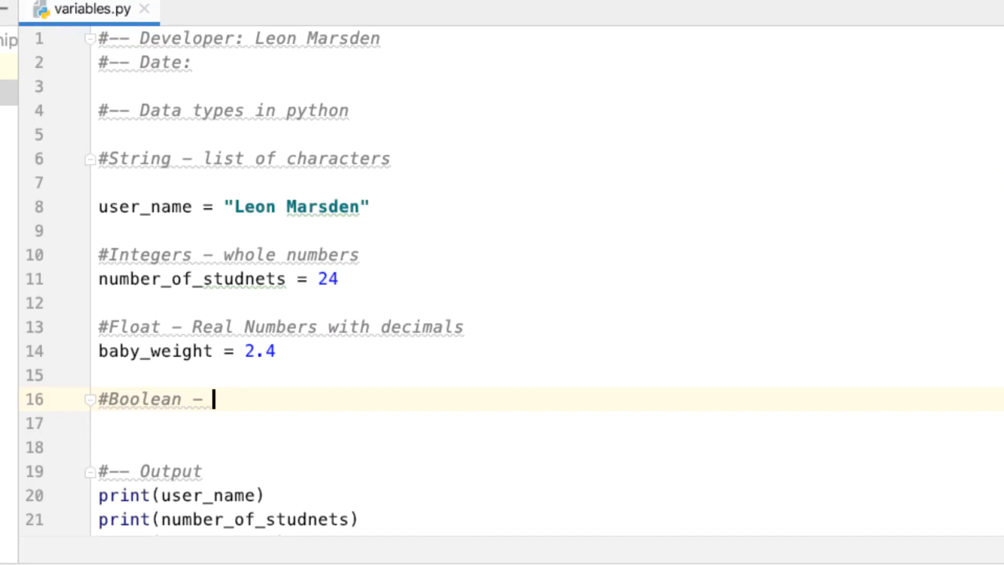
{"action": "type", "text": "Tru"}
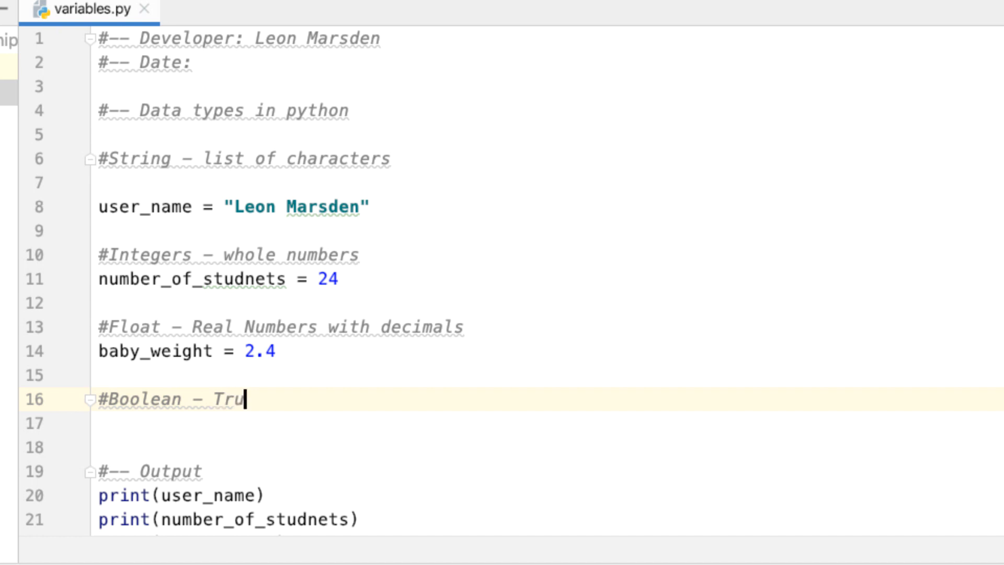
{"action": "type", "text": "e or Fa"}
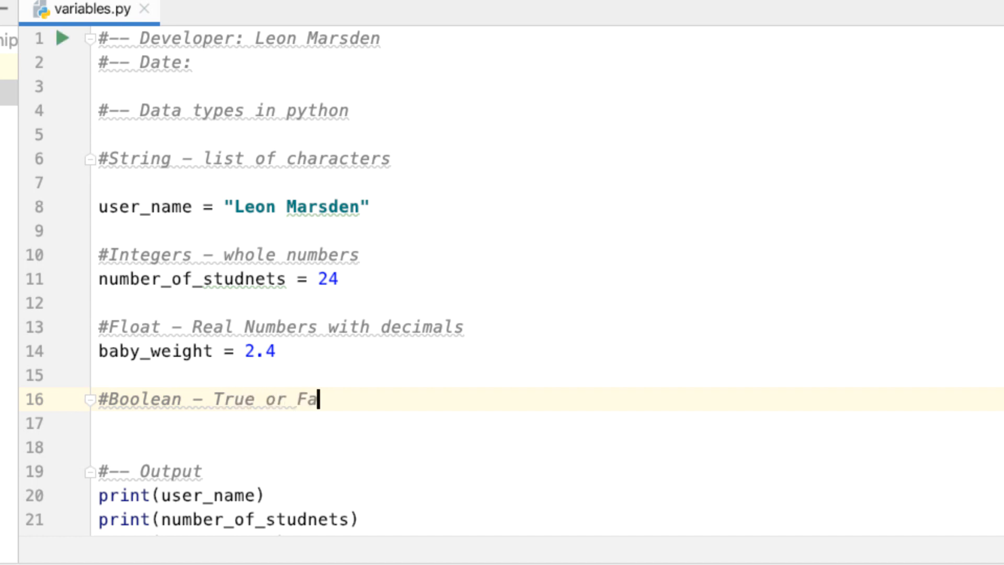
{"action": "type", "text": "lse"}
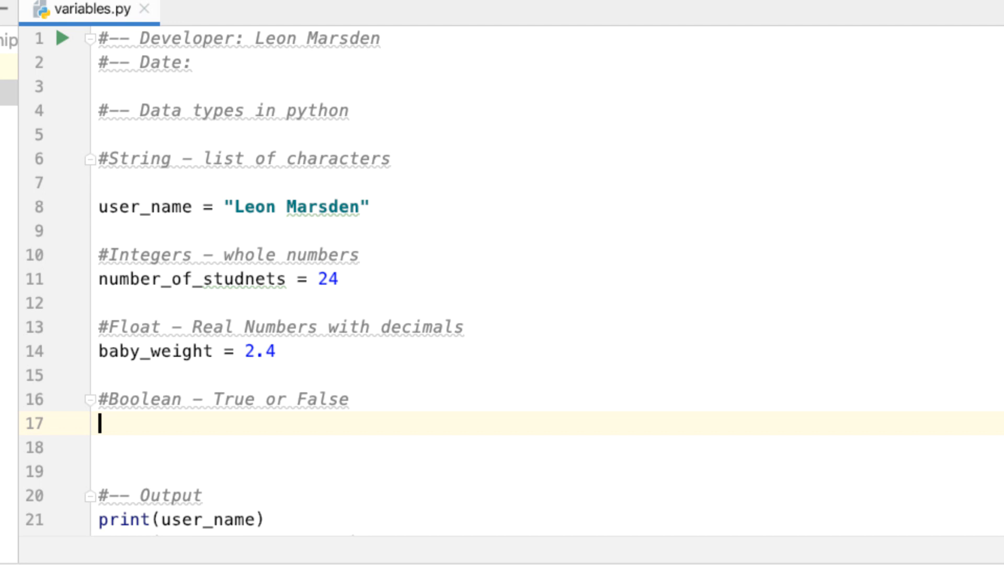
Step: Add allergies = False with a trailing '# True or False' comment
{"action": "type", "text": "all"}
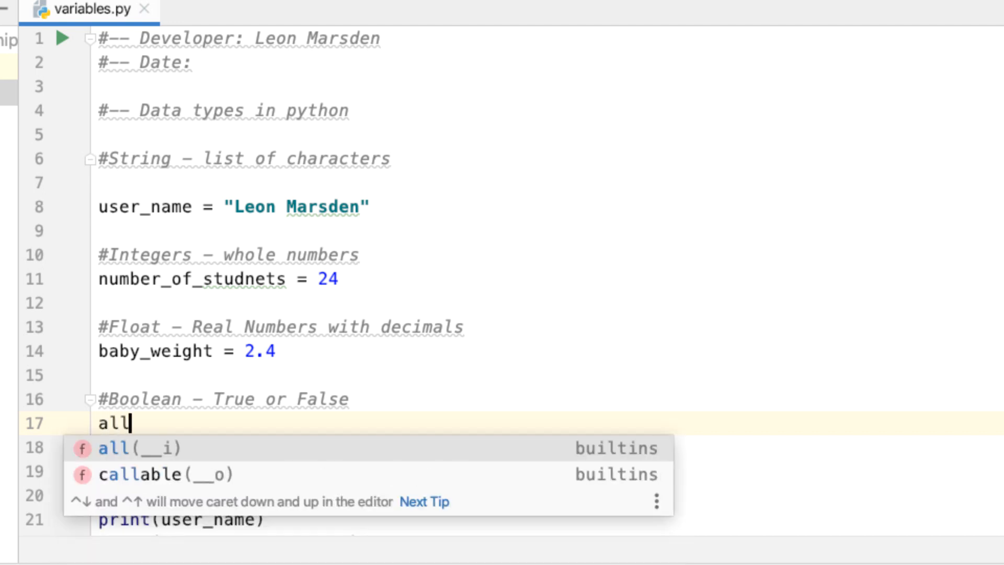
{"action": "type", "text": "ergi"}
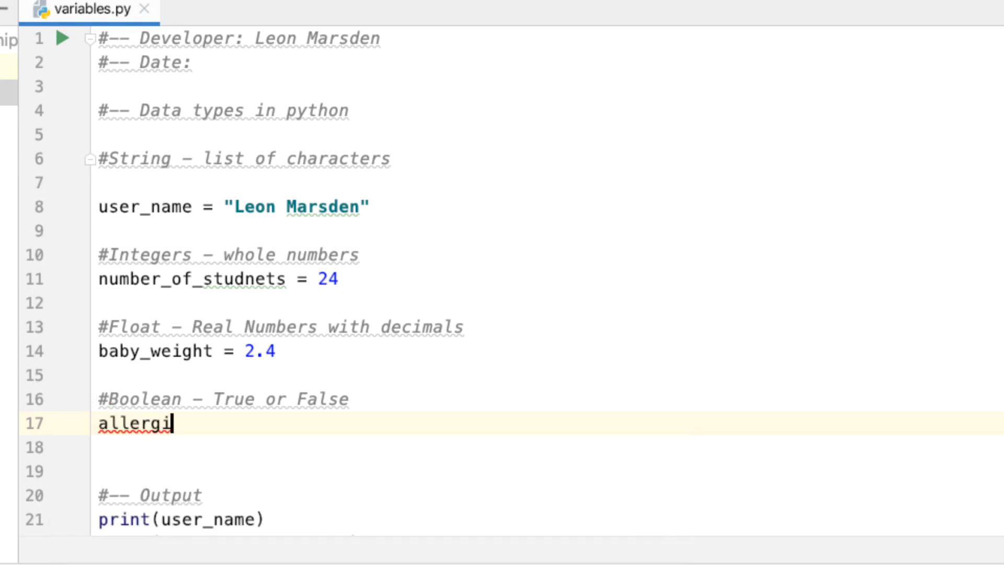
{"action": "type", "text": "es ="}
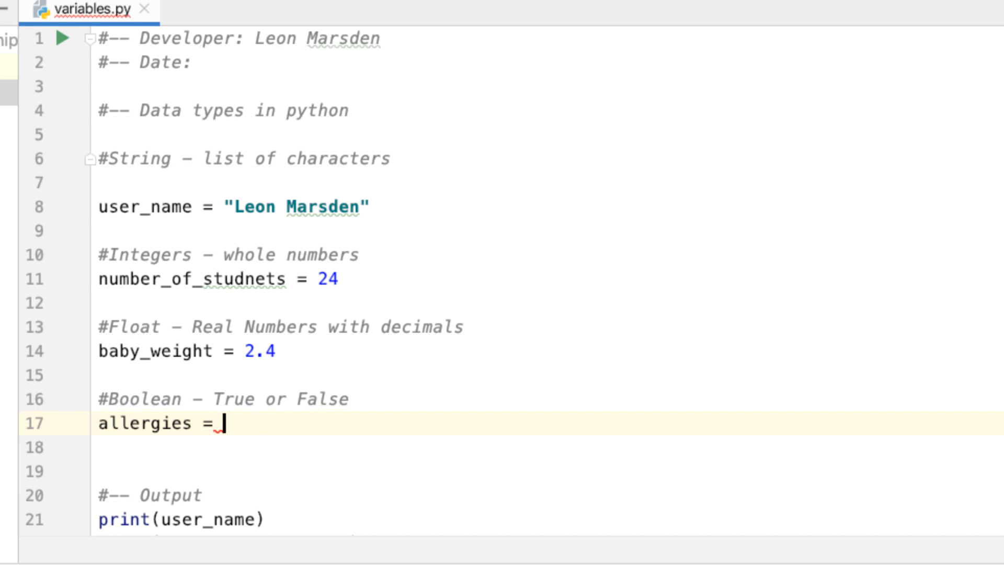
{"action": "type", "text": "True #"}
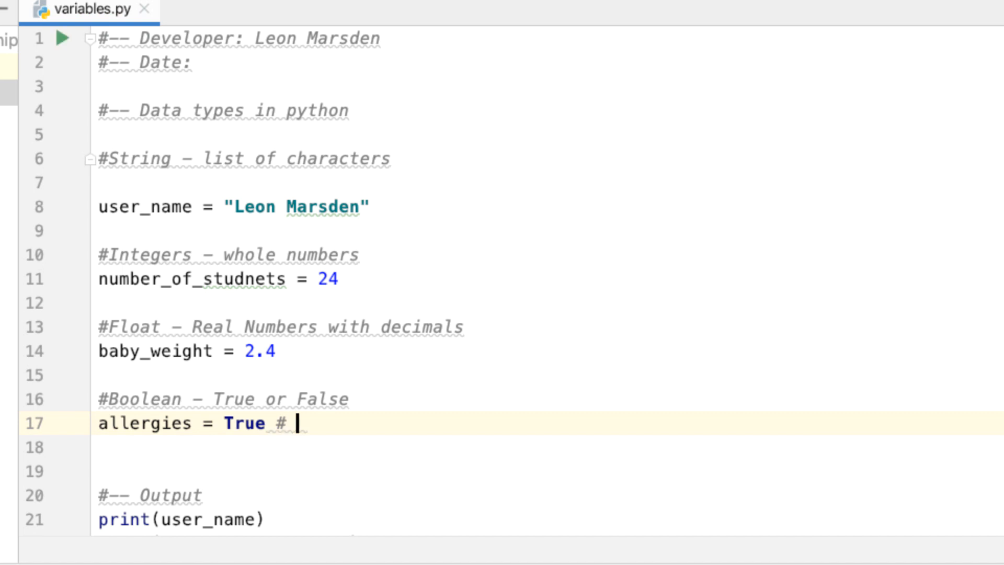
{"action": "type", "text": "False"}
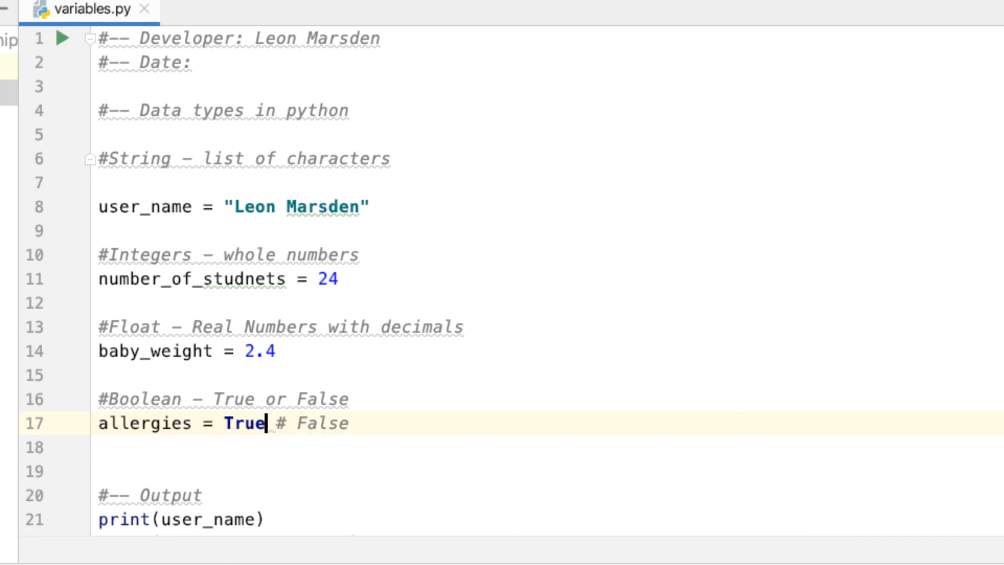
{"action": "key", "text": "Backspace"}
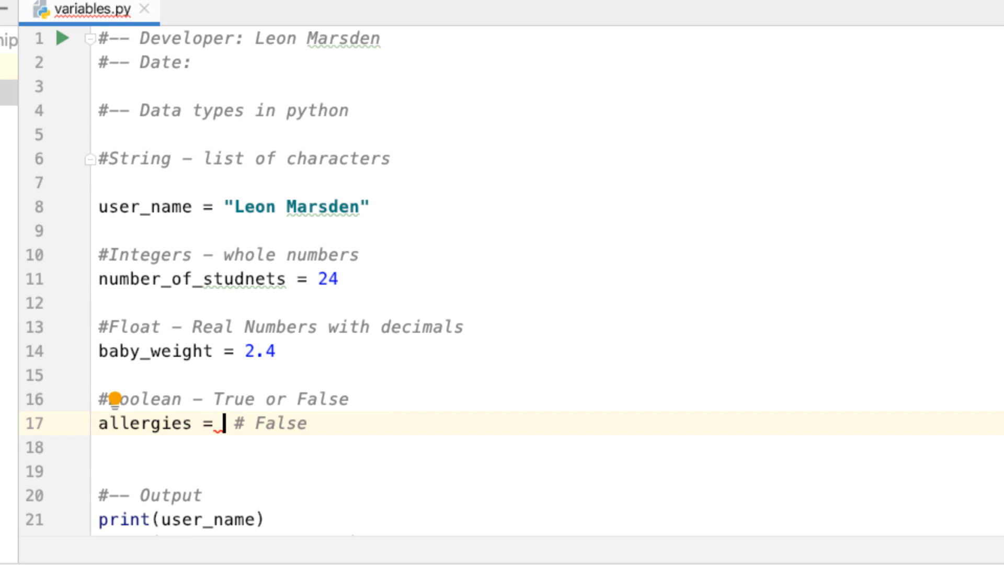
{"action": "type", "text": "False #"}
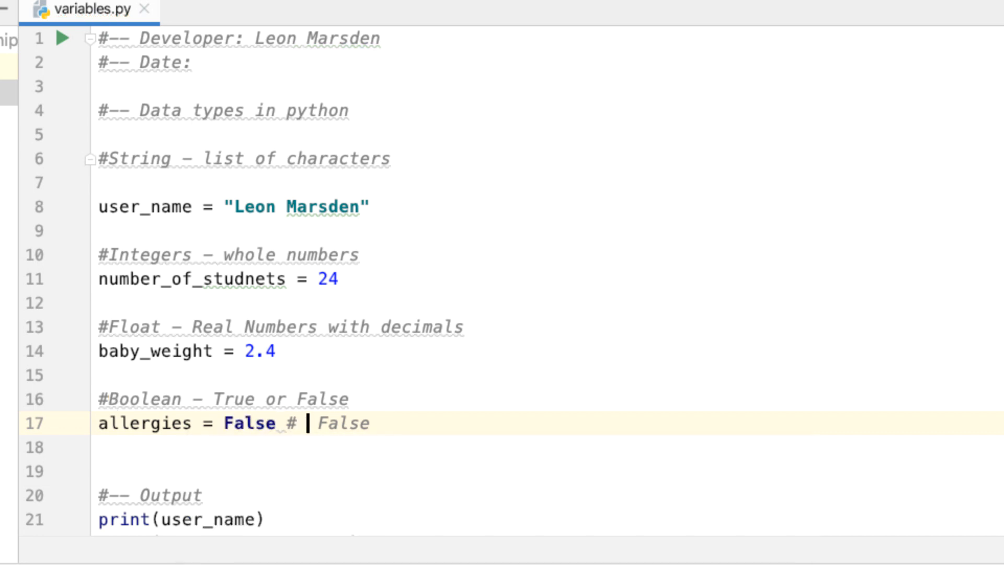
{"action": "type", "text": "True or"}
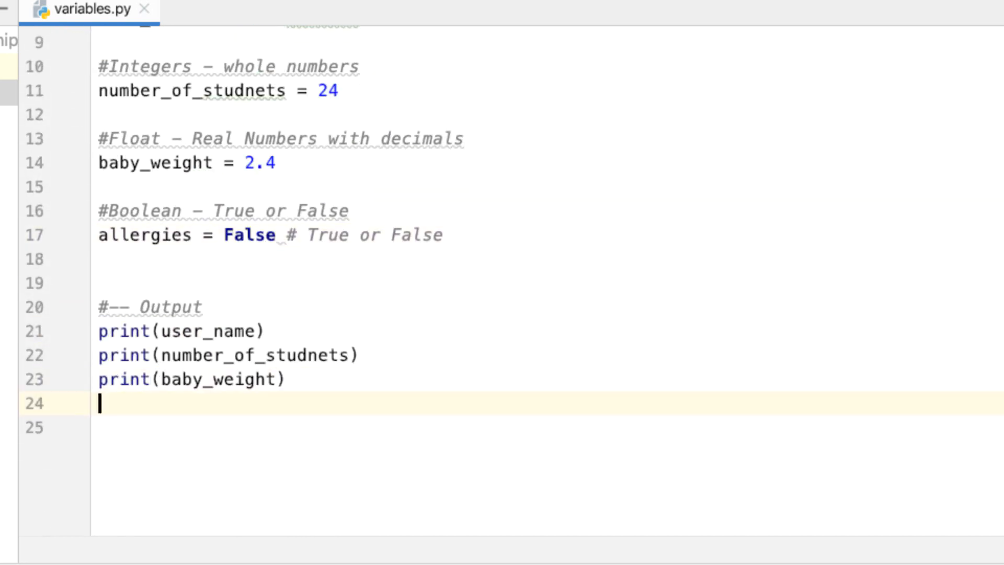
Step: Add print(allergies) at the end and run variables.py, which outputs False
{"action": "type", "text": "print("}
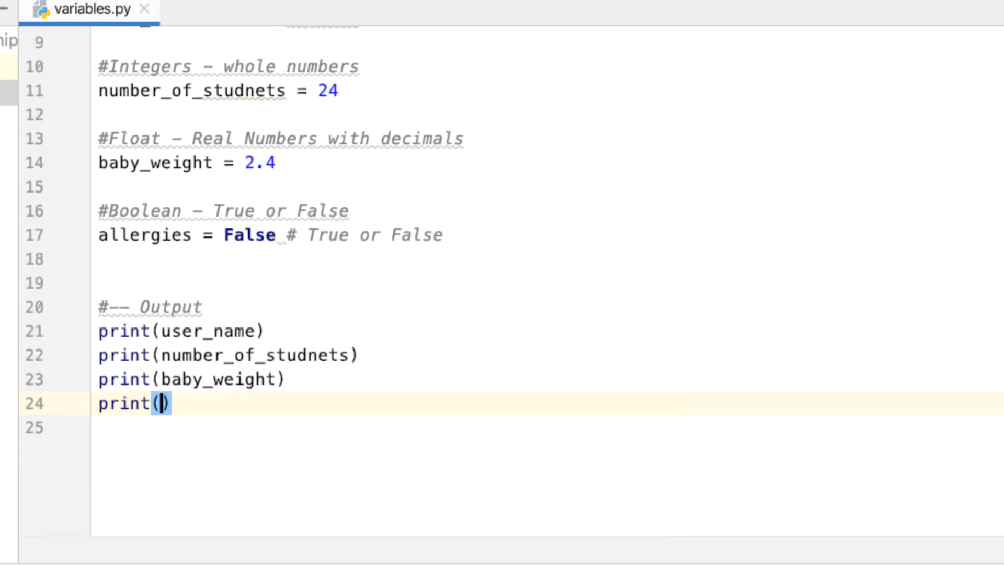
{"action": "type", "text": "al"}
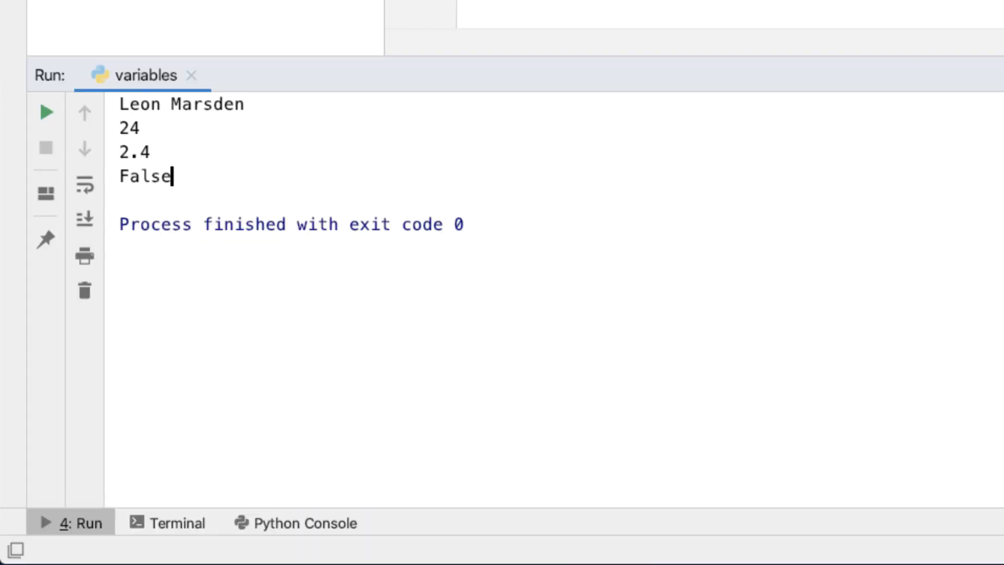
{"action": "mouse_move", "coordinate": [257, 103]}
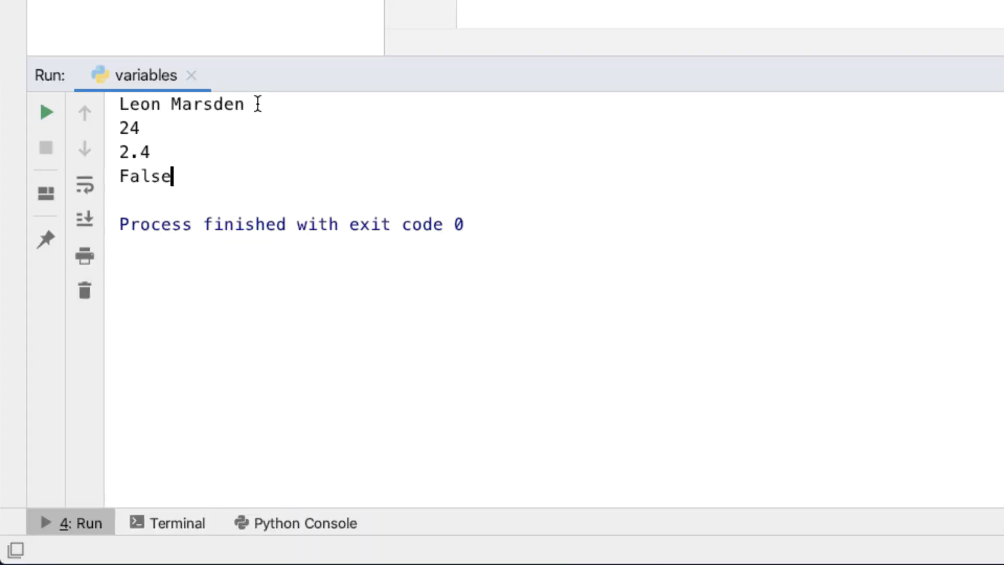
{"action": "double_click", "coordinate": [144, 176]}
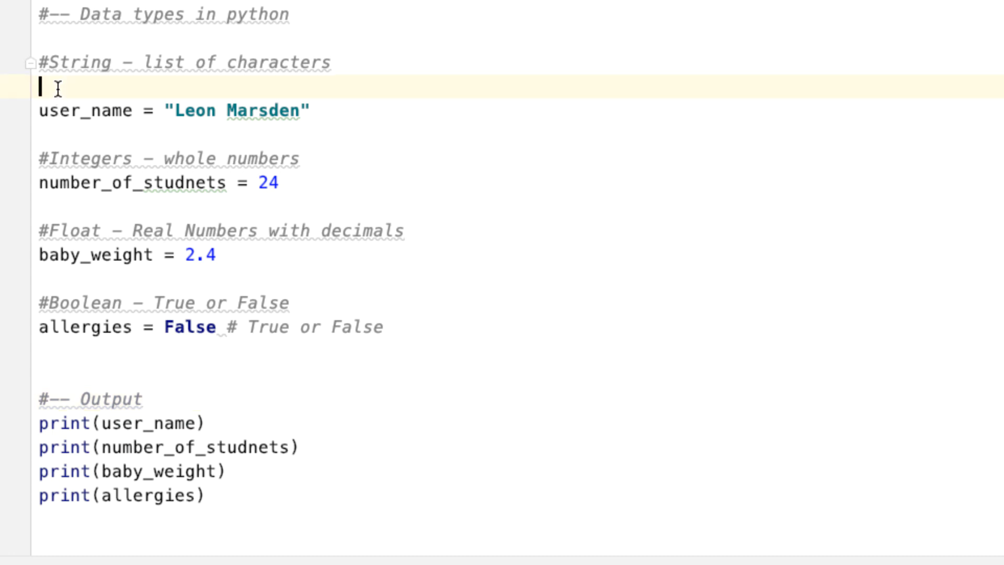
Step: Delete the four print statements, leaving an empty line above the Output comment
{"action": "key", "text": "Backspace"}
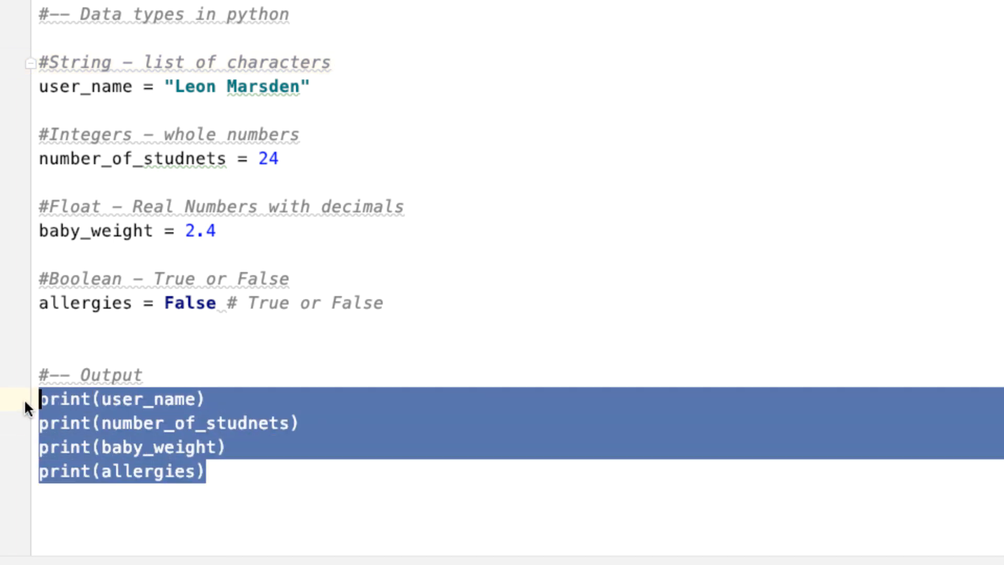
{"action": "key", "text": "Delete"}
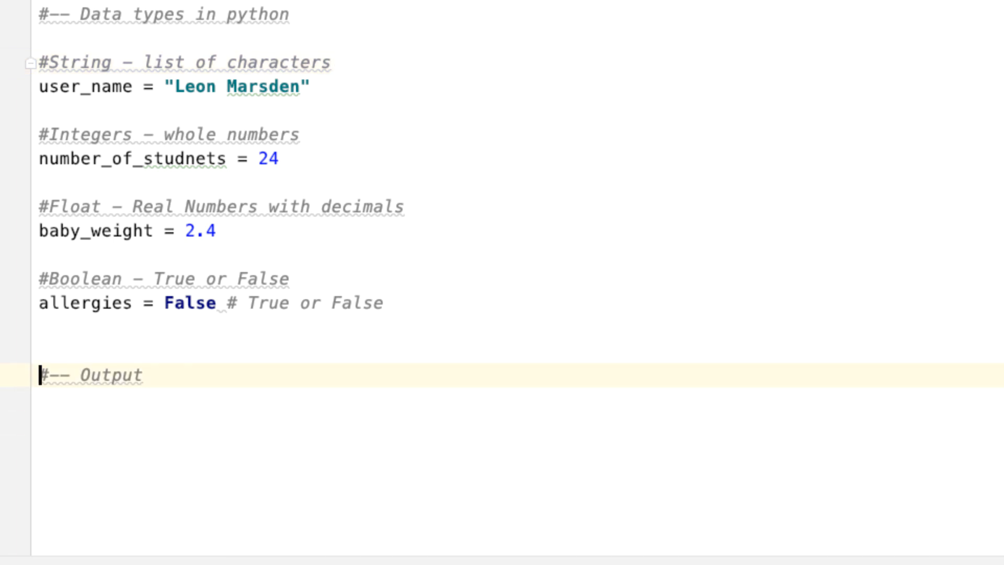
{"action": "key", "text": "Enter"}
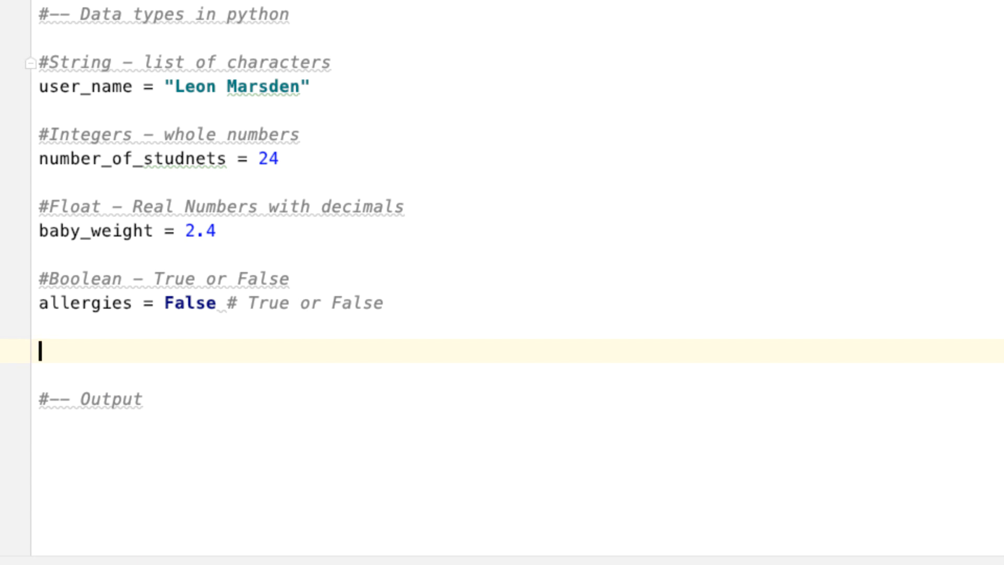
Step: Write number_1 = input("enter number 1: ")
{"action": "type", "text": "number"}
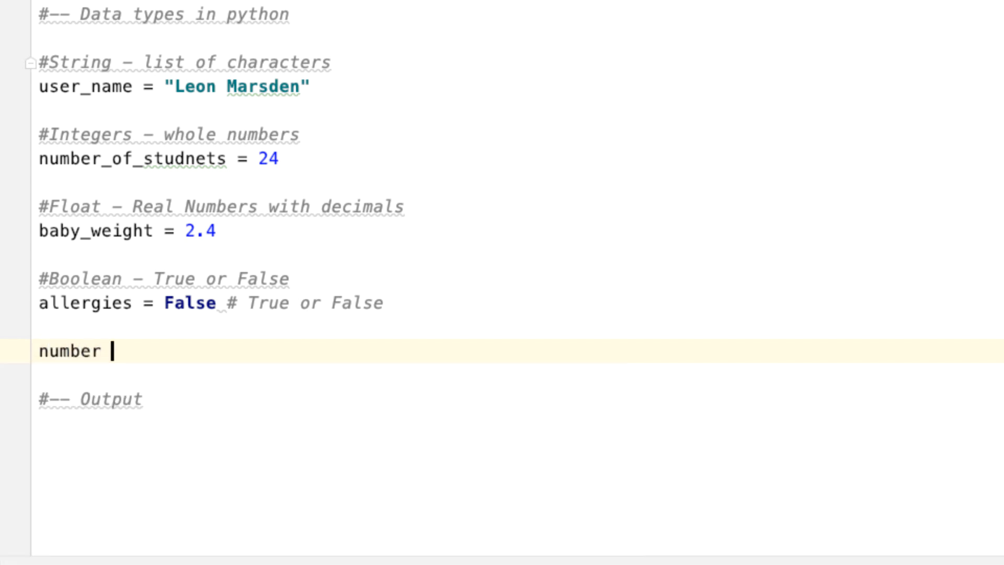
{"action": "type", "text": "= i"}
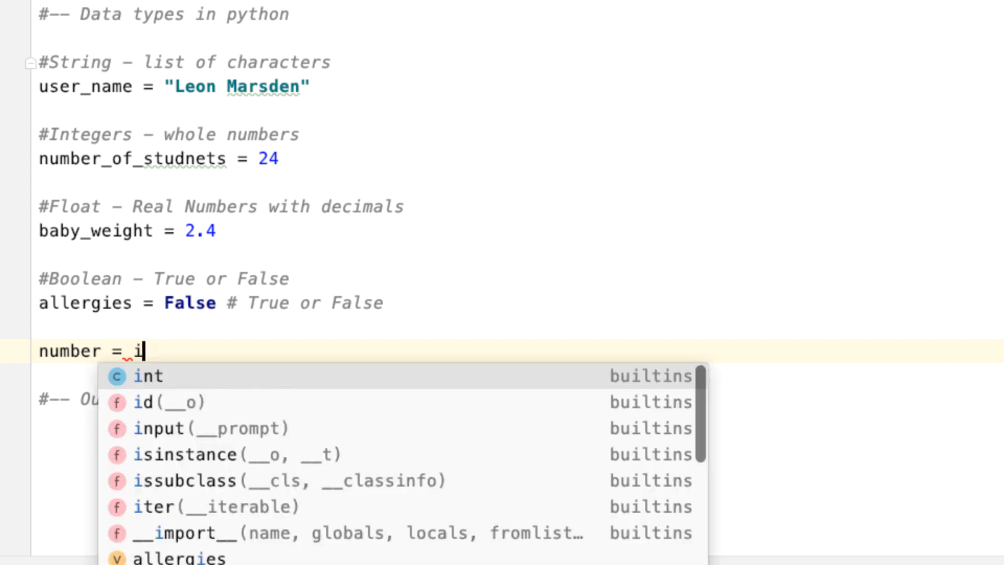
{"action": "left_click", "coordinate": [210, 428]}
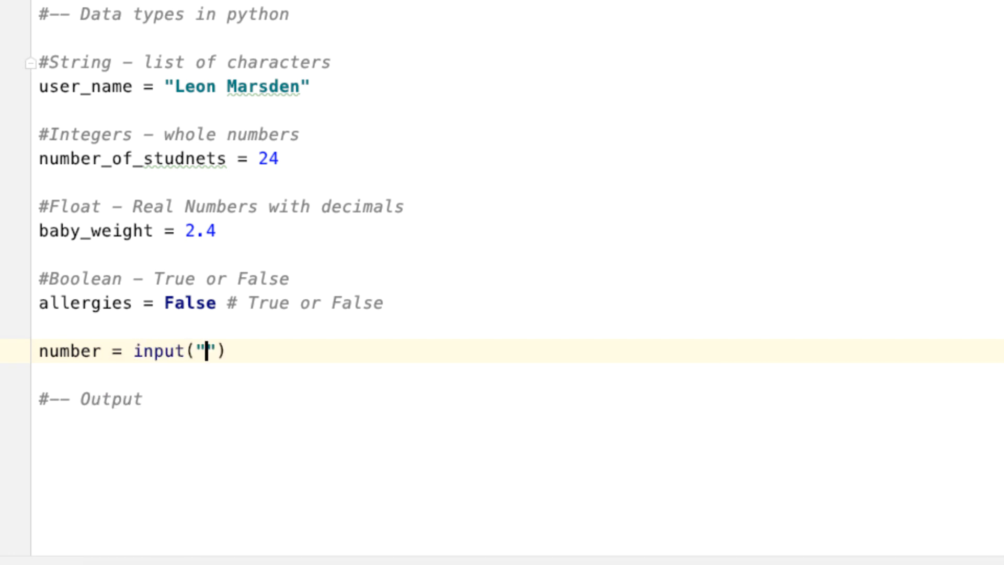
{"action": "type", "text": "enter"}
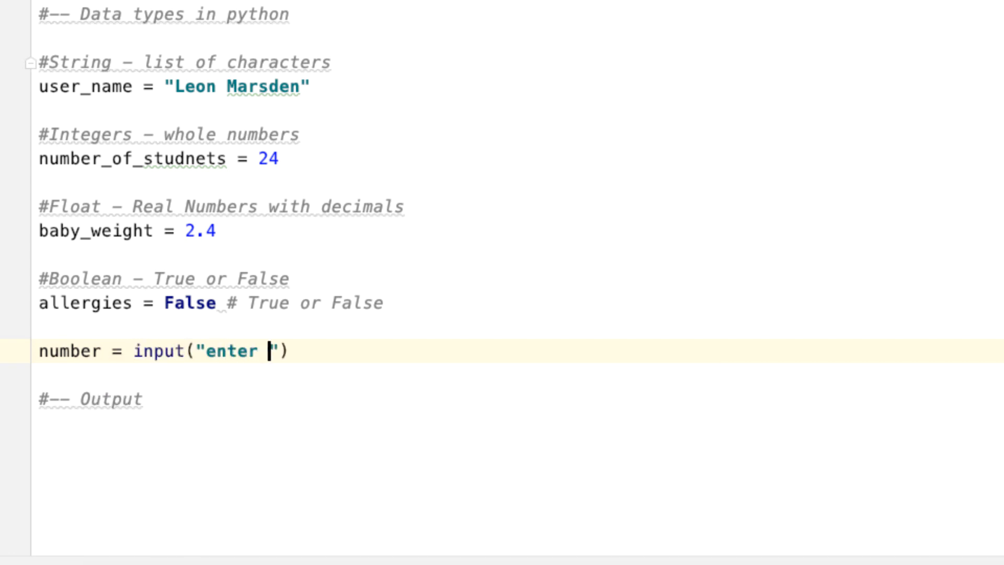
{"action": "type", "text": "number"}
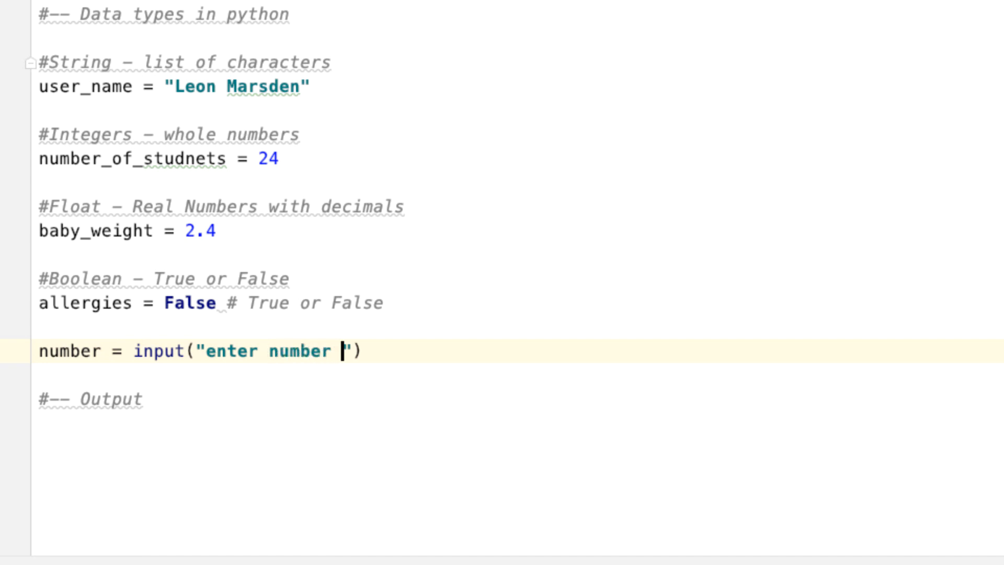
{"action": "type", "text": "1:"}
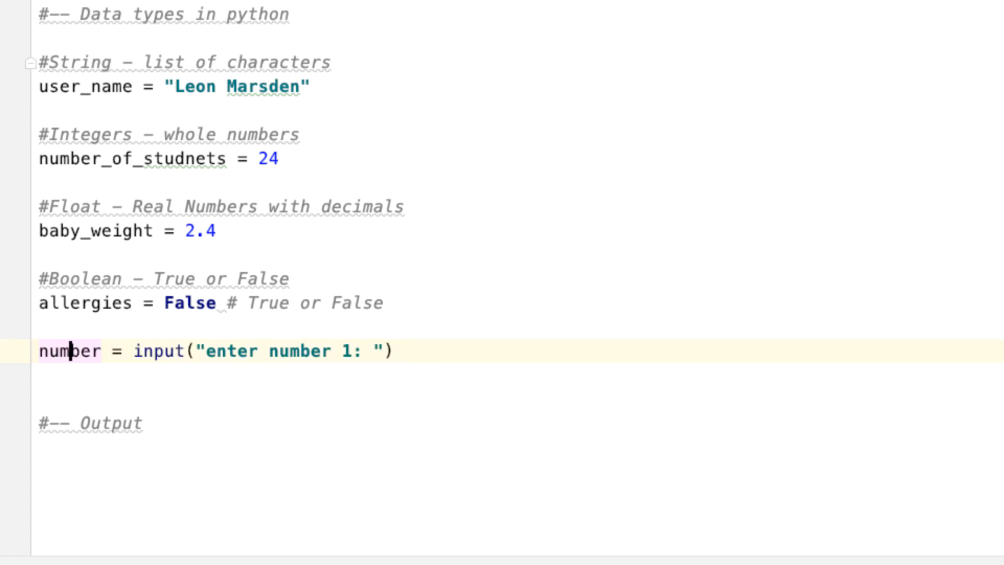
{"action": "type", "text": "_1"}
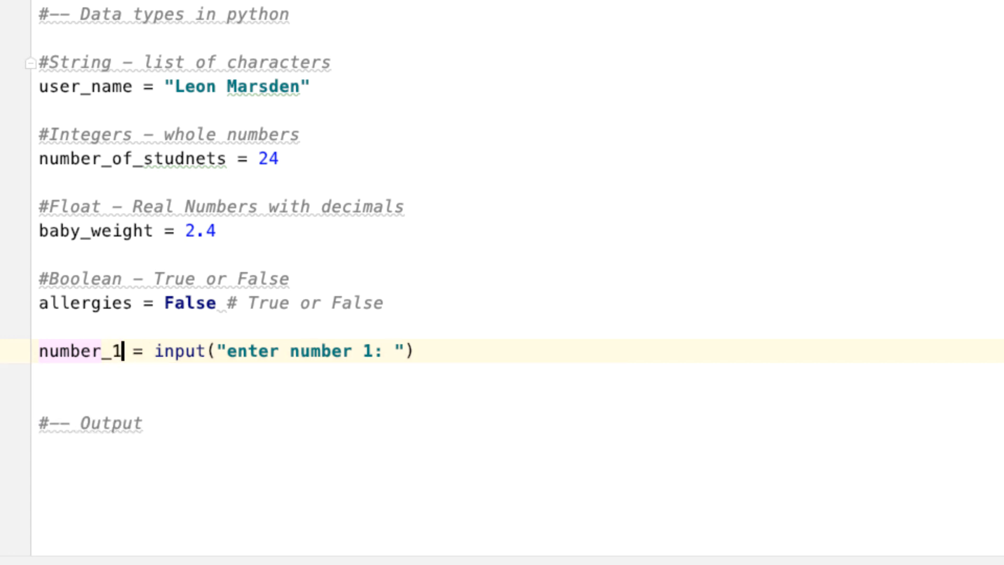
Step: Write number_2 = input("enter number 2: ")
{"action": "type", "text": "num"}
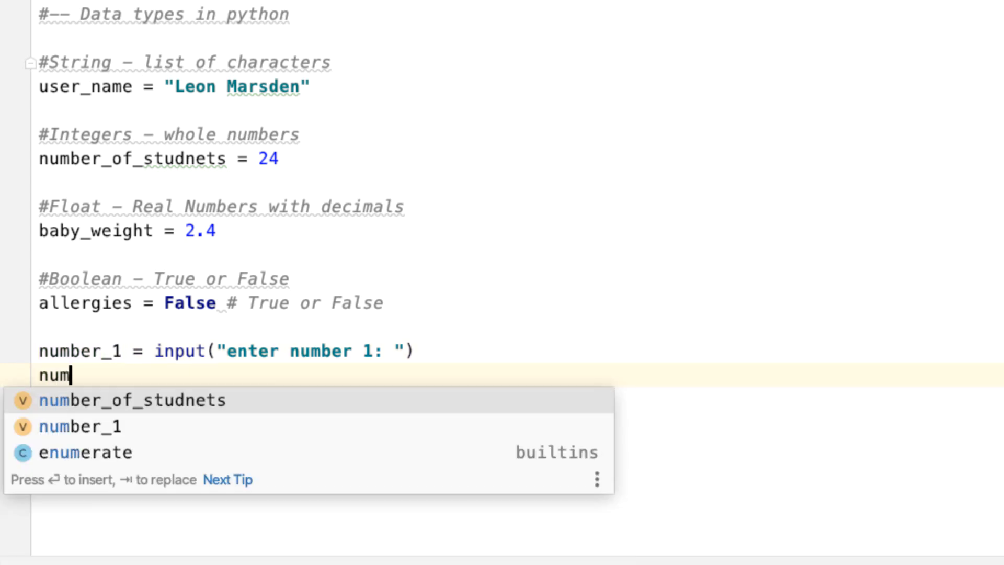
{"action": "type", "text": "ber_2"}
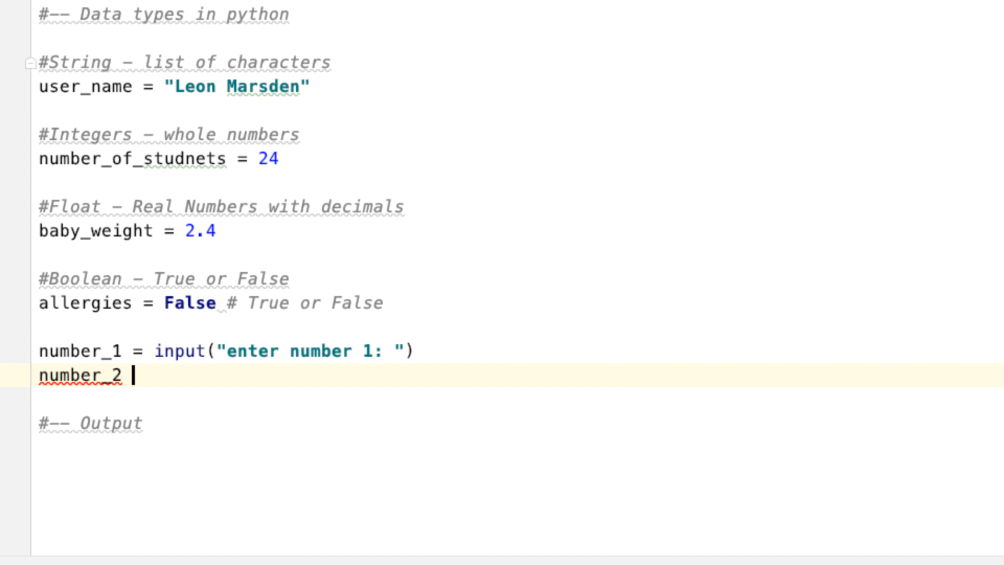
{"action": "type", "text": "= input(\"enter num"}
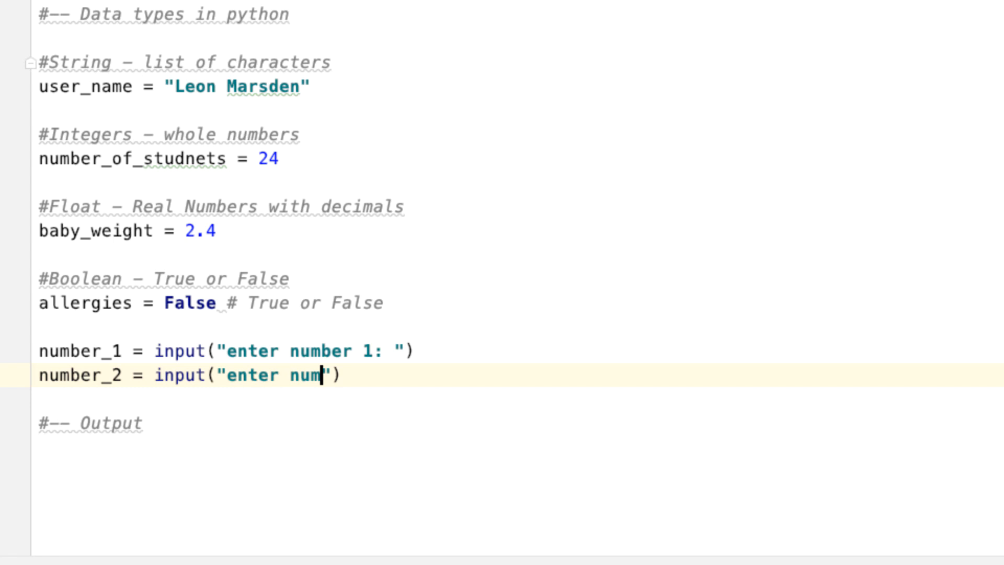
{"action": "type", "text": "ber 2:"}
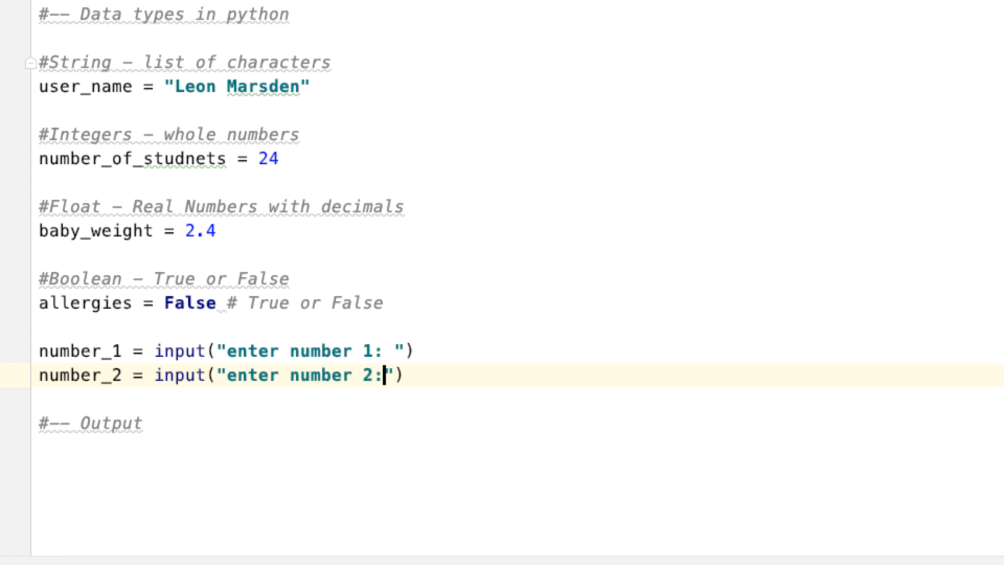
{"action": "type", "text": "\" \""}
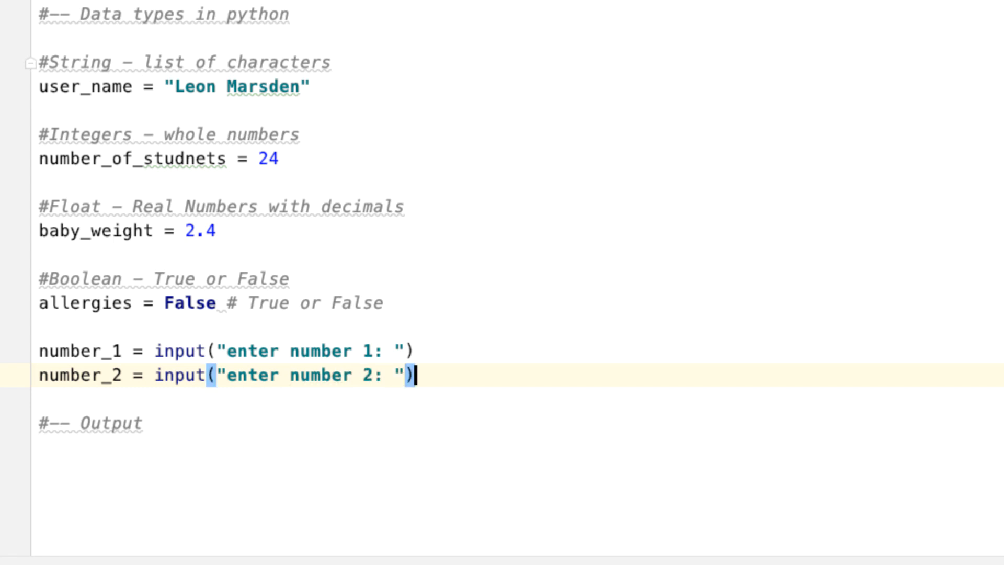
Step: Add answer = number_1 + number_2 and print(answer)
{"action": "key", "text": "enter"}
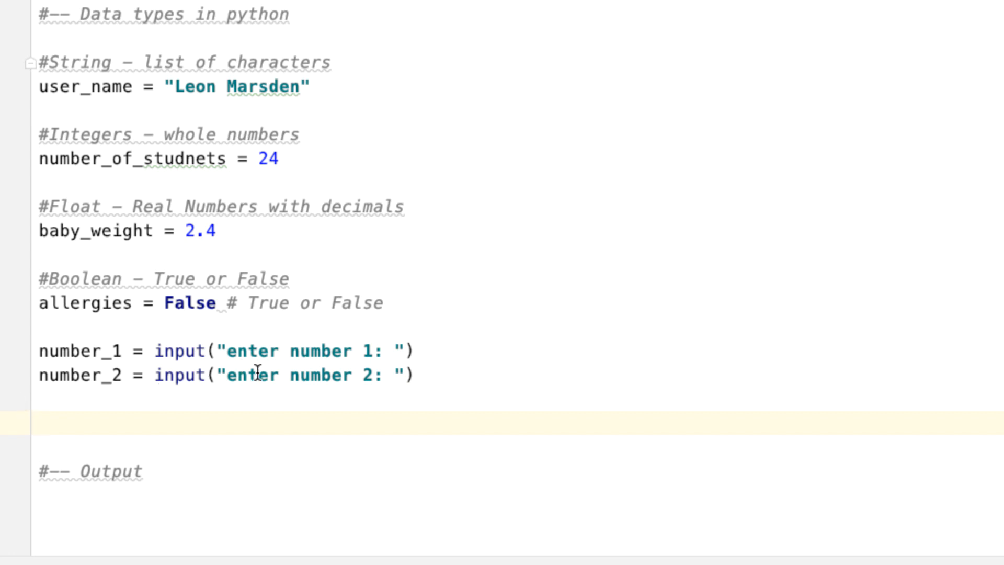
{"action": "mouse_move", "coordinate": [238, 374]}
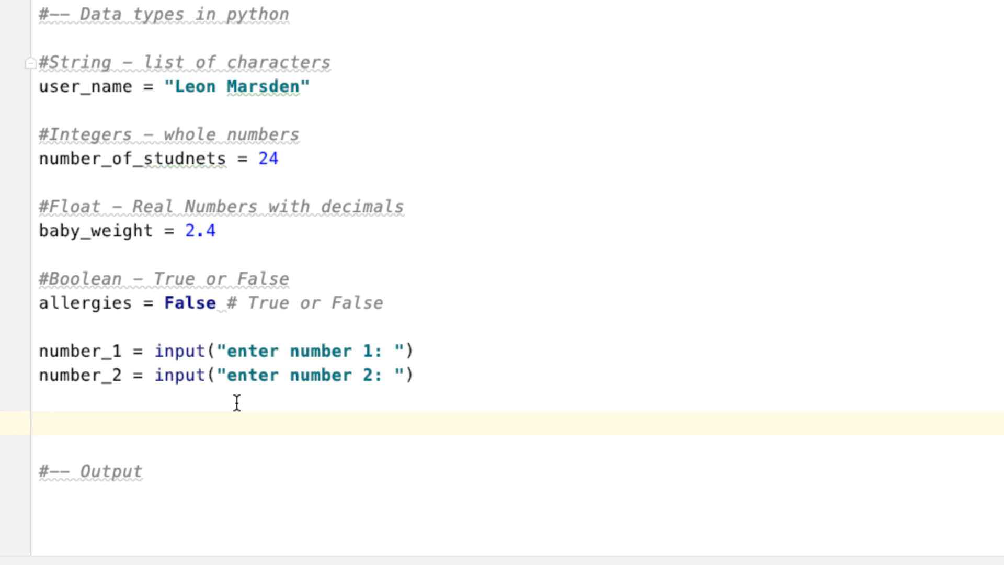
{"action": "type", "text": "answer"}
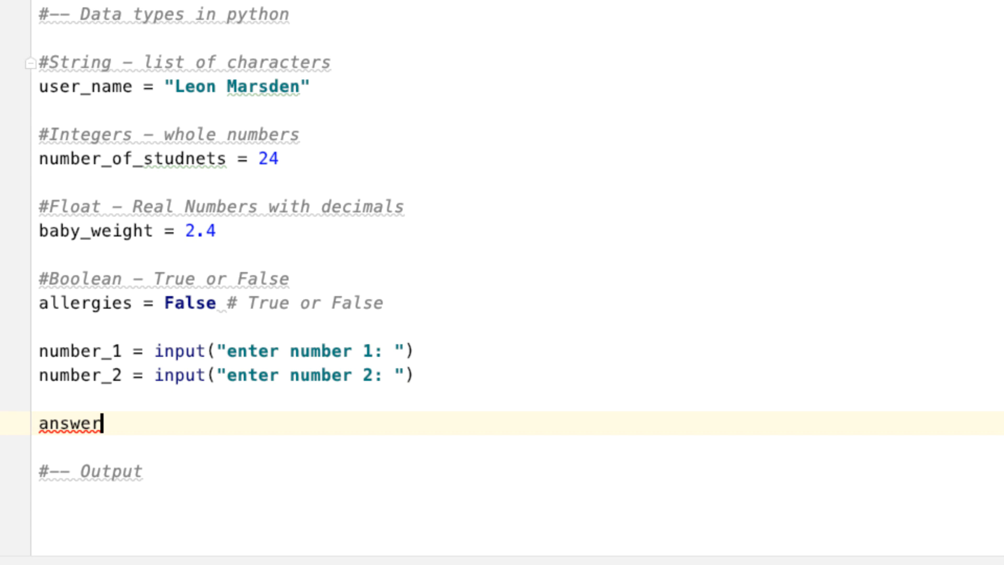
{"action": "type", "text": "= nu"}
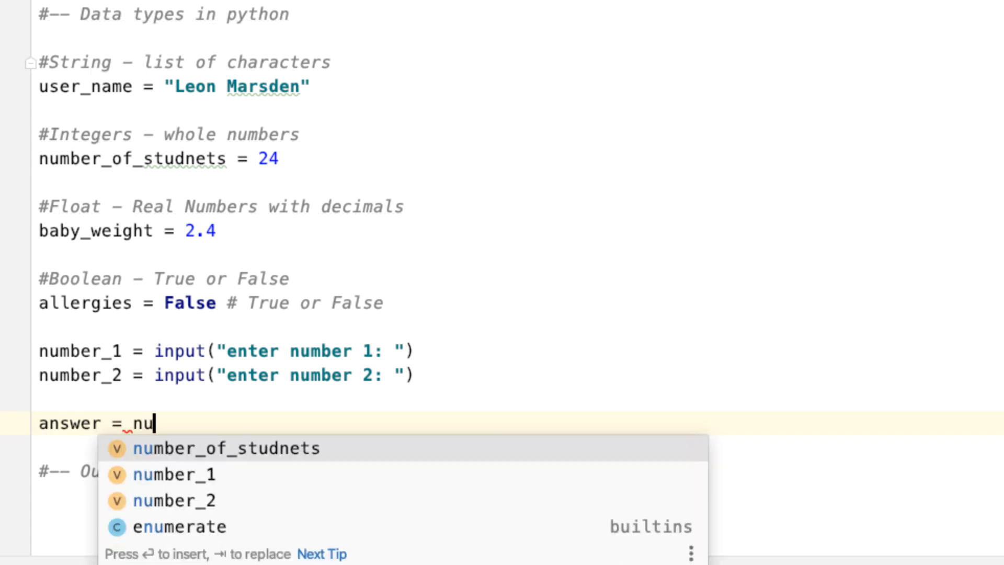
{"action": "type", "text": "mber"}
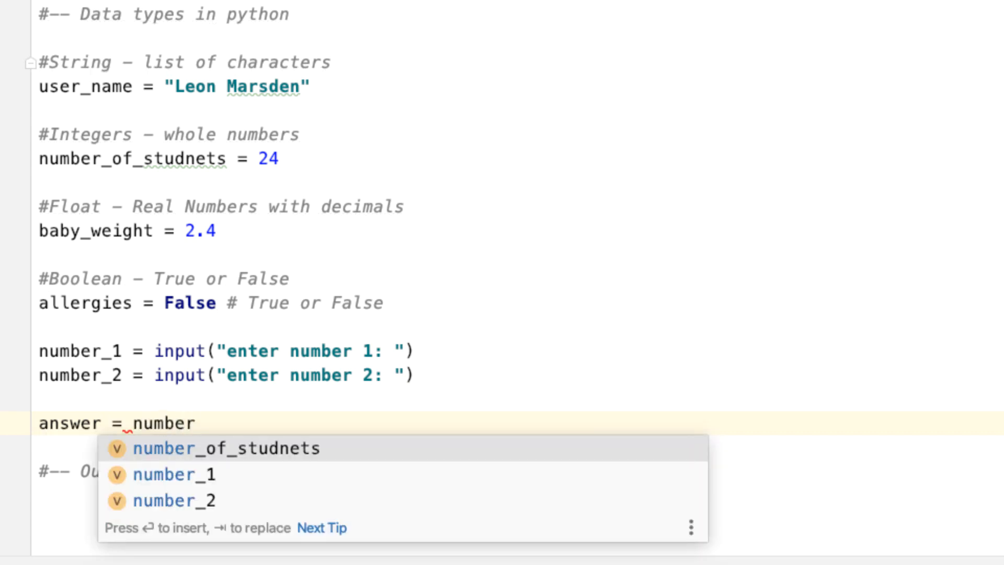
{"action": "left_click", "coordinate": [199, 475]}
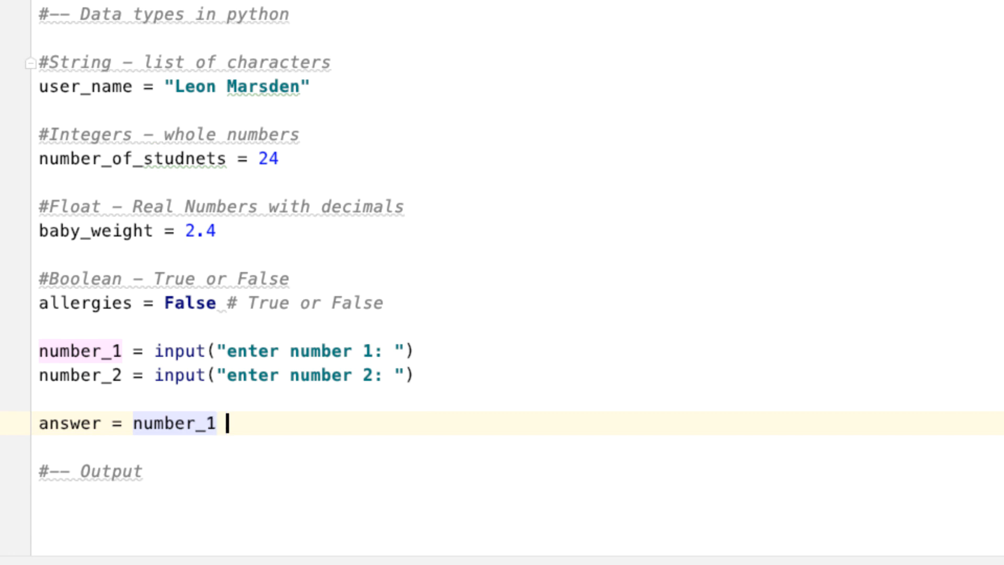
{"action": "type", "text": "+ number_2"}
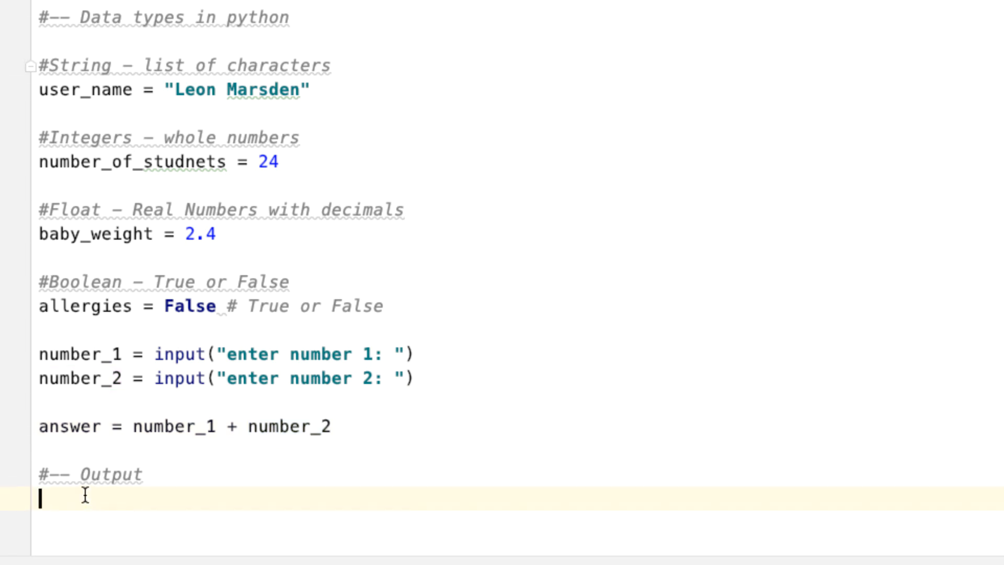
{"action": "type", "text": "print("}
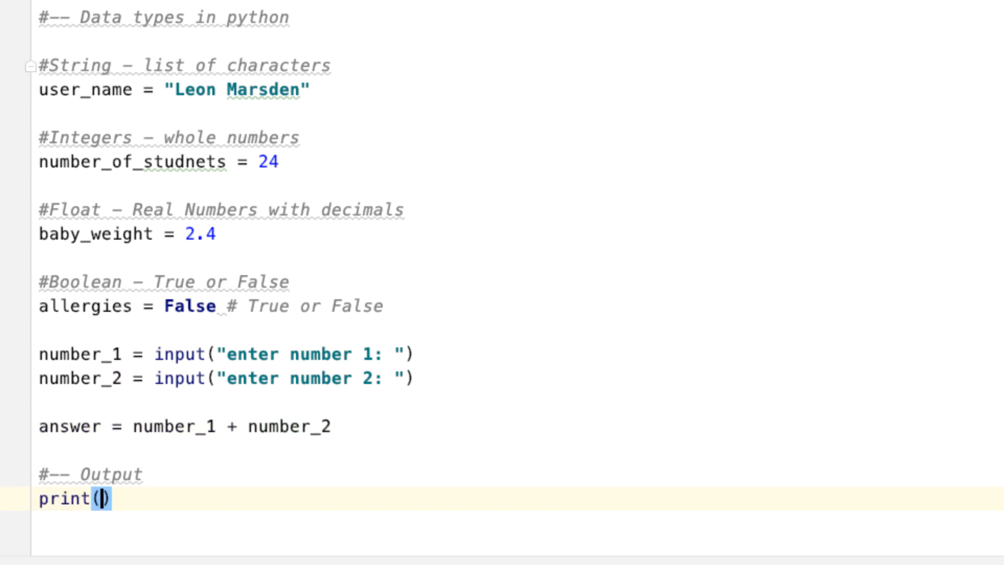
{"action": "type", "text": "answer"}
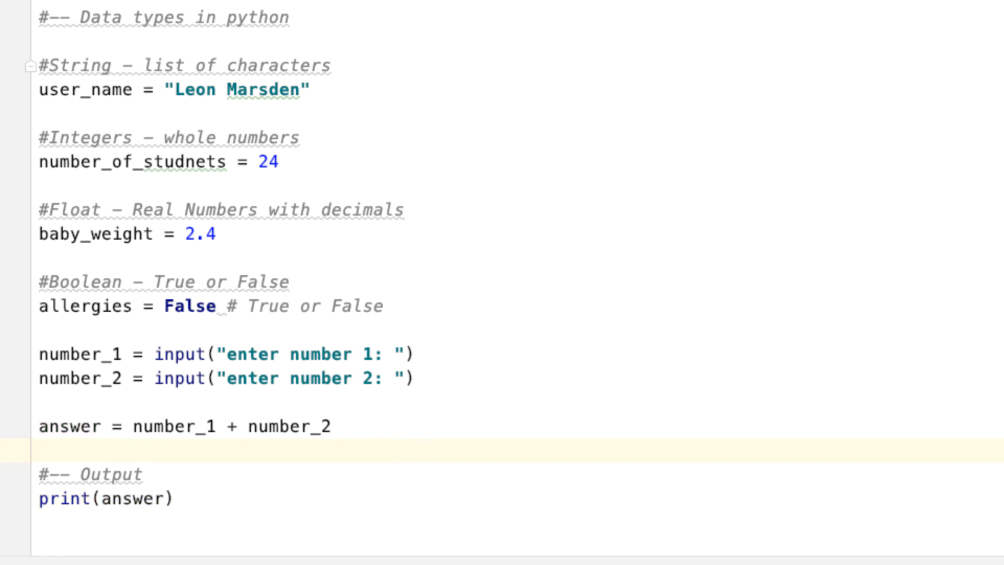
Step: Run the script with inputs 2 and 2, which prints 22
{"action": "left_click", "coordinate": [23, 383]}
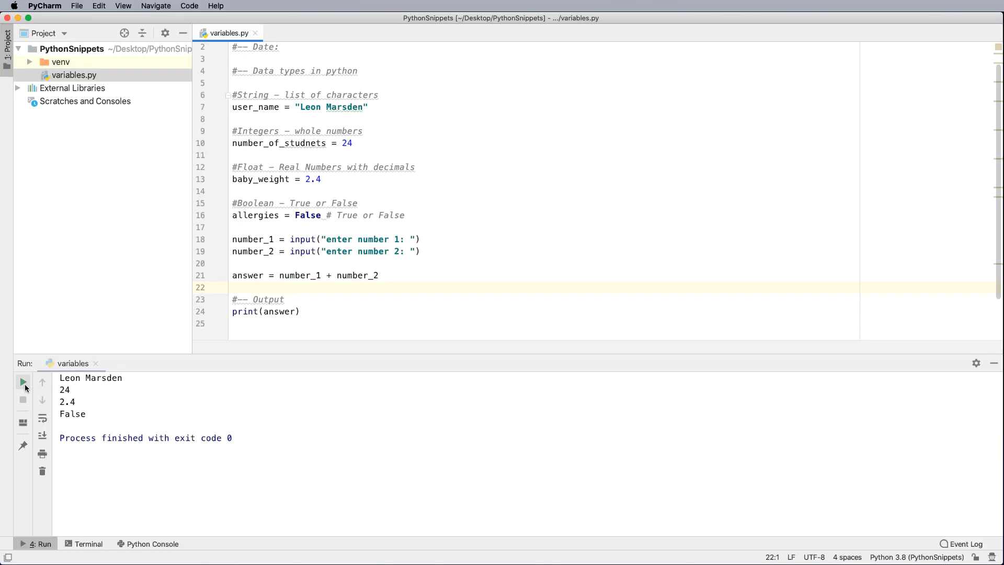
{"action": "left_click", "coordinate": [23, 383]}
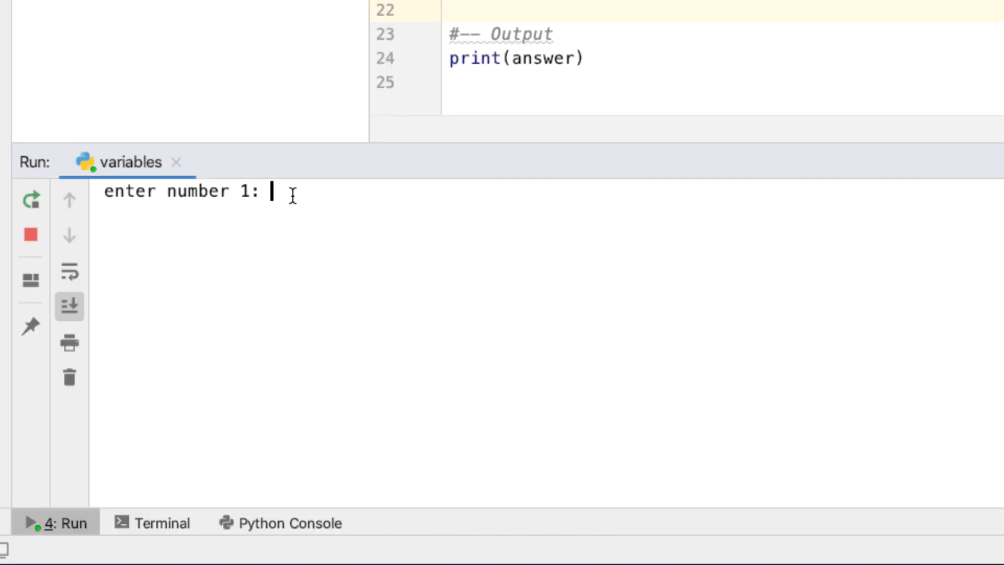
{"action": "type", "text": "2: 2"}
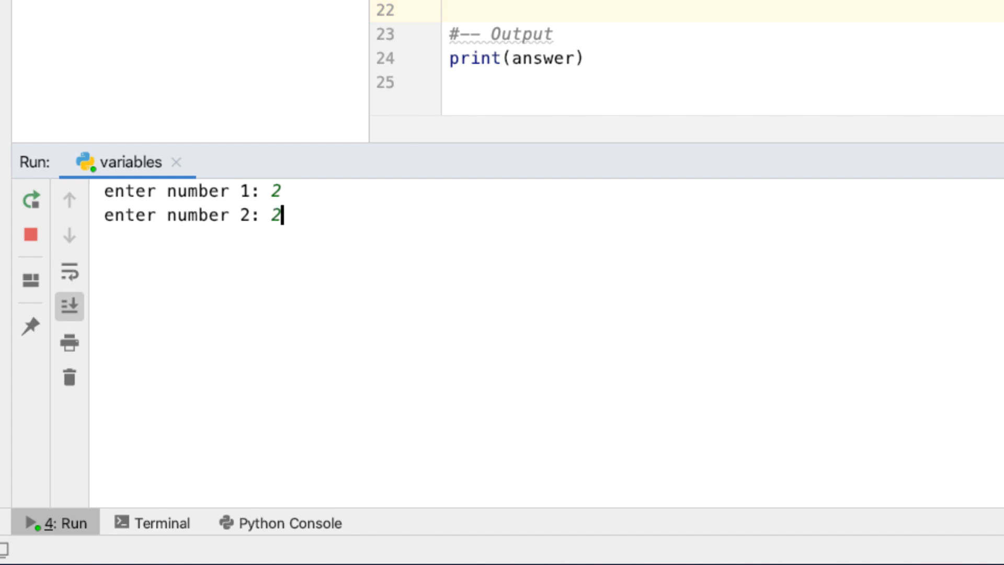
{"action": "key", "text": "enter"}
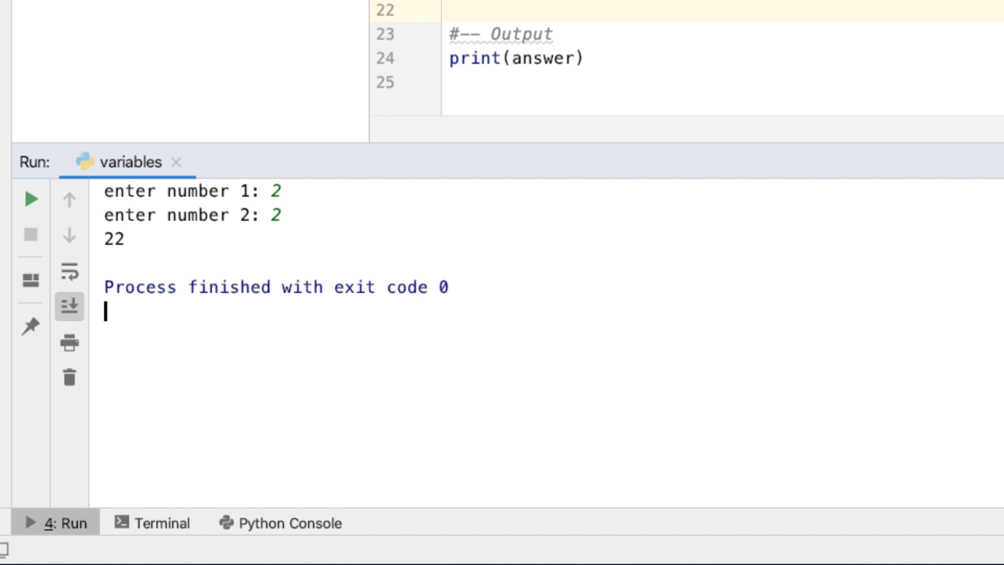
{"action": "mouse_move", "coordinate": [148, 243]}
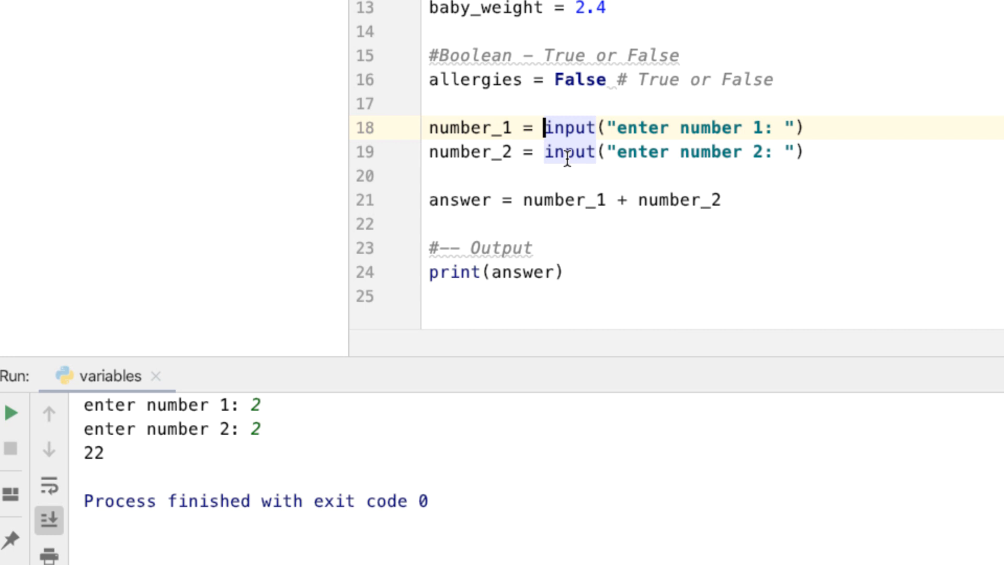
Step: Wrap both input() calls in int() and rerun with inputs 2 and 2
{"action": "type", "text": "int("}
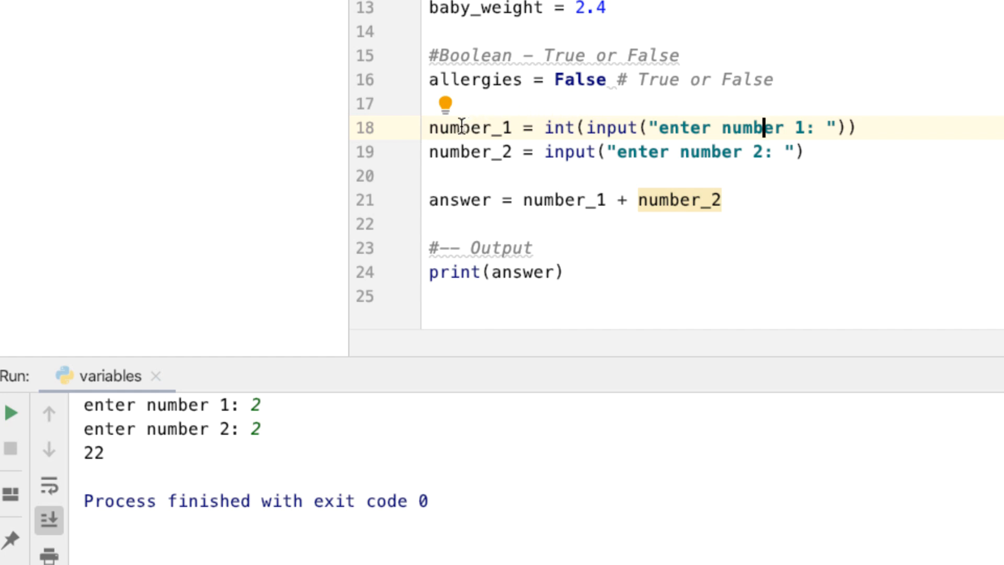
{"action": "left_click", "coordinate": [544, 151]}
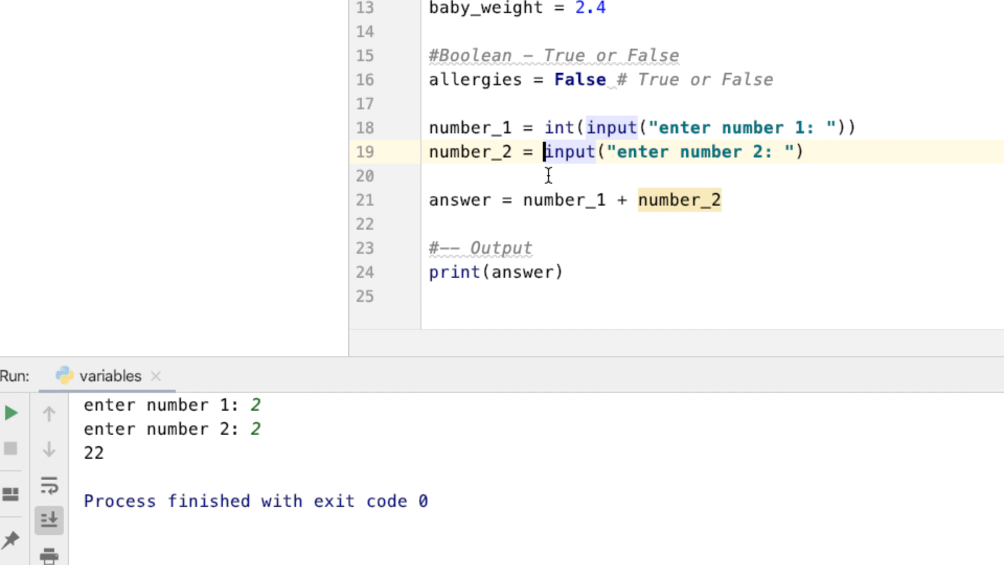
{"action": "type", "text": "int("}
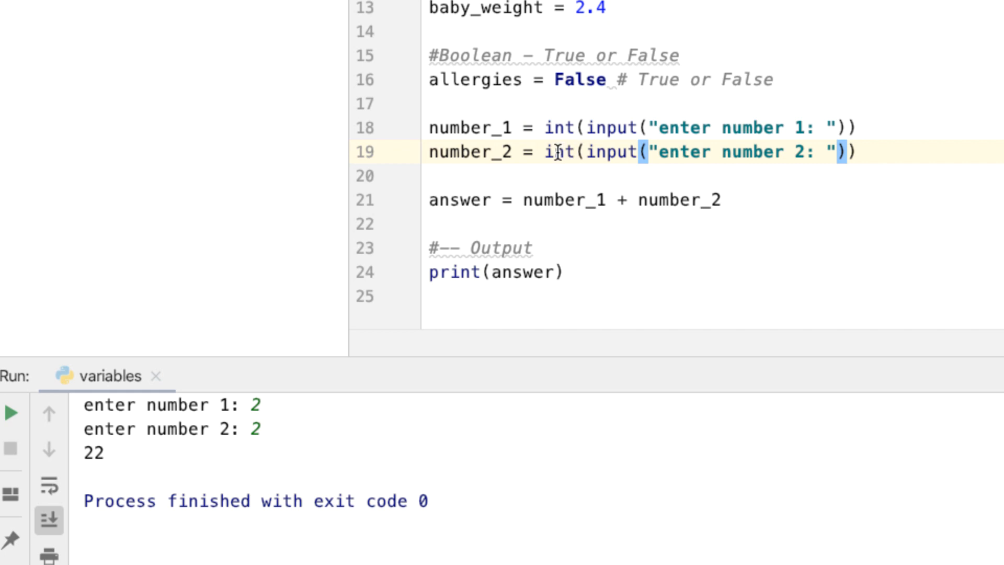
{"action": "mouse_move", "coordinate": [485, 151]}
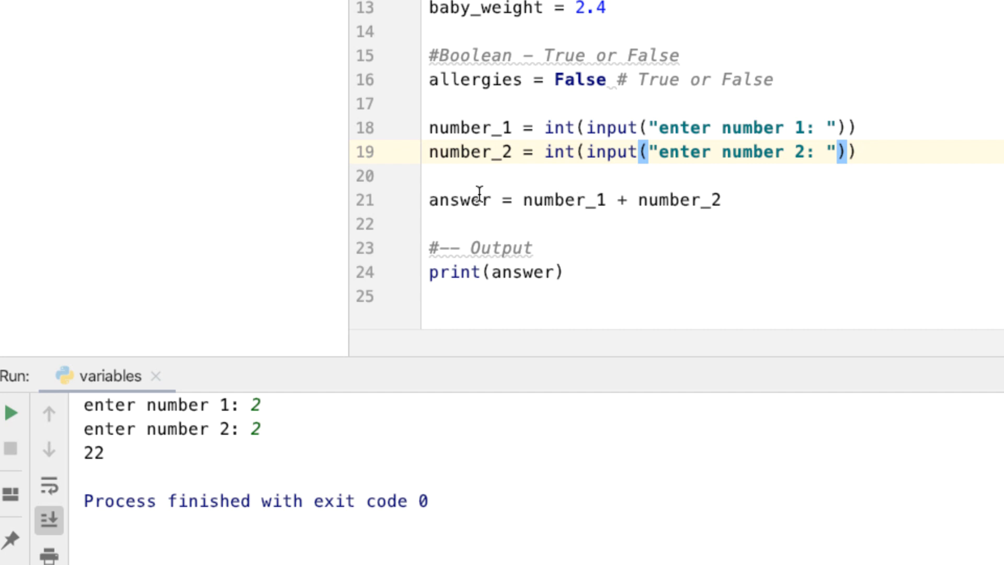
{"action": "mouse_move", "coordinate": [524, 266]}
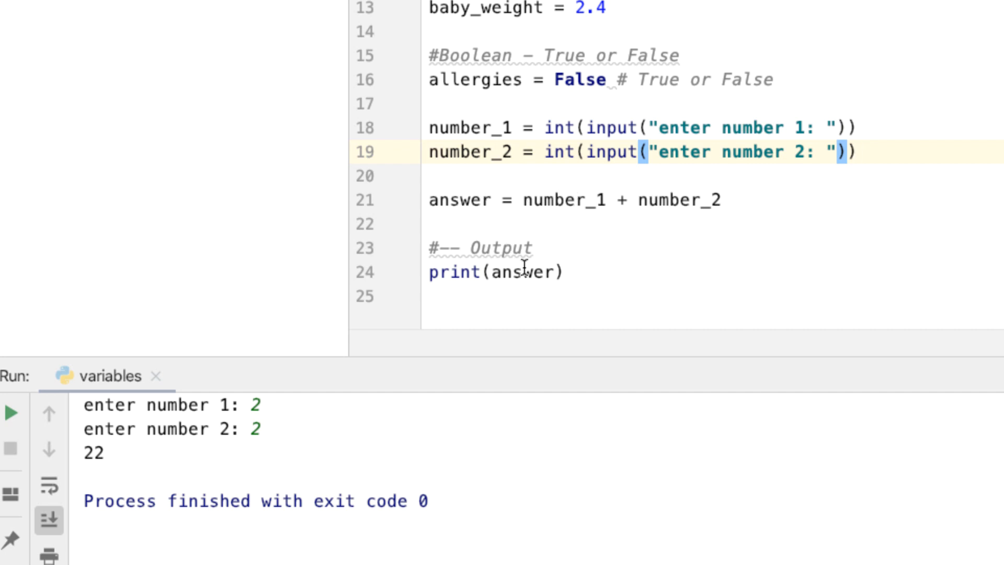
{"action": "left_click", "coordinate": [11, 412]}
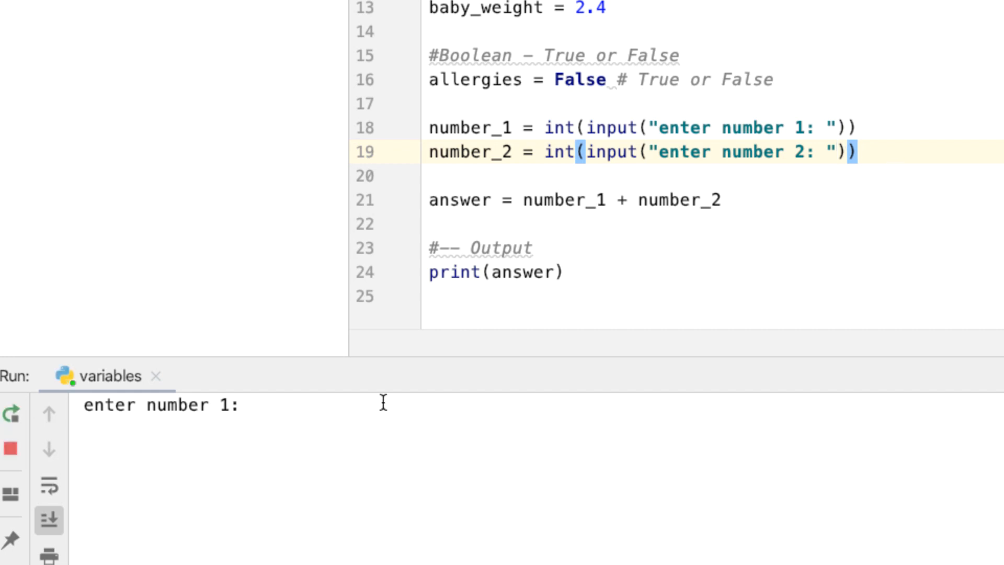
{"action": "type", "text": "2"}
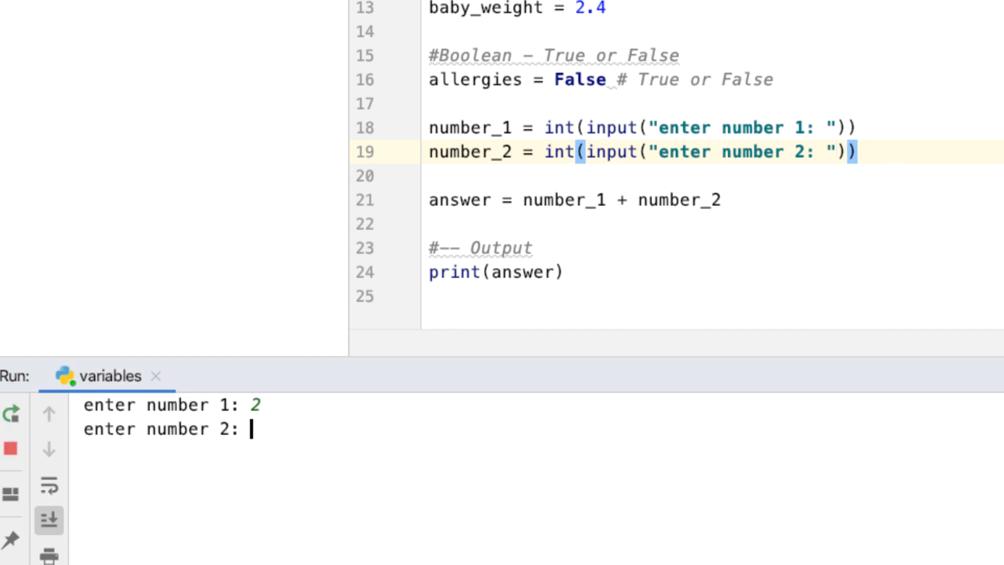
{"action": "type", "text": "2"}
{"action": "left_click", "coordinate": [645, 153]}
{"action": "type", "text": "floa"}
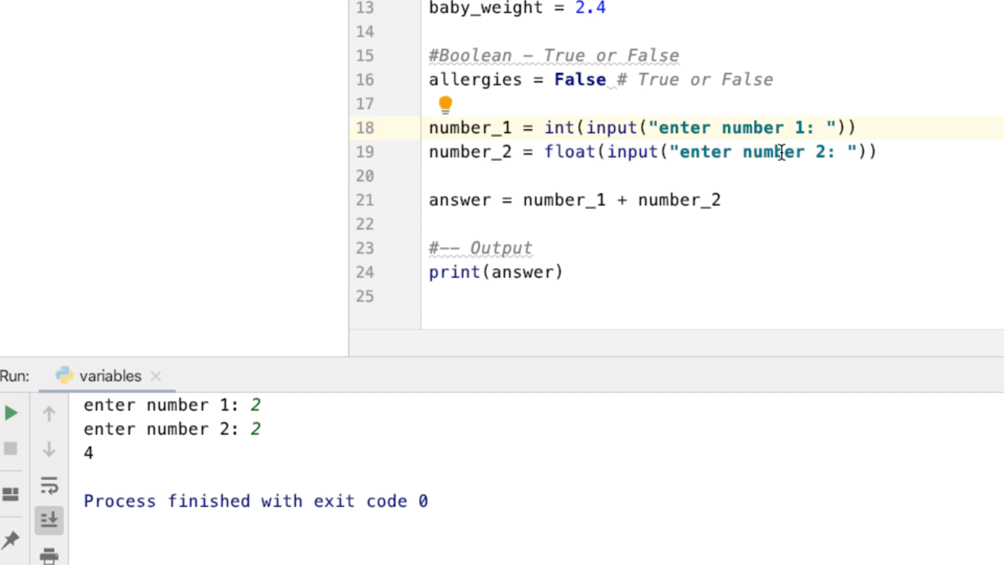
{"action": "mouse_move", "coordinate": [564, 144]}
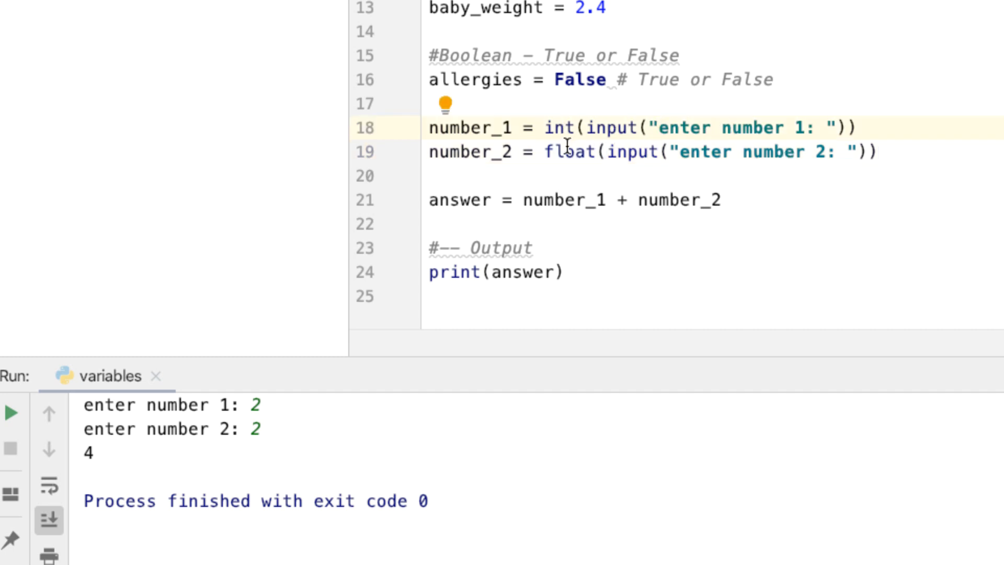
{"action": "mouse_move", "coordinate": [570, 214]}
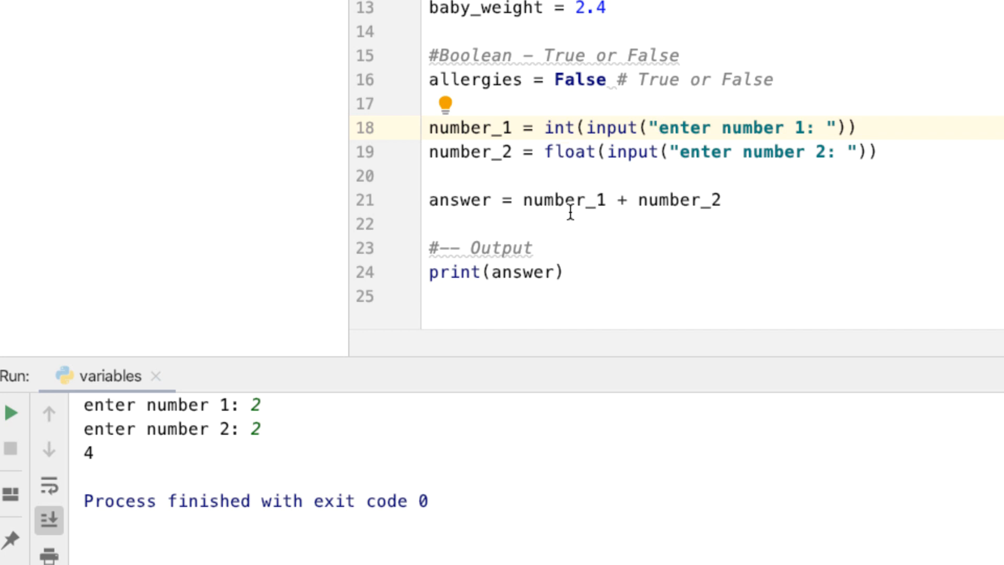
{"action": "mouse_move", "coordinate": [626, 200]}
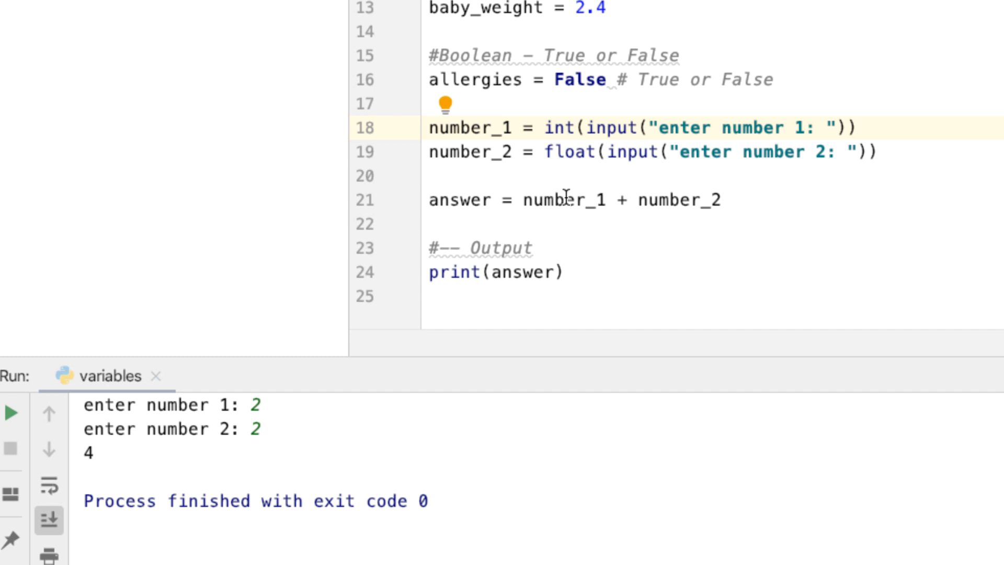
{"action": "mouse_move", "coordinate": [703, 200]}
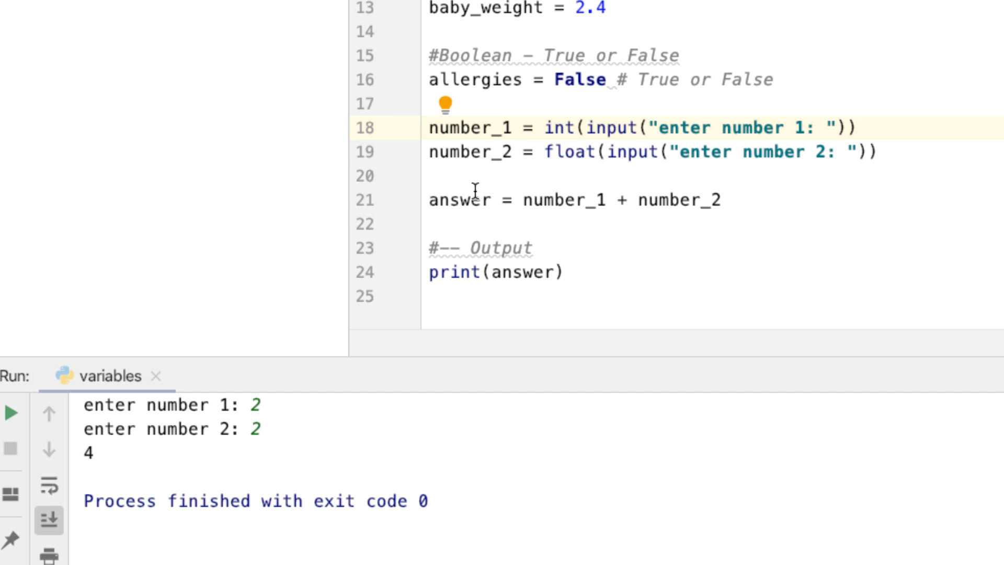
{"action": "mouse_move", "coordinate": [640, 195]}
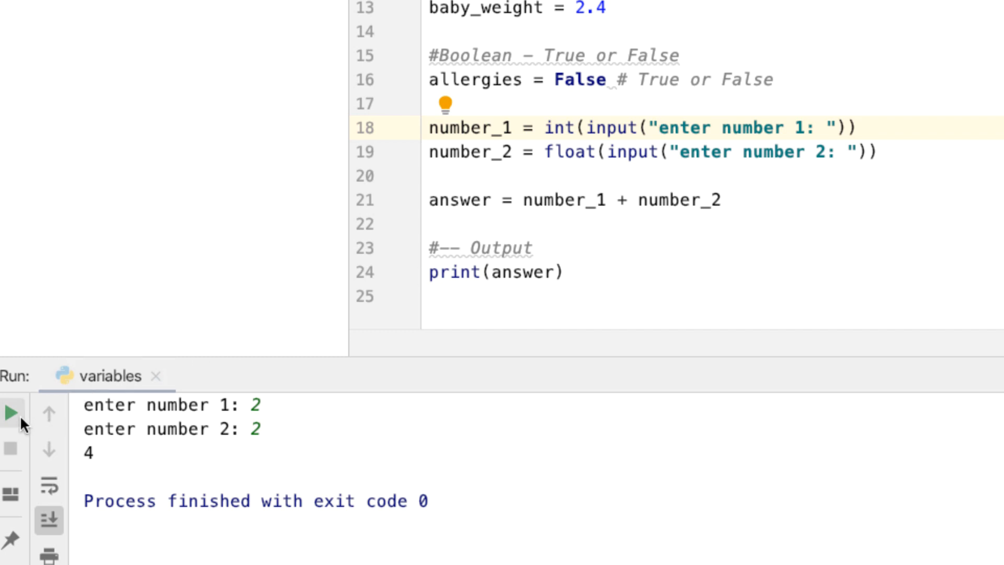
Step: Rerun with float on number_2, entering 2 and 2 to get 4.0
{"action": "left_click", "coordinate": [12, 413]}
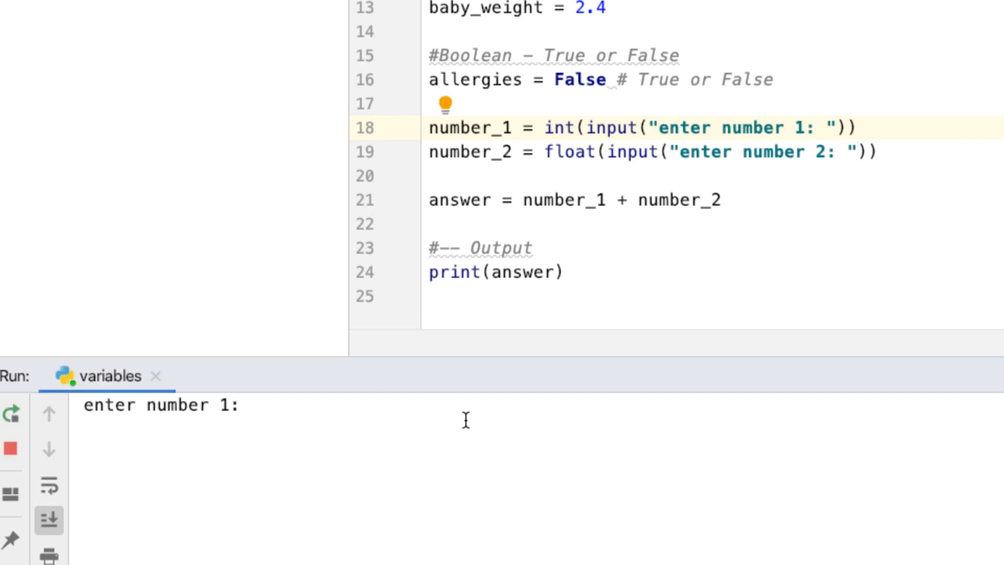
{"action": "type", "text": "2"}
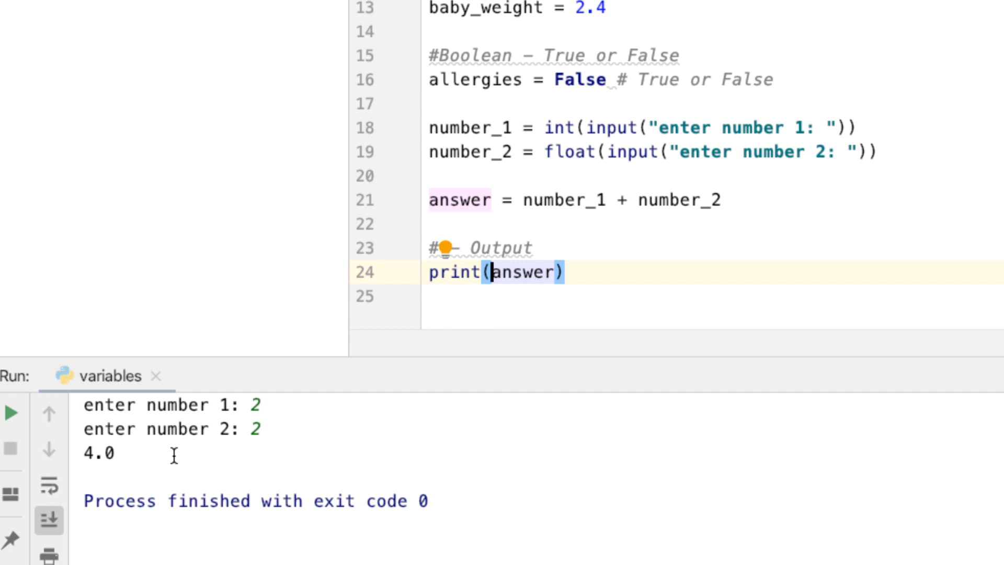
{"action": "mouse_move", "coordinate": [521, 271]}
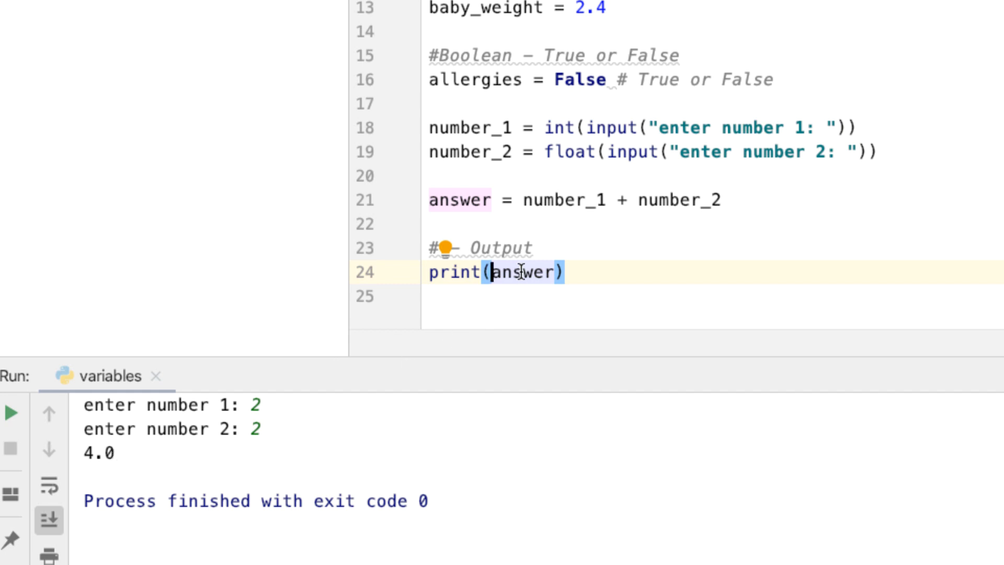
Step: Edit the print to "Number 1 = " + number_1 + " plus Number 2 = " + number_2 + " = " + answer
{"action": "type", "text": "\""}
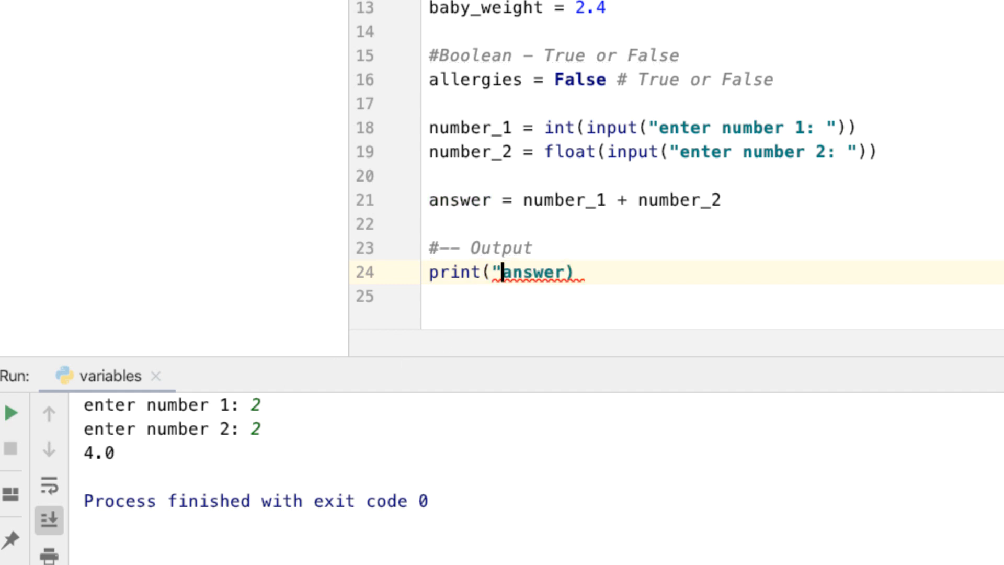
{"action": "type", "text": "Number 1 = \" +"}
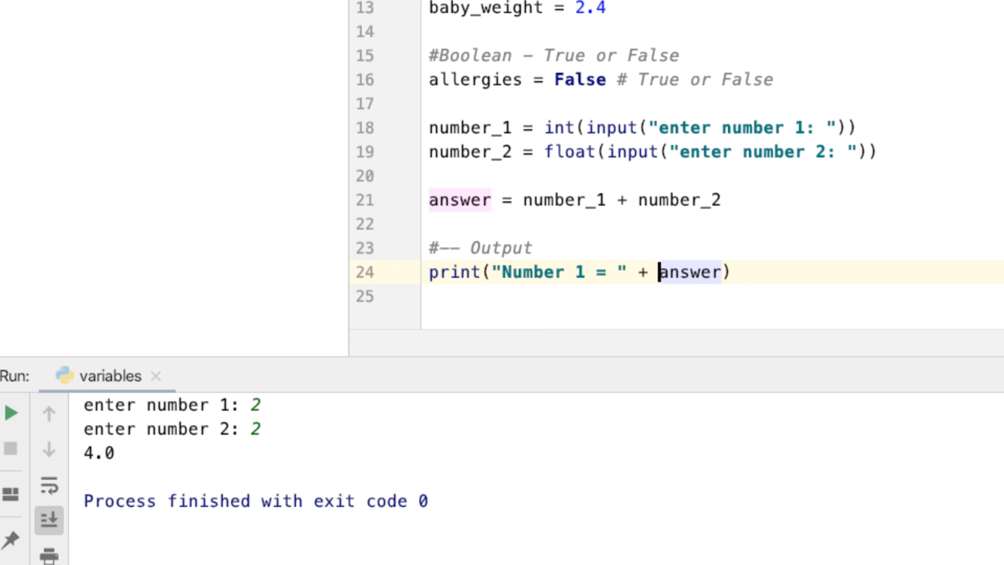
{"action": "type", "text": "number"}
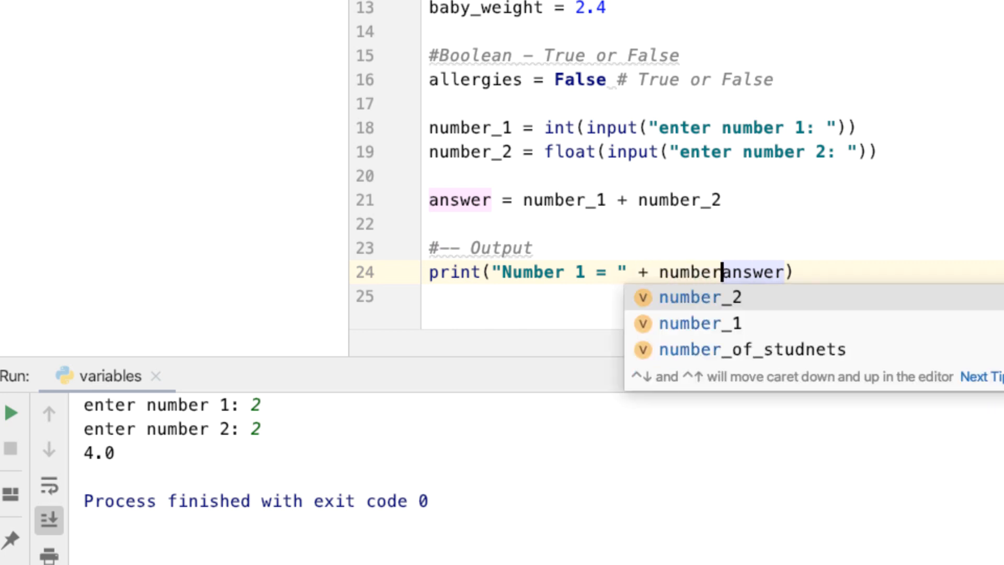
{"action": "left_click", "coordinate": [700, 323]}
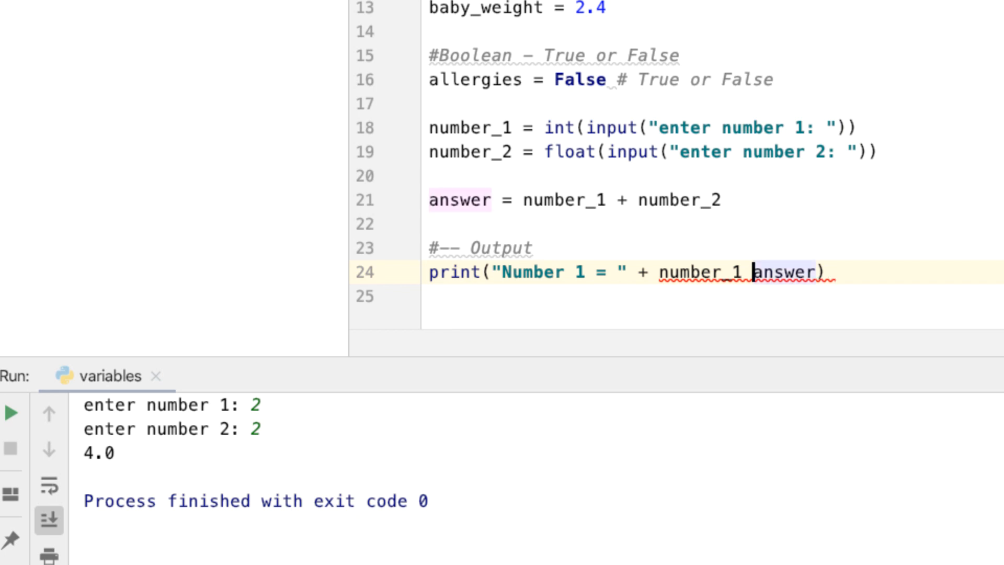
{"action": "type", "text": "+ \" plus"}
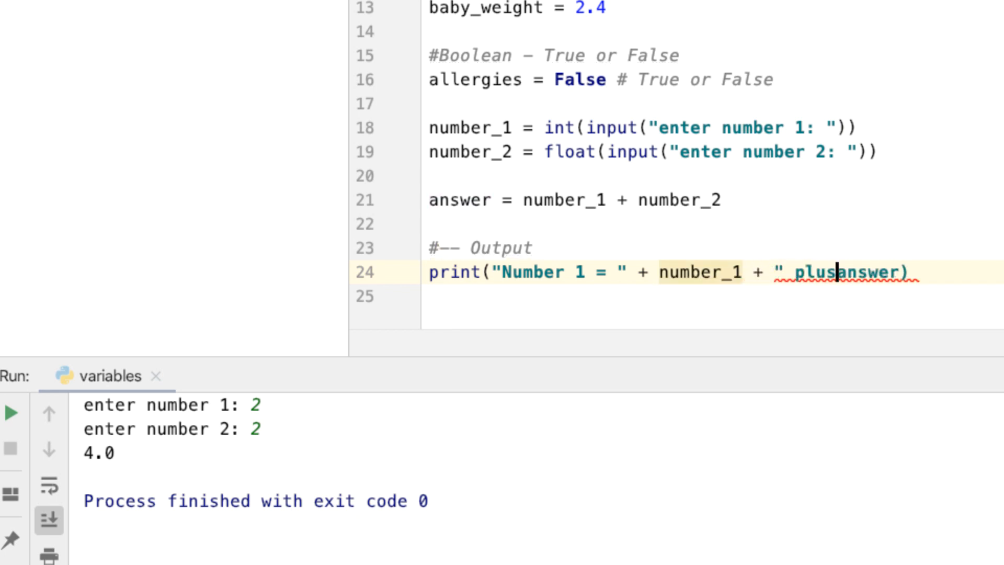
{"action": "type", "text": "\" \""}
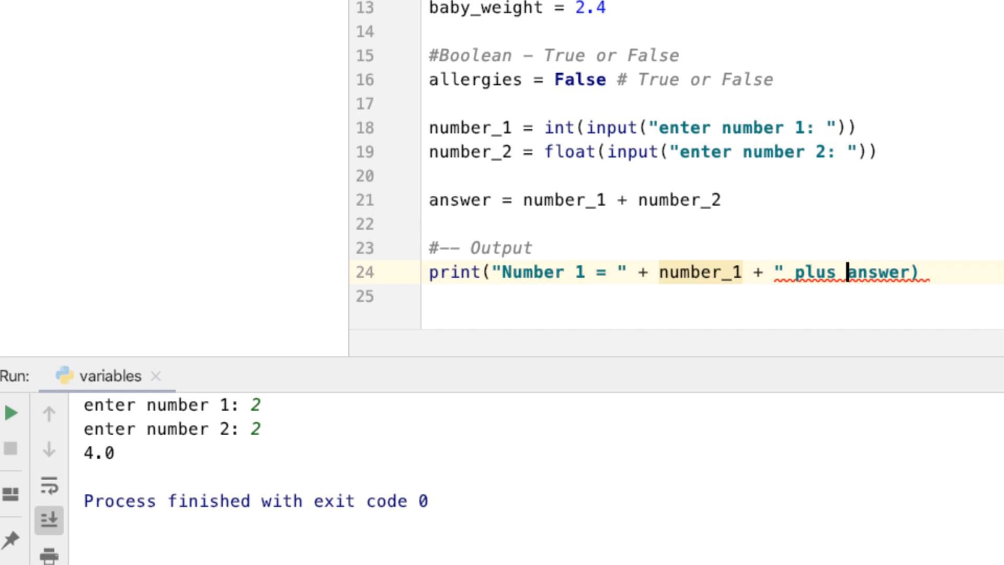
{"action": "type", "text": "Number 2"}
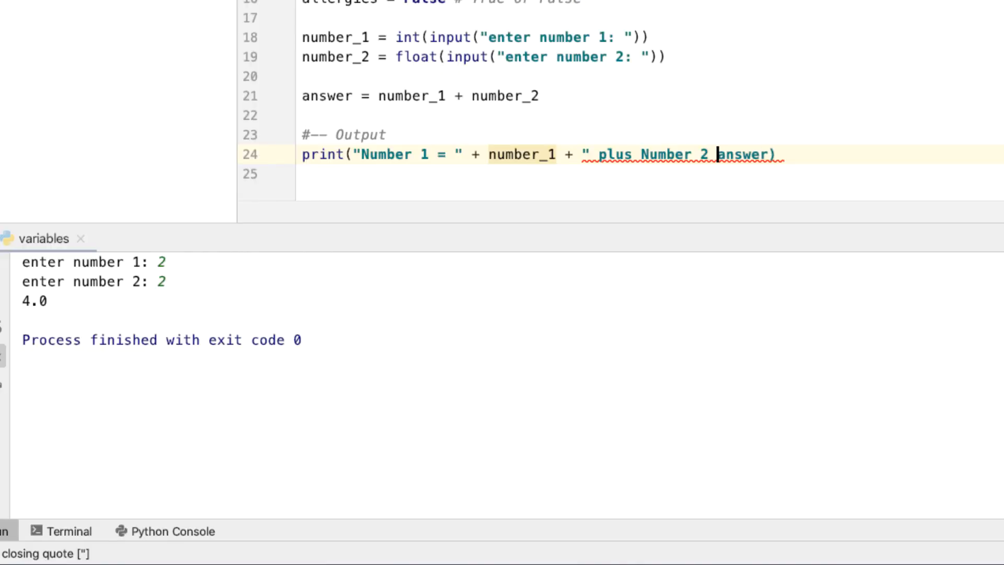
{"action": "type", "text": "= \" +"}
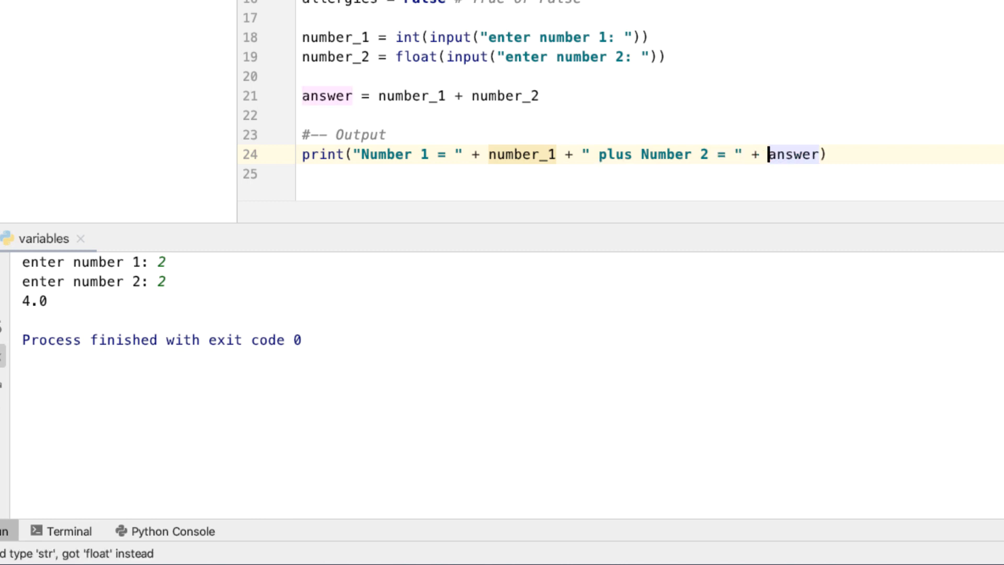
{"action": "type", "text": "number_2 + \" = \" +"}
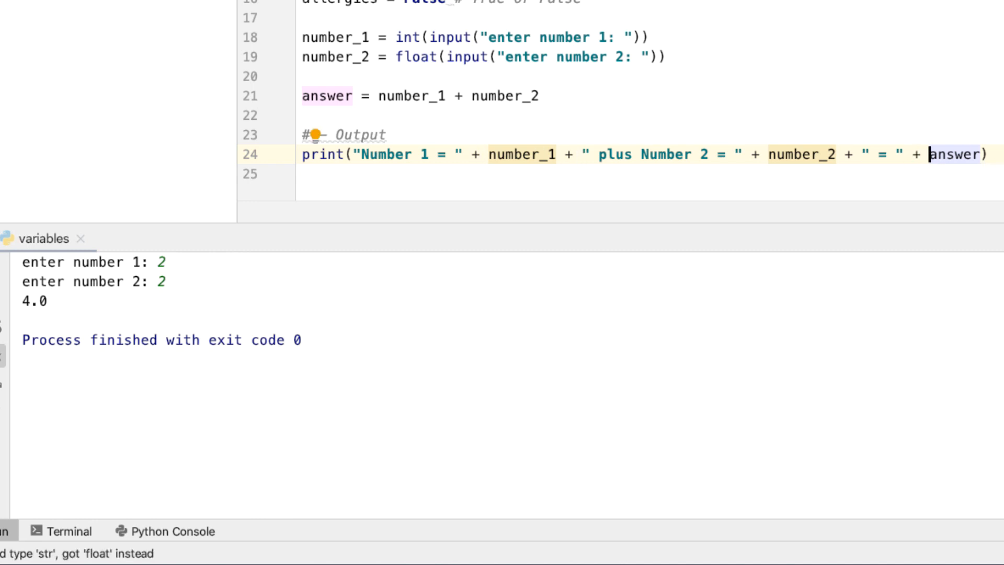
{"action": "left_click", "coordinate": [985, 154]}
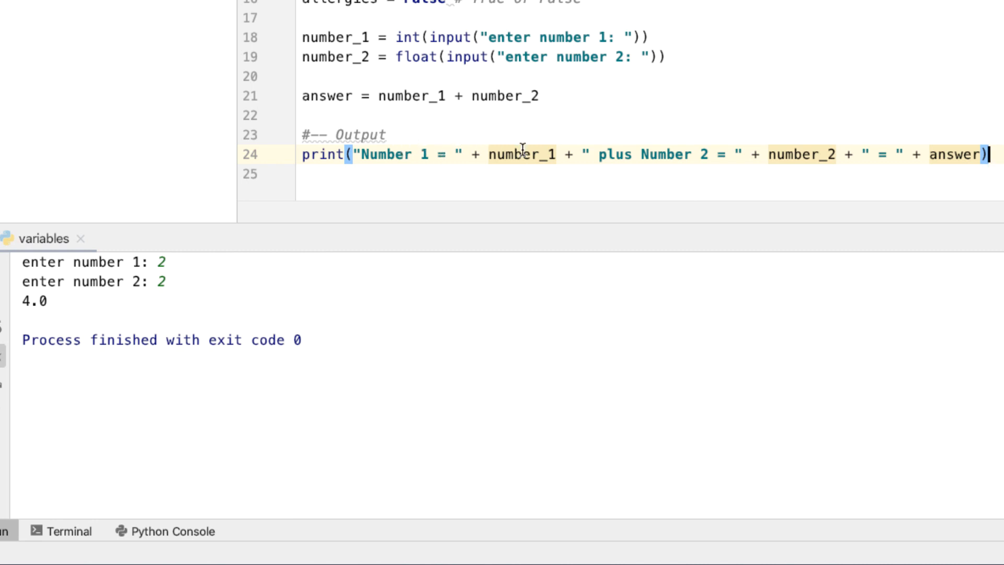
{"action": "mouse_move", "coordinate": [816, 151]}
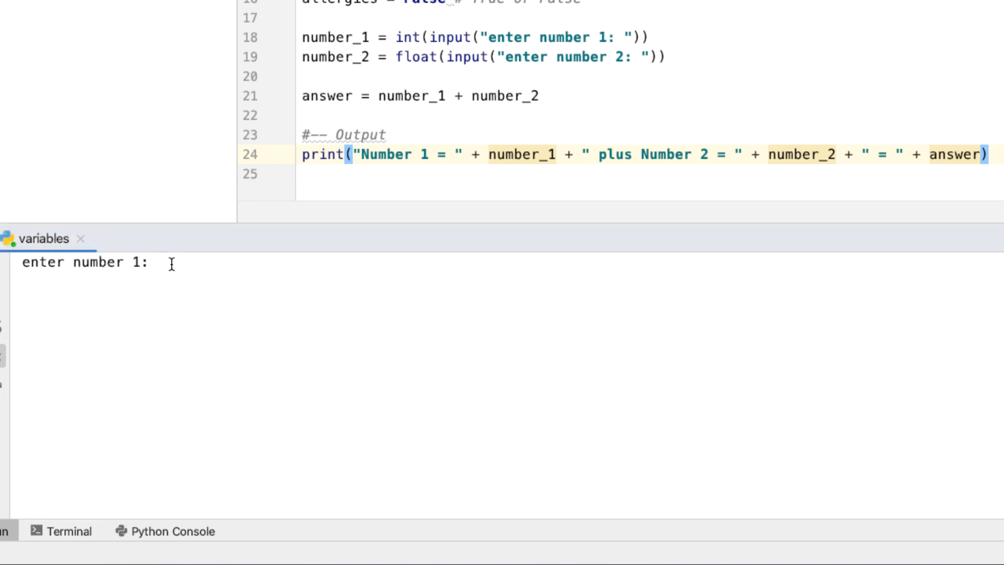
Step: Enter 2 and 2 at the prompts, producing a TypeError on line 24
{"action": "type", "text": "2"}
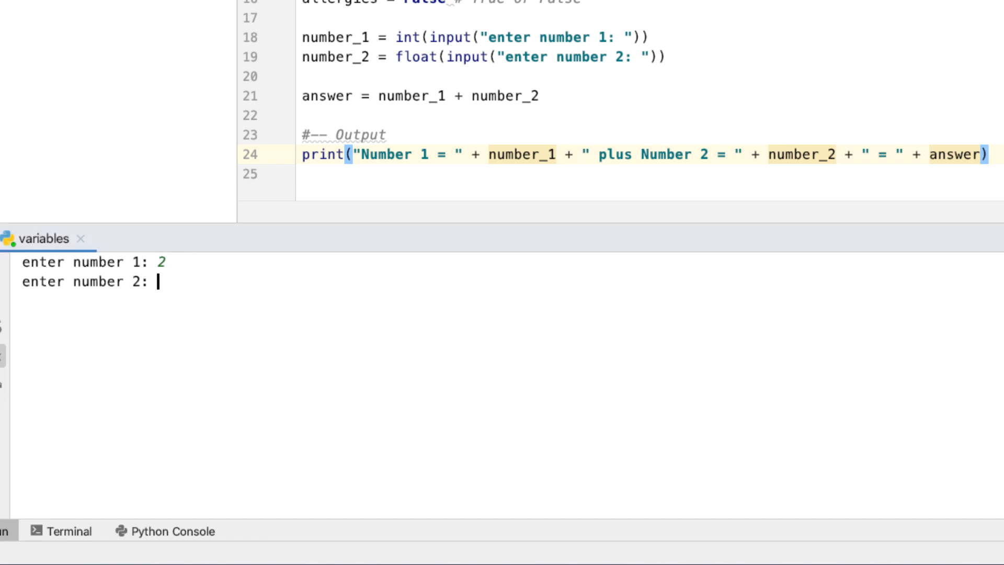
{"action": "type", "text": "2"}
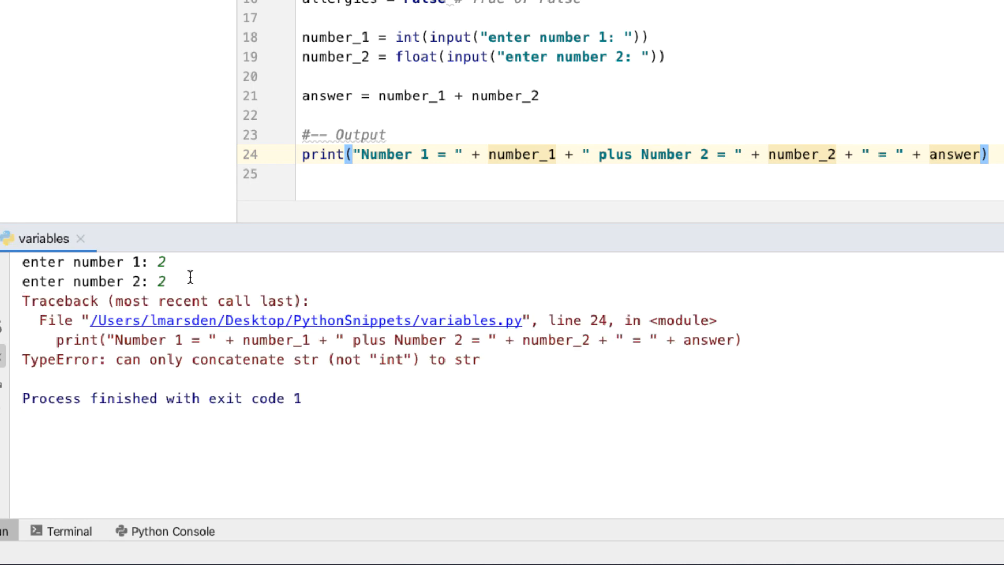
{"action": "mouse_move", "coordinate": [176, 380]}
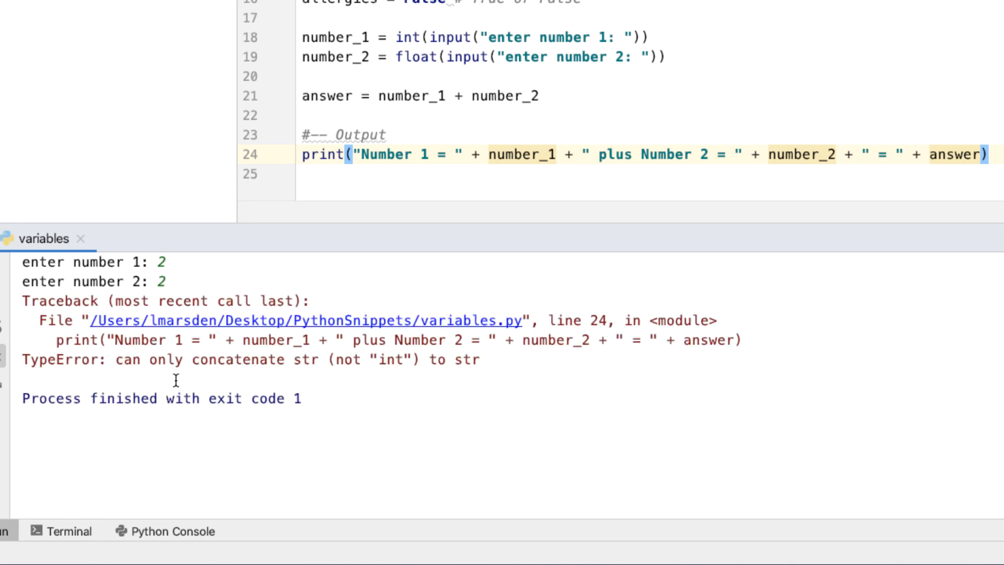
{"action": "mouse_move", "coordinate": [306, 360]}
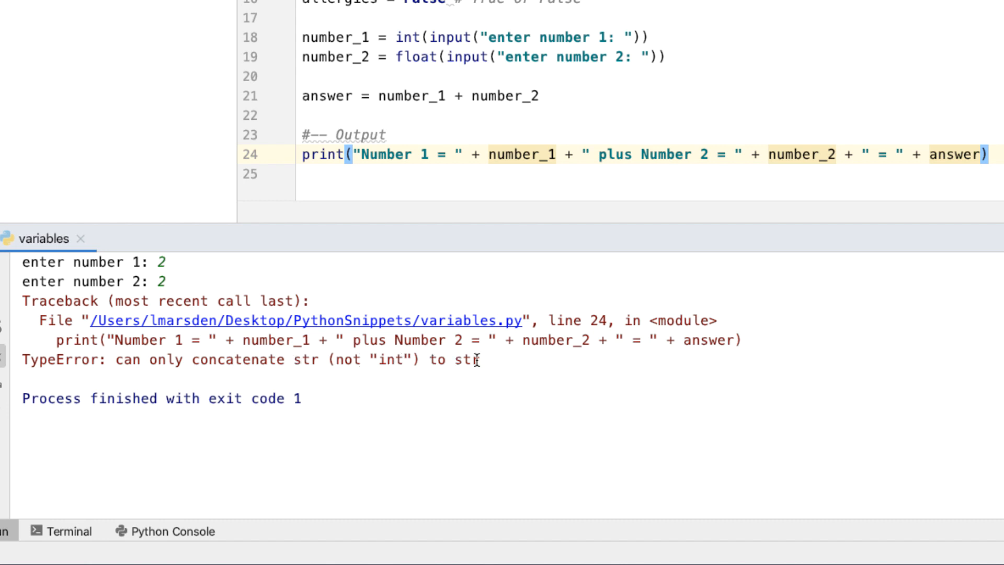
{"action": "mouse_move", "coordinate": [611, 145]}
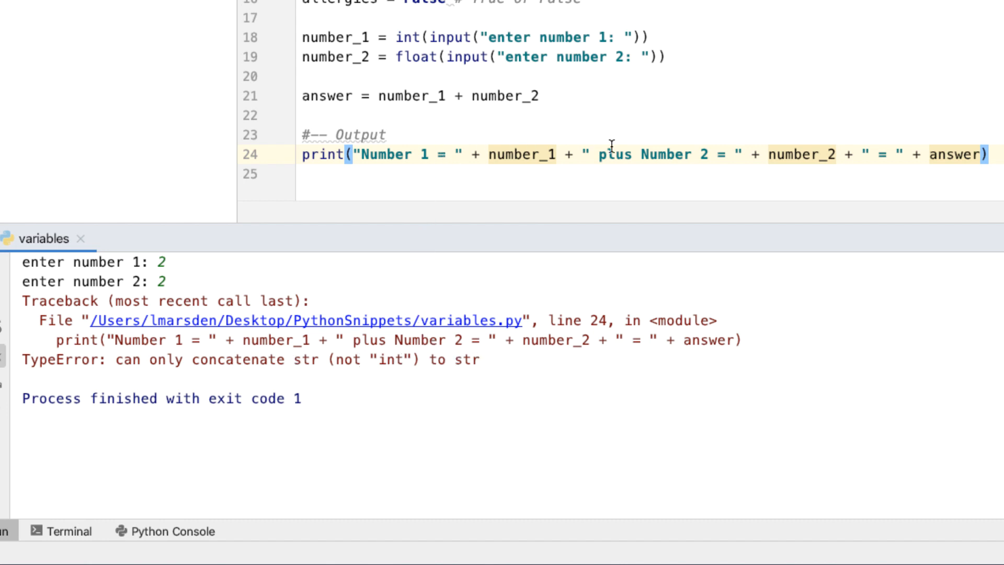
{"action": "mouse_move", "coordinate": [139, 410]}
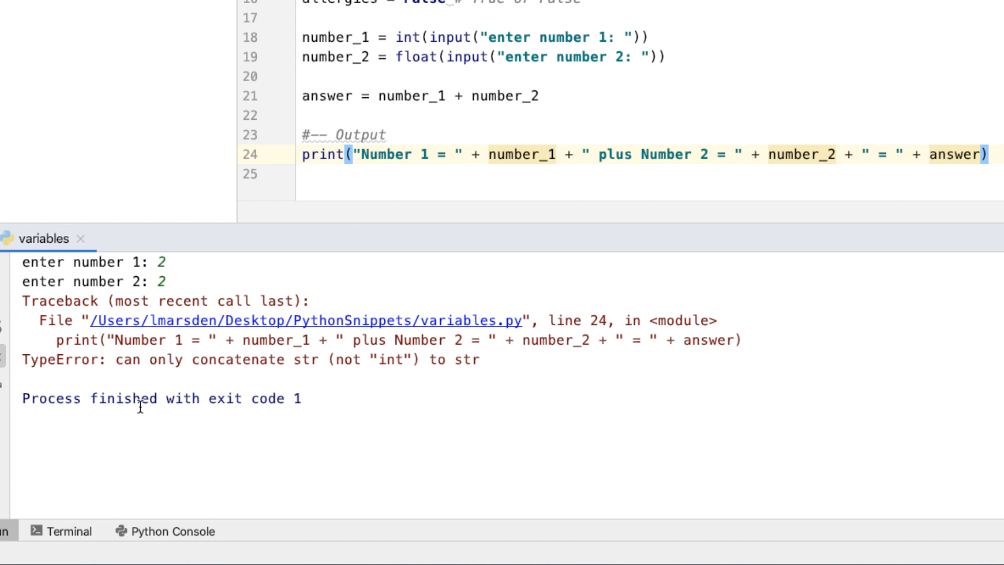
{"action": "mouse_move", "coordinate": [305, 400]}
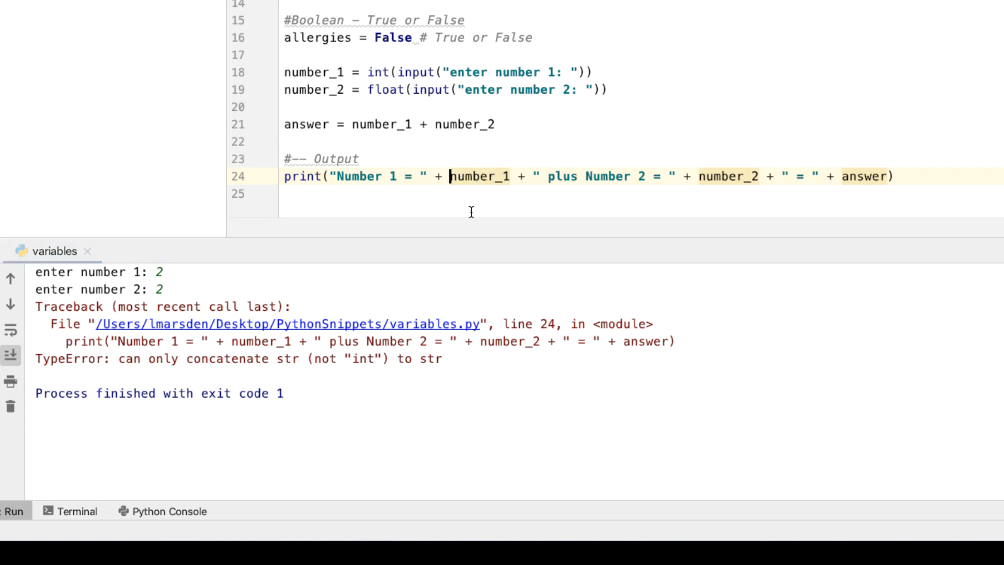
Step: Wrap number_1 in str() within the labelled print line
{"action": "type", "text": "str("}
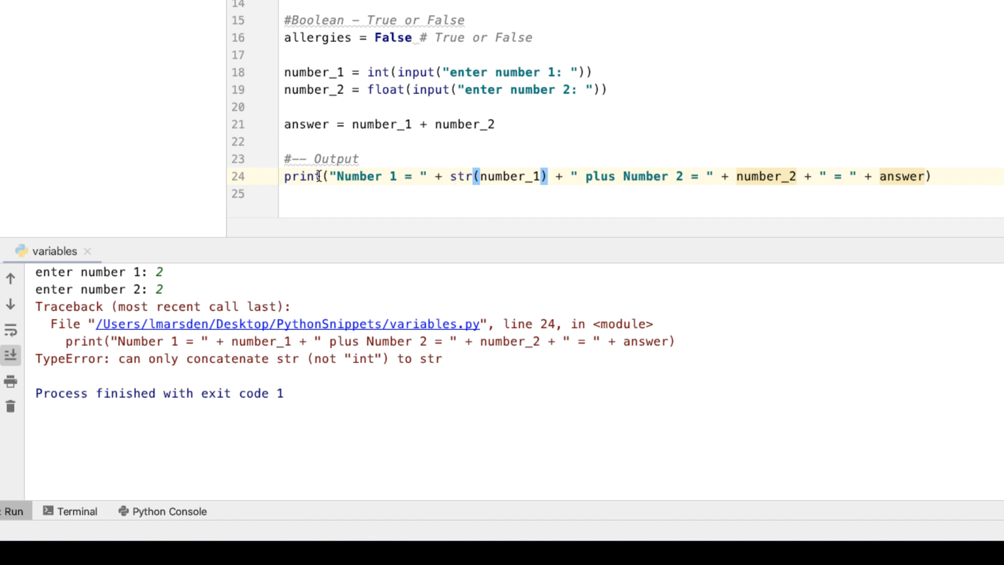
{"action": "mouse_move", "coordinate": [615, 178]}
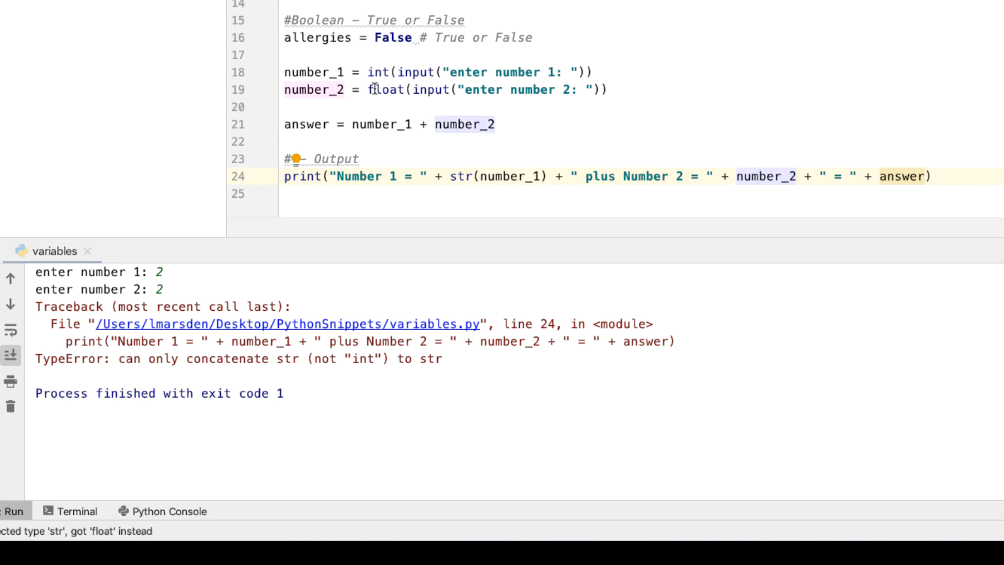
{"action": "mouse_move", "coordinate": [733, 185]}
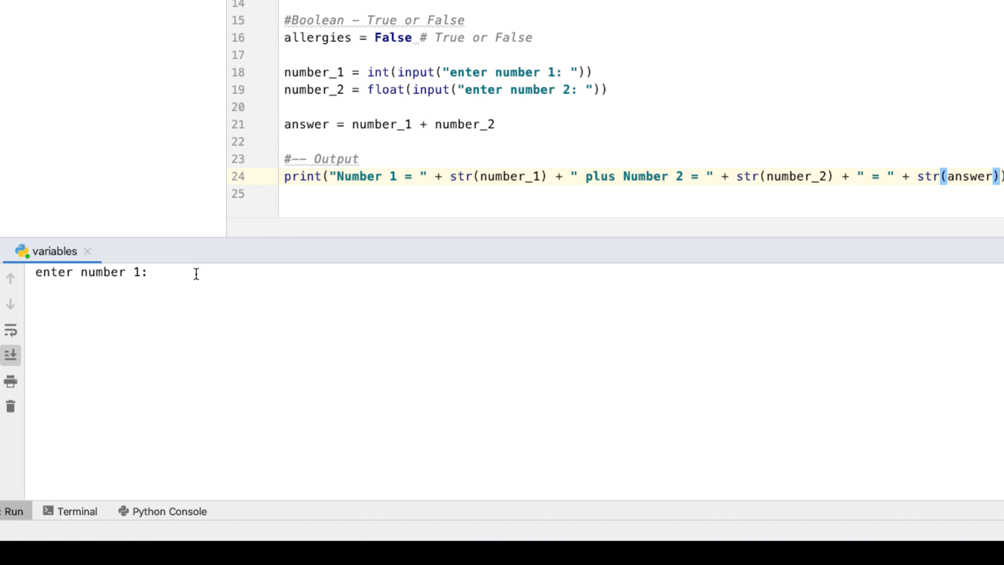
Step: Enter 2 at the prompt to print "Number 1 = 2 plus Number 2 = 2.0 = 4.0"
{"action": "type", "text": "2"}
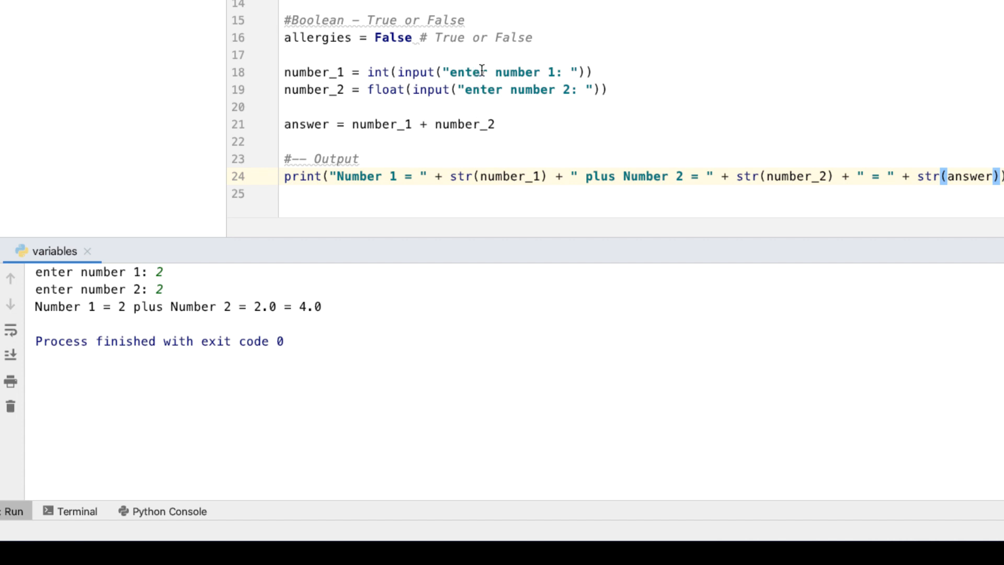
{"action": "mouse_move", "coordinate": [305, 152]}
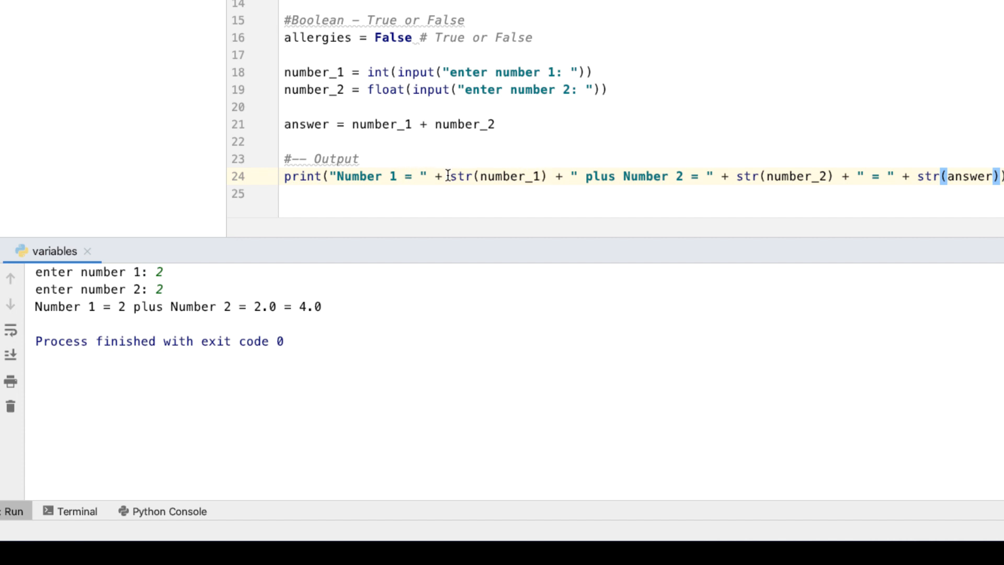
{"action": "mouse_move", "coordinate": [797, 176]}
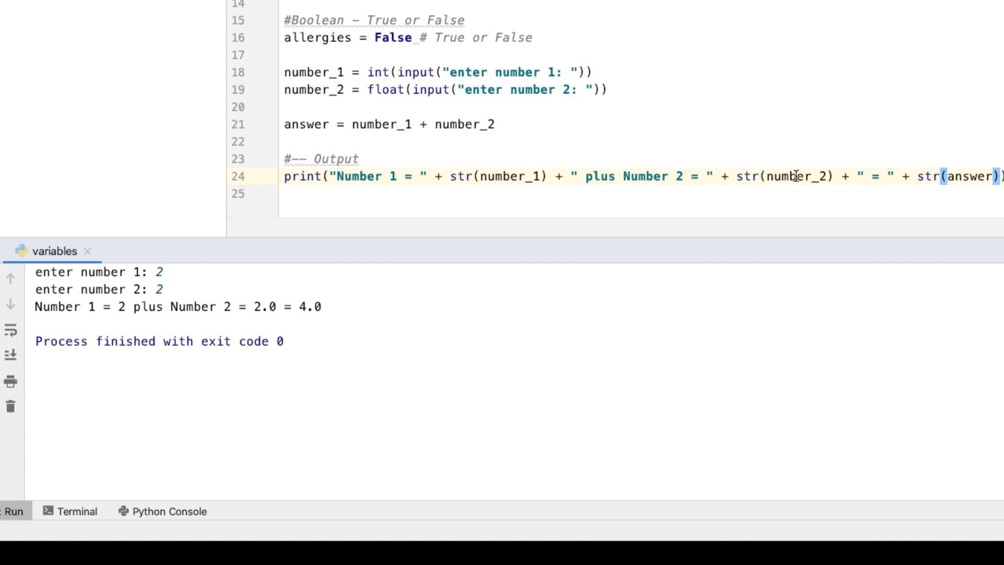